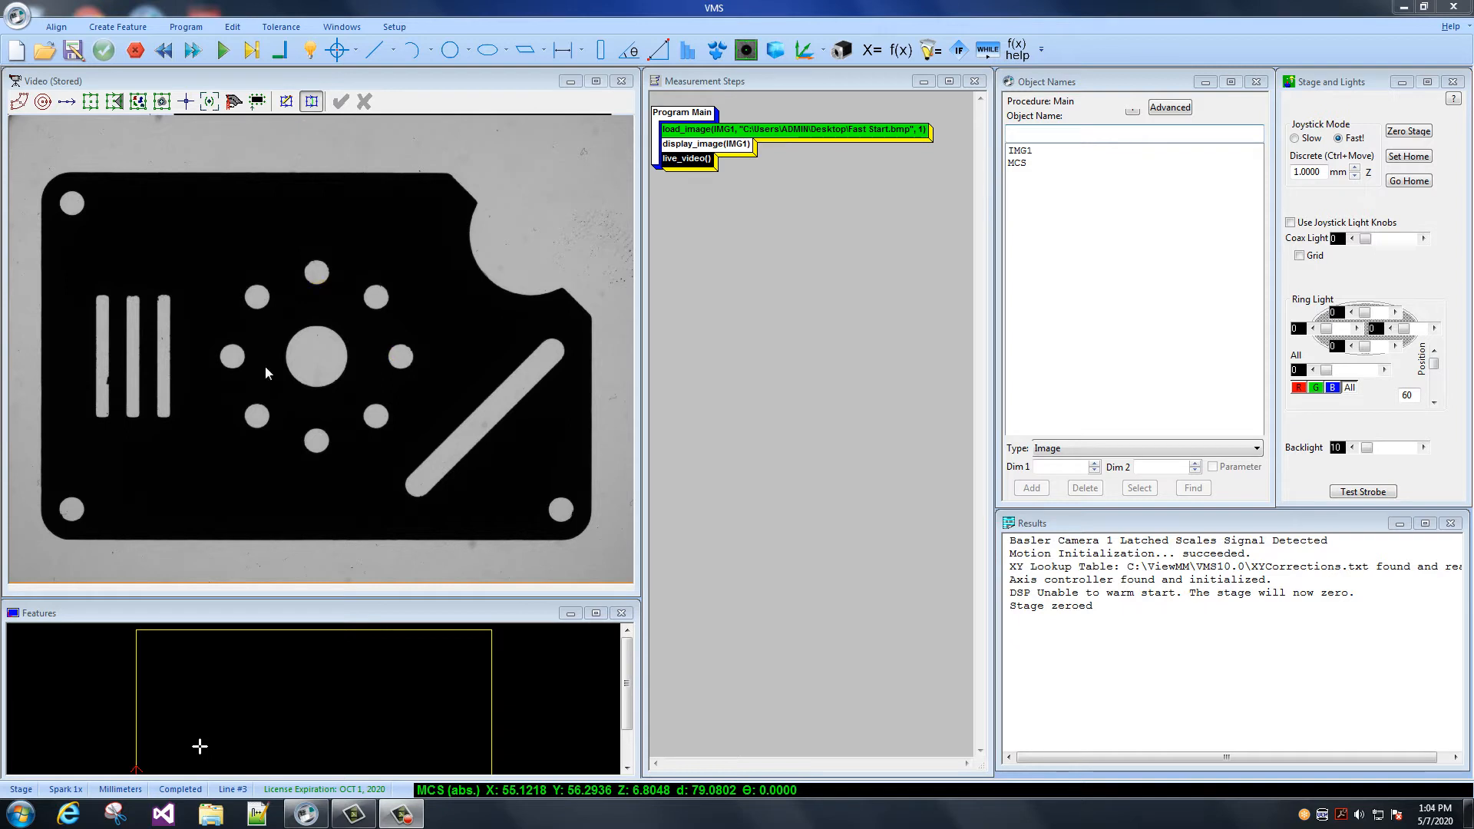
pyautogui.moveTo(200, 364)
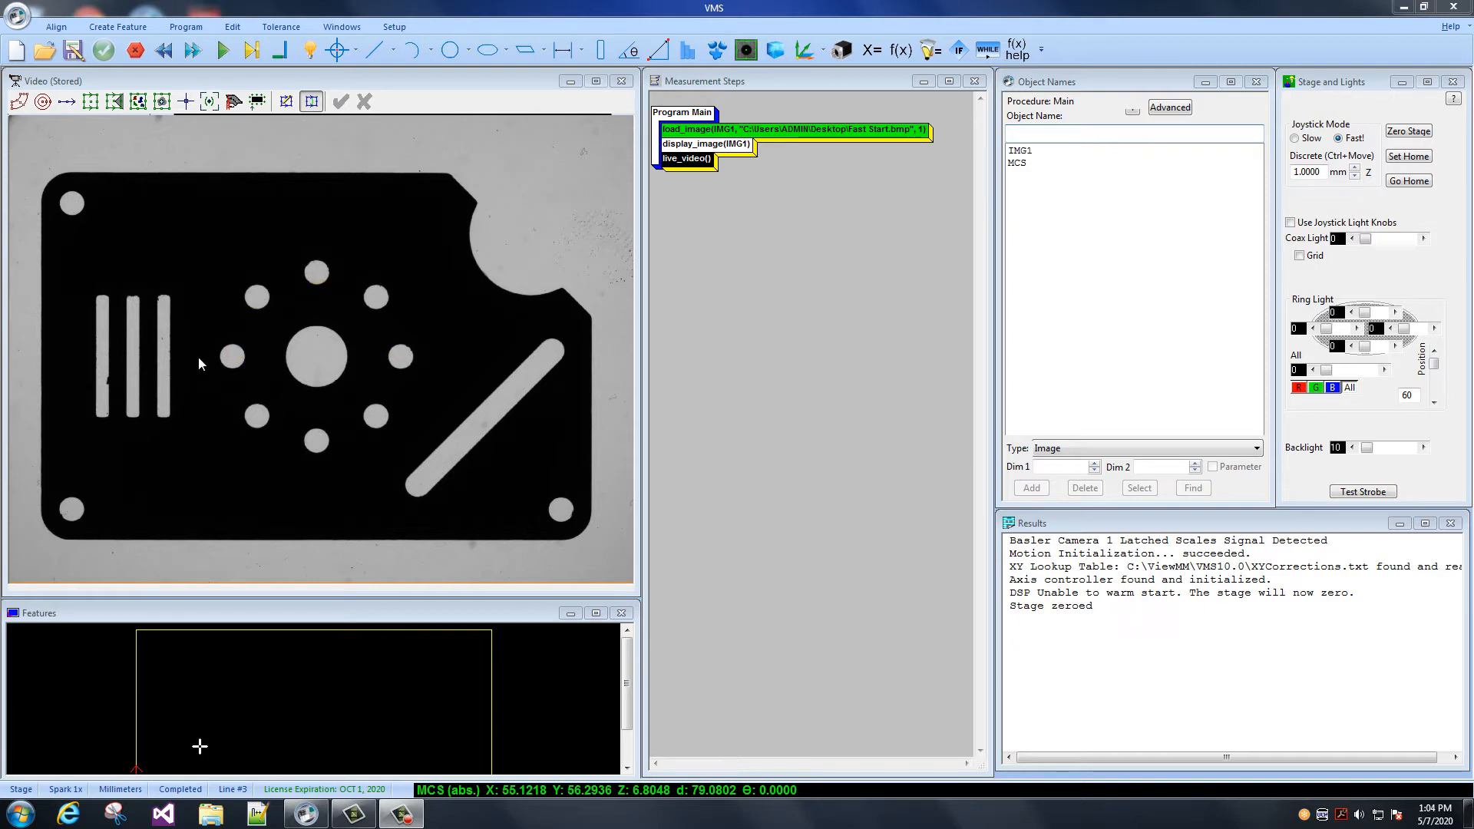
pyautogui.moveTo(479, 511)
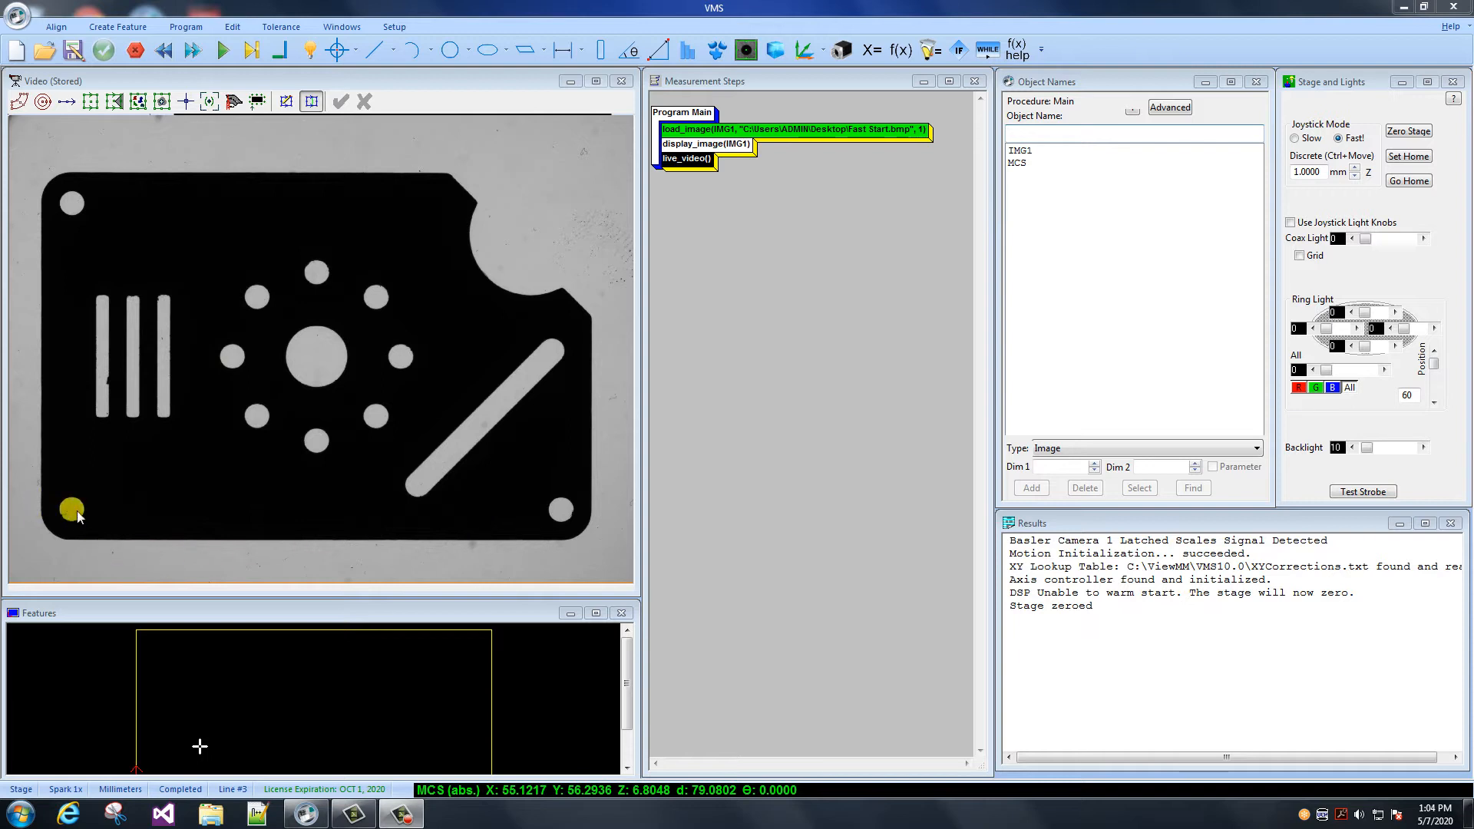
pyautogui.moveTo(75, 508)
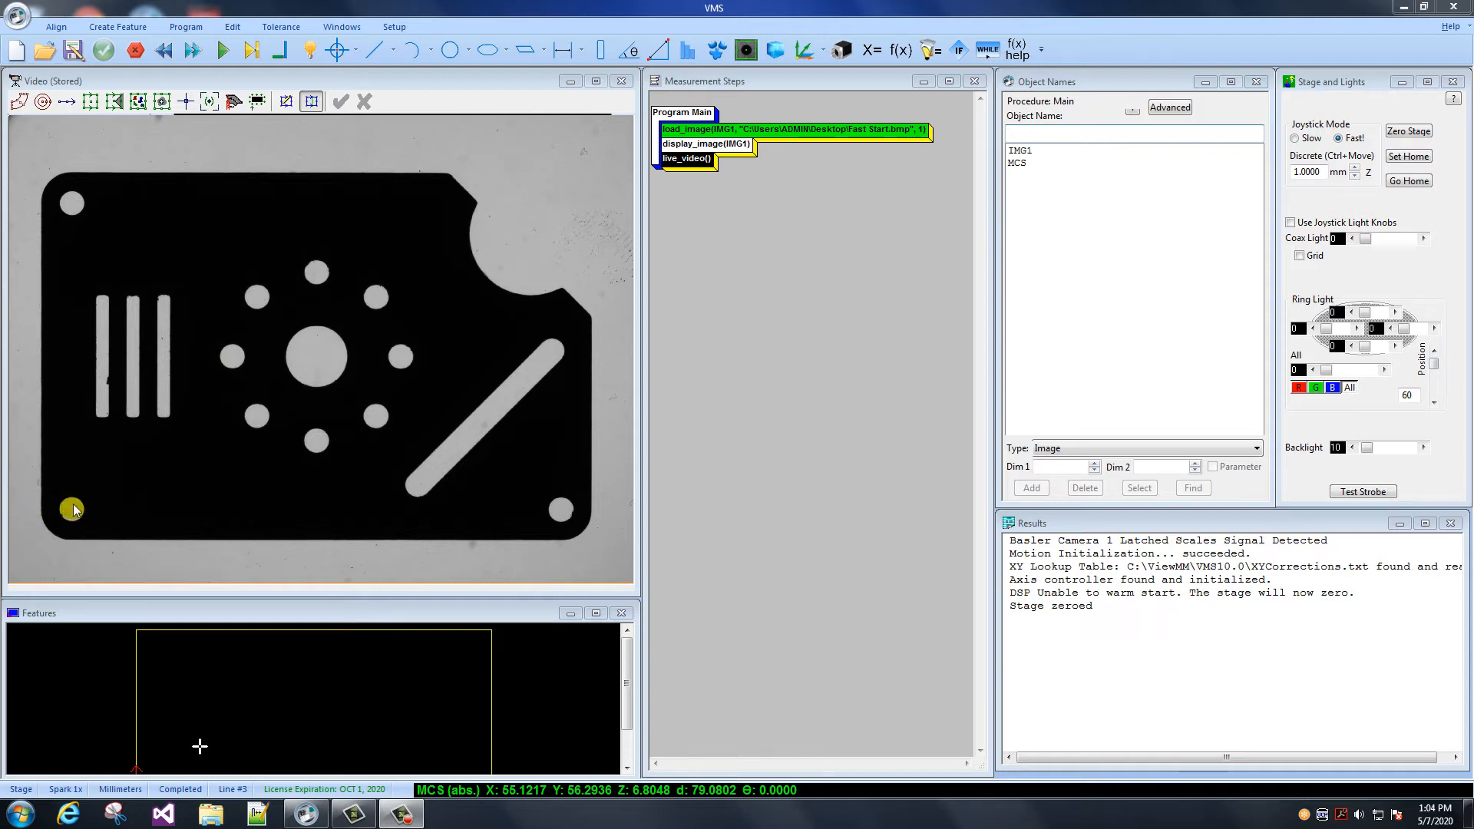
pyautogui.moveTo(223, 545)
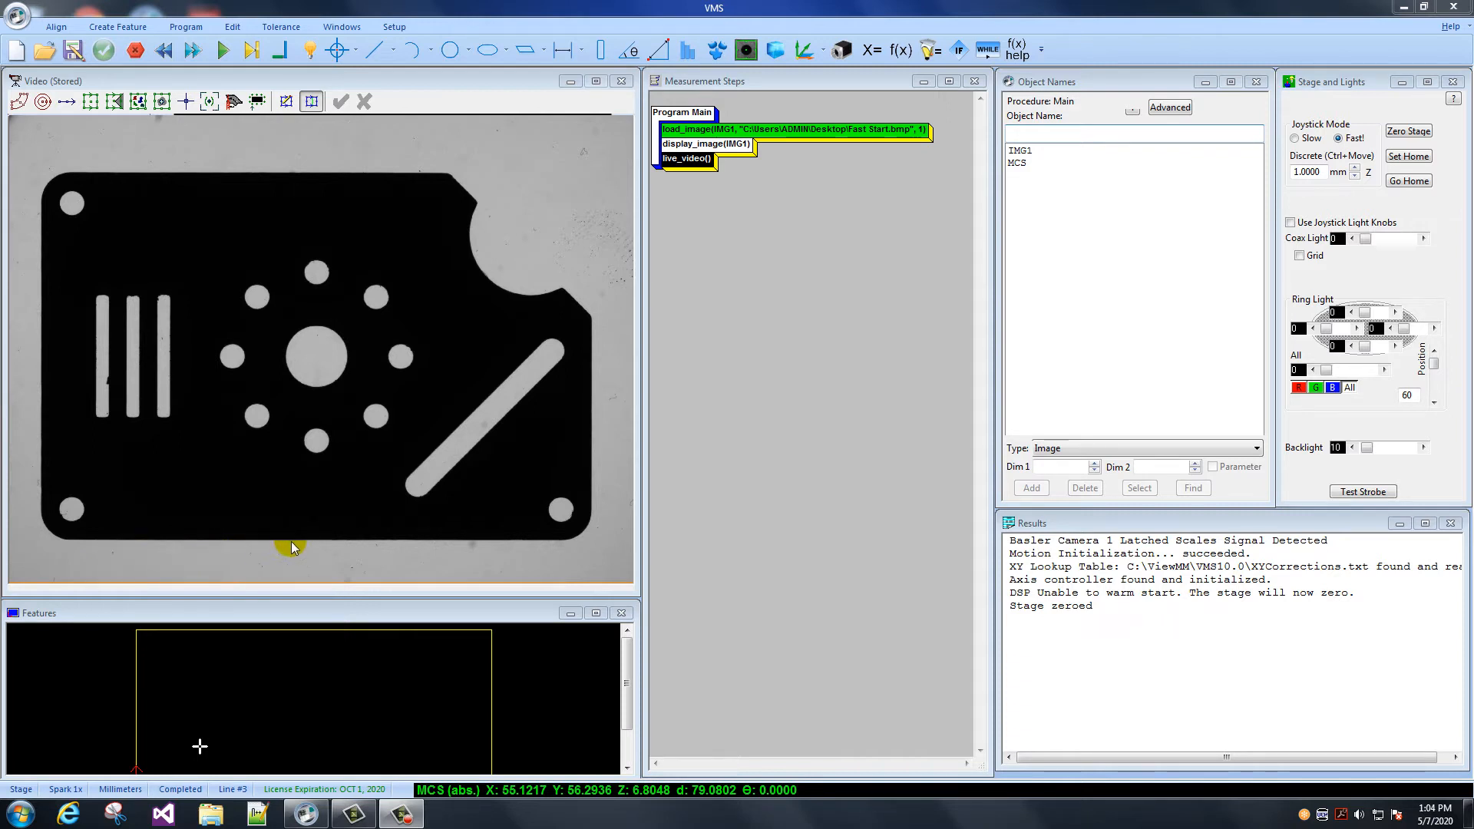
pyautogui.moveTo(428, 517)
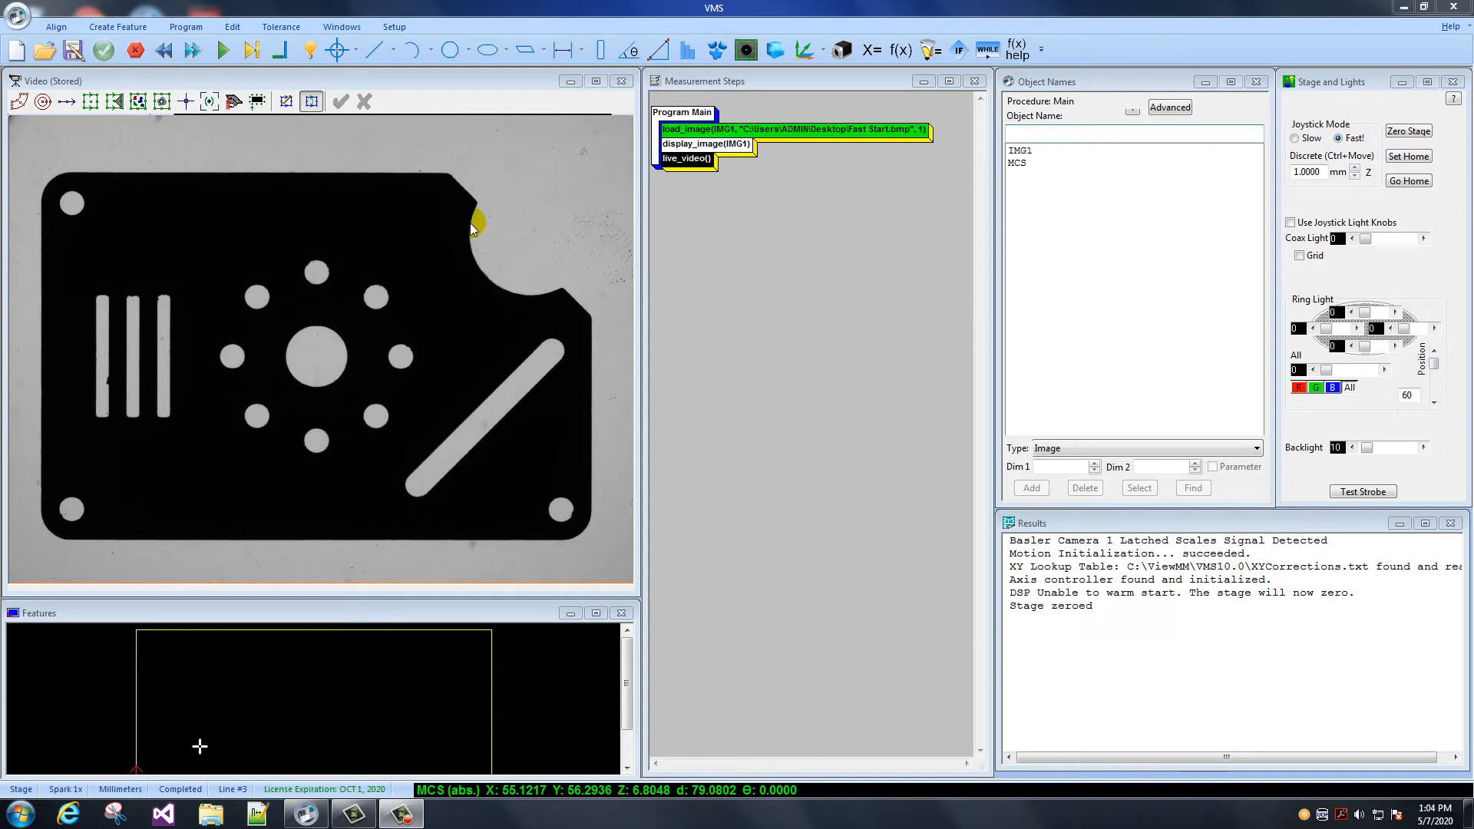
pyautogui.moveTo(479, 228)
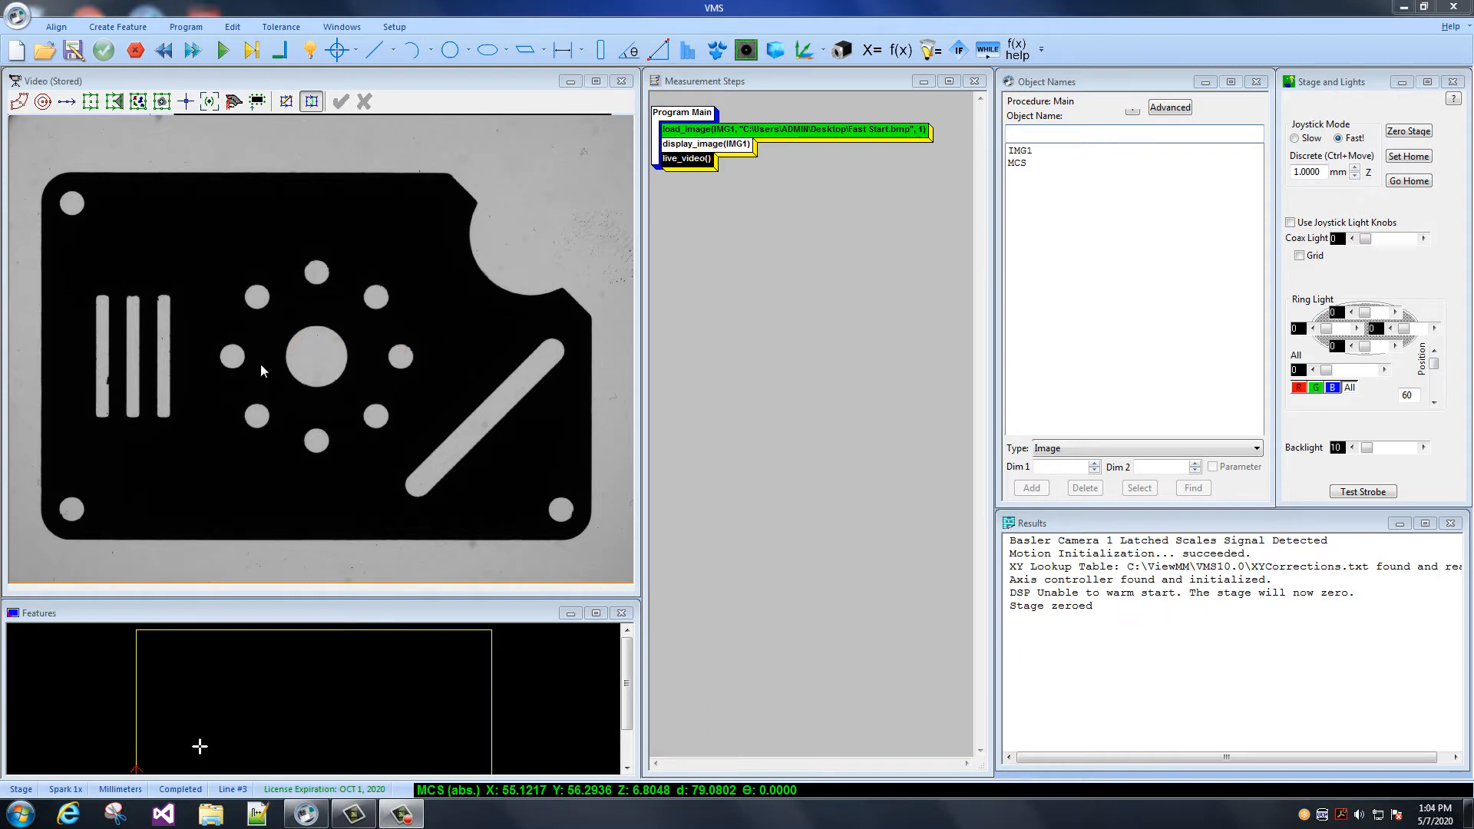
pyautogui.moveTo(357, 262)
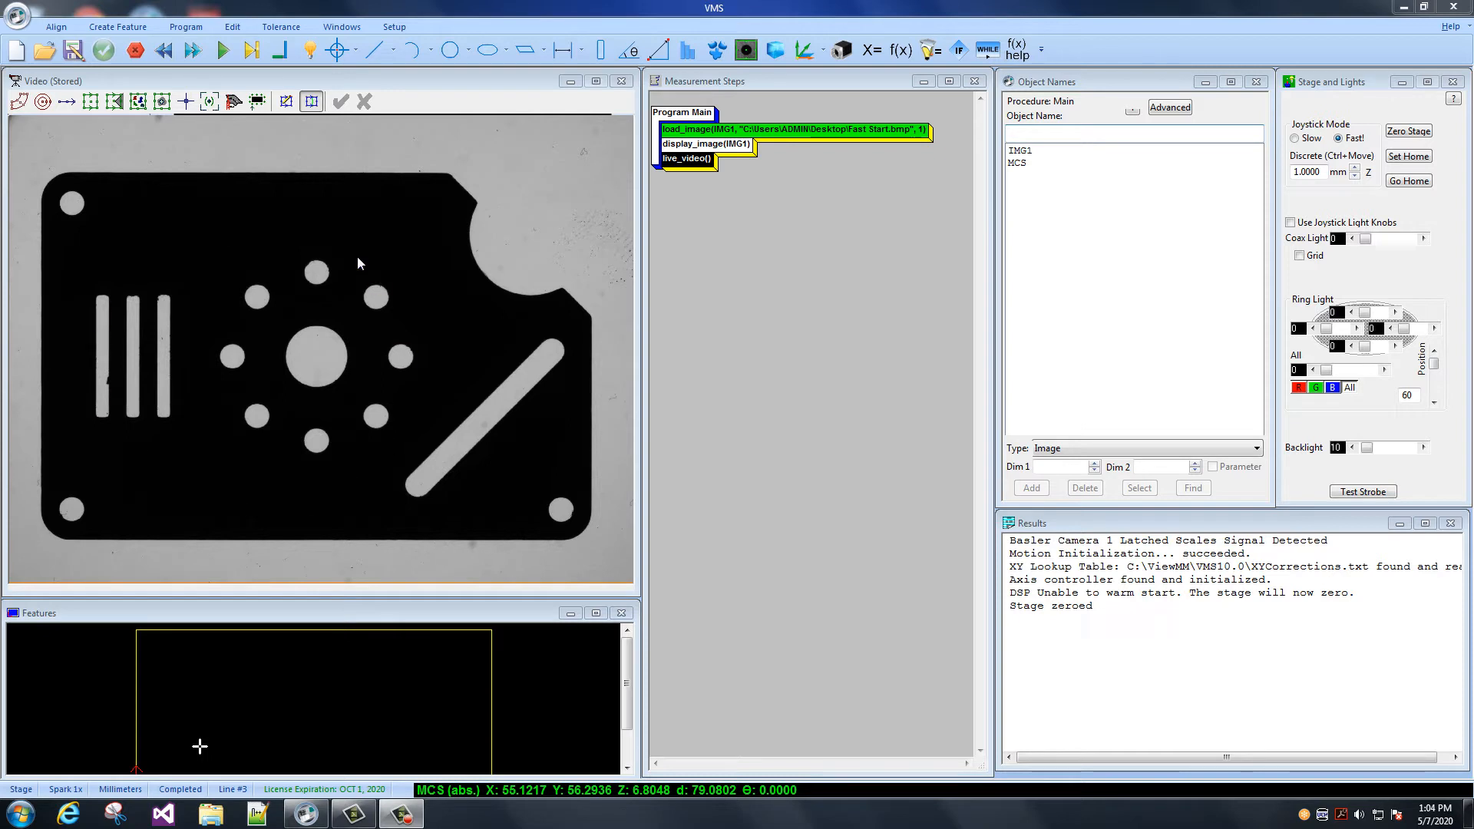
# Show the live camera view centred on the part's left round hole
pyautogui.click(316, 380)
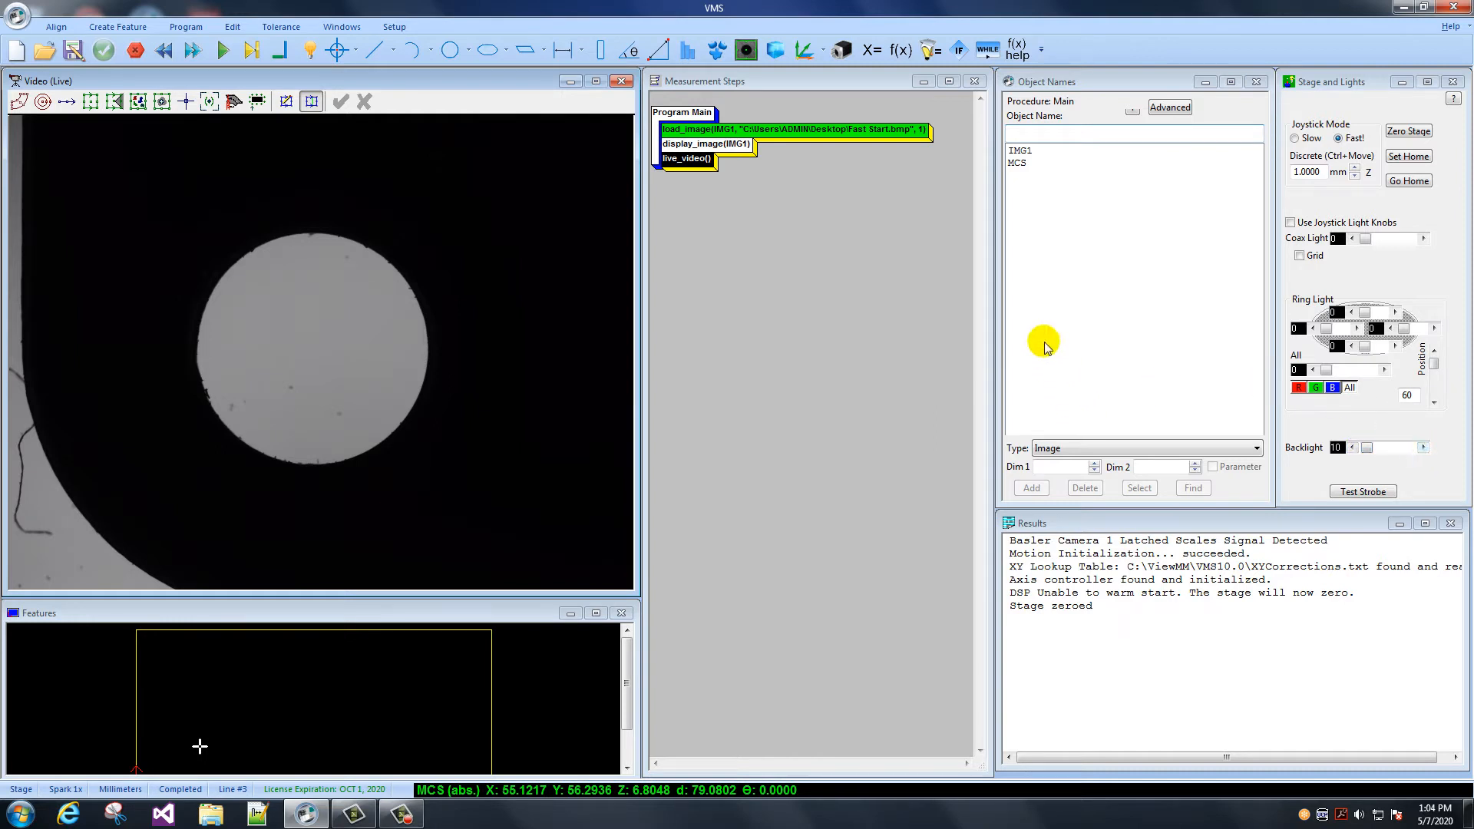
pyautogui.moveTo(835, 390)
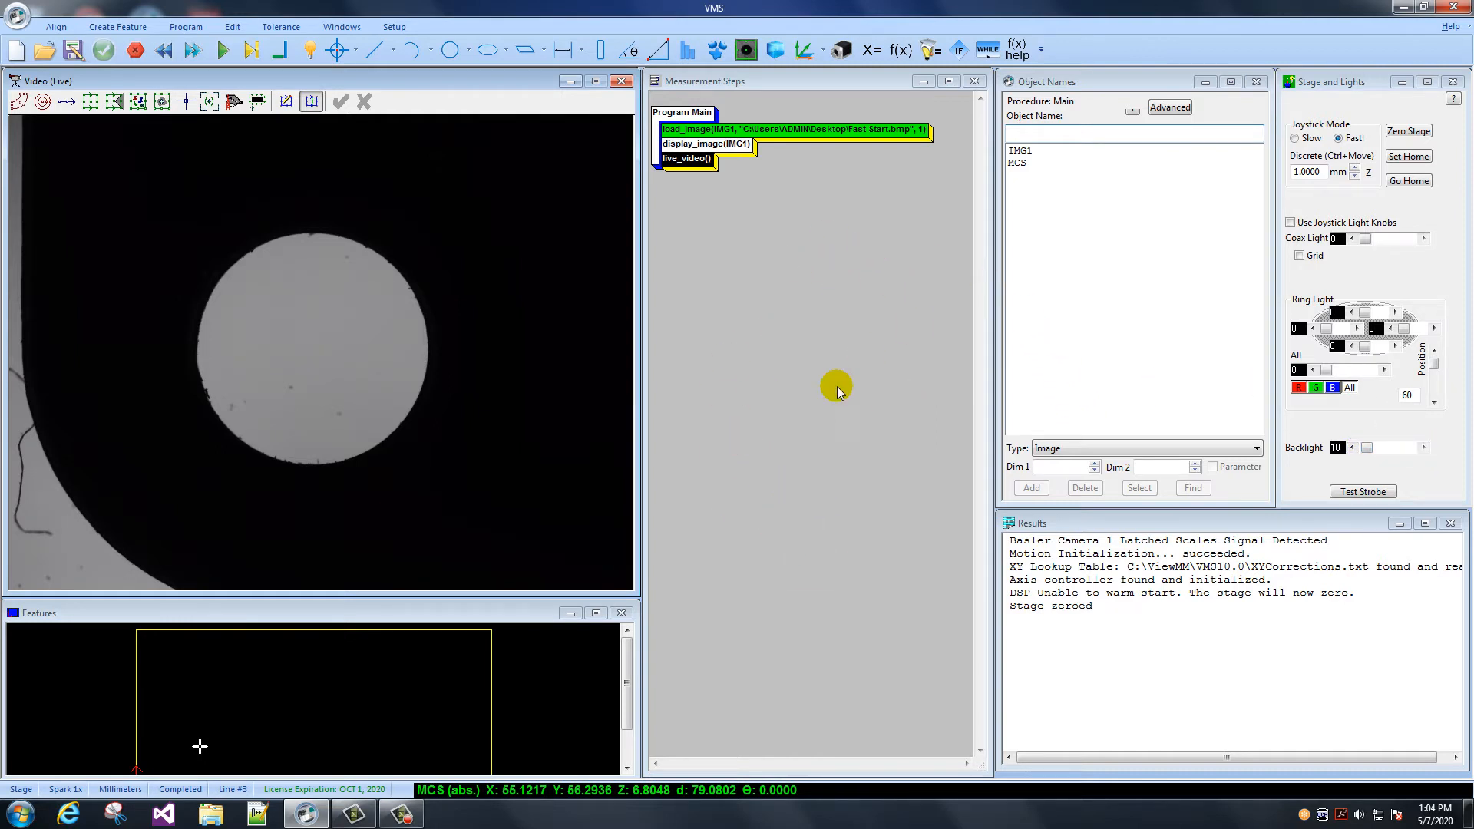
pyautogui.moveTo(331, 336)
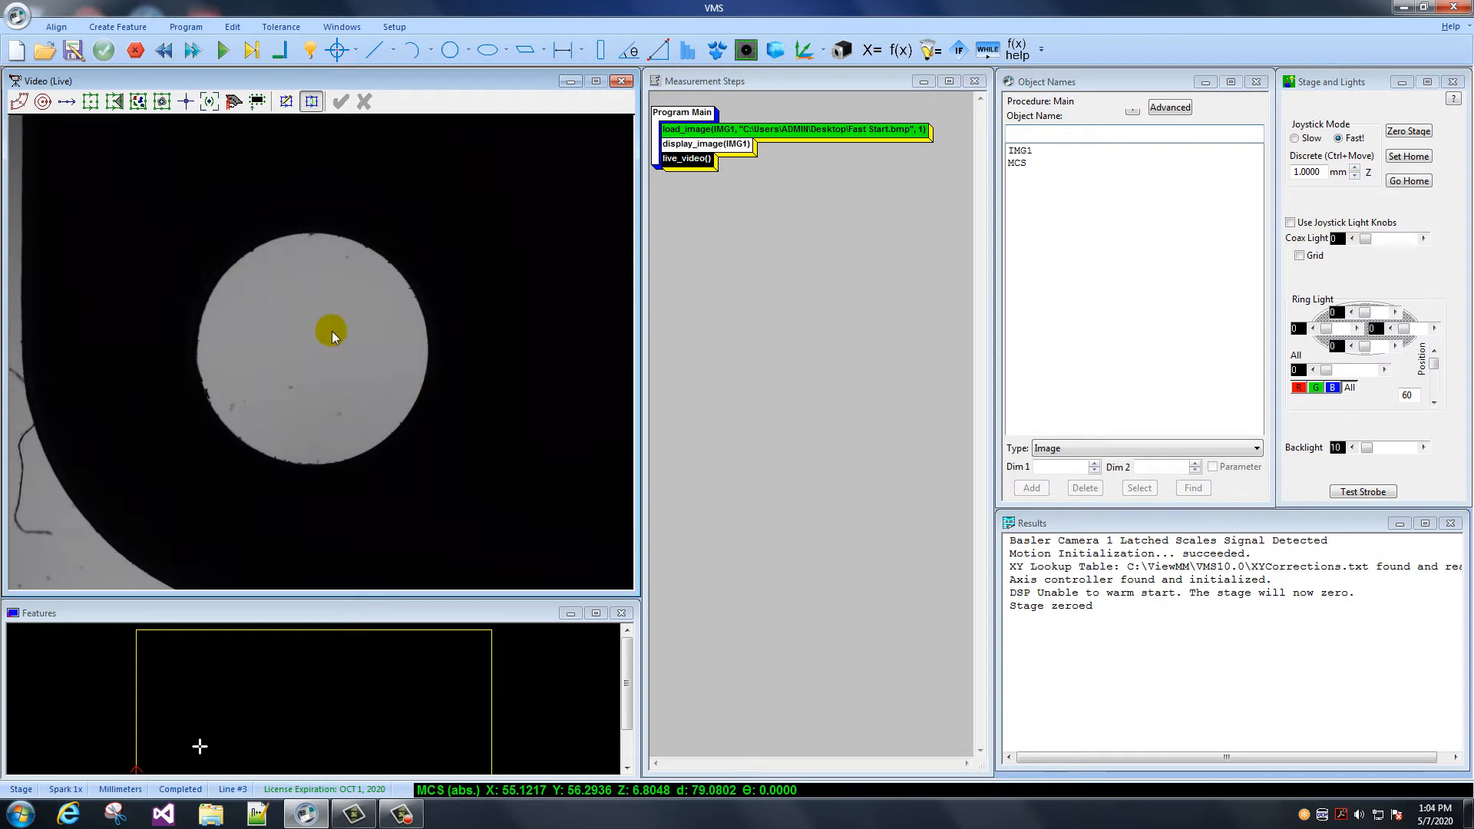
pyautogui.moveTo(322, 362)
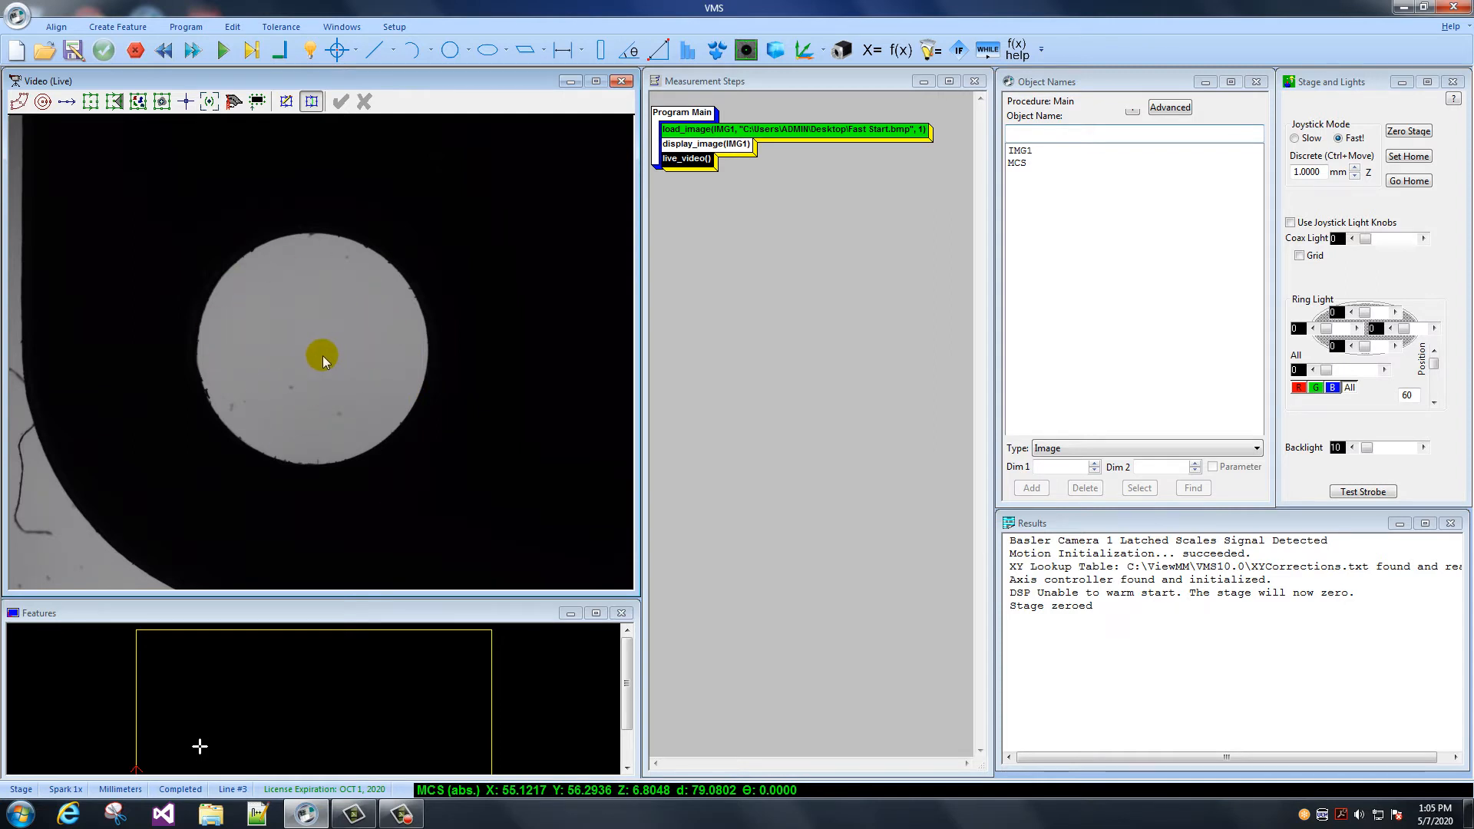
pyautogui.moveTo(378, 396)
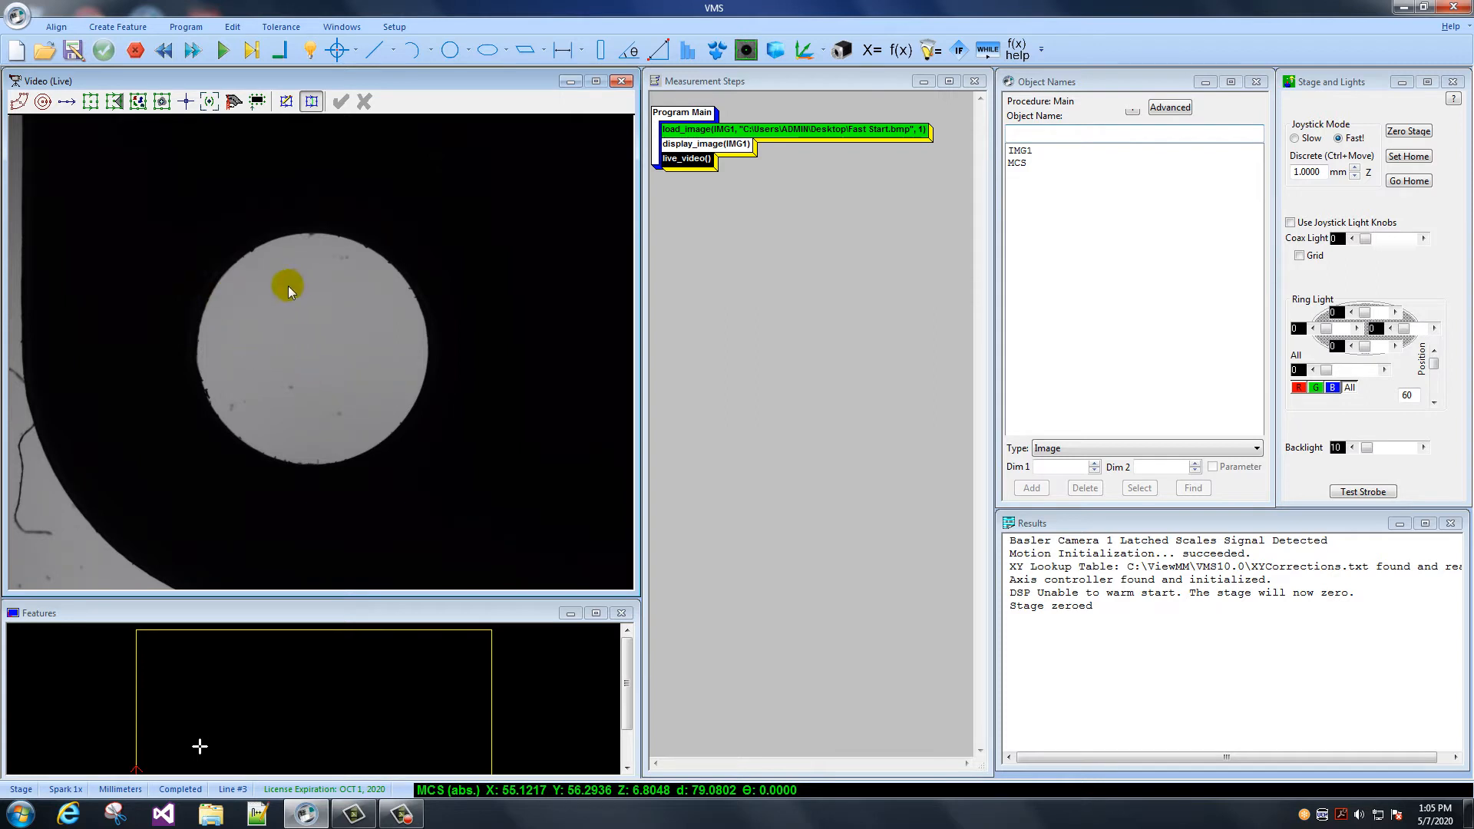
pyautogui.moveTo(328, 336)
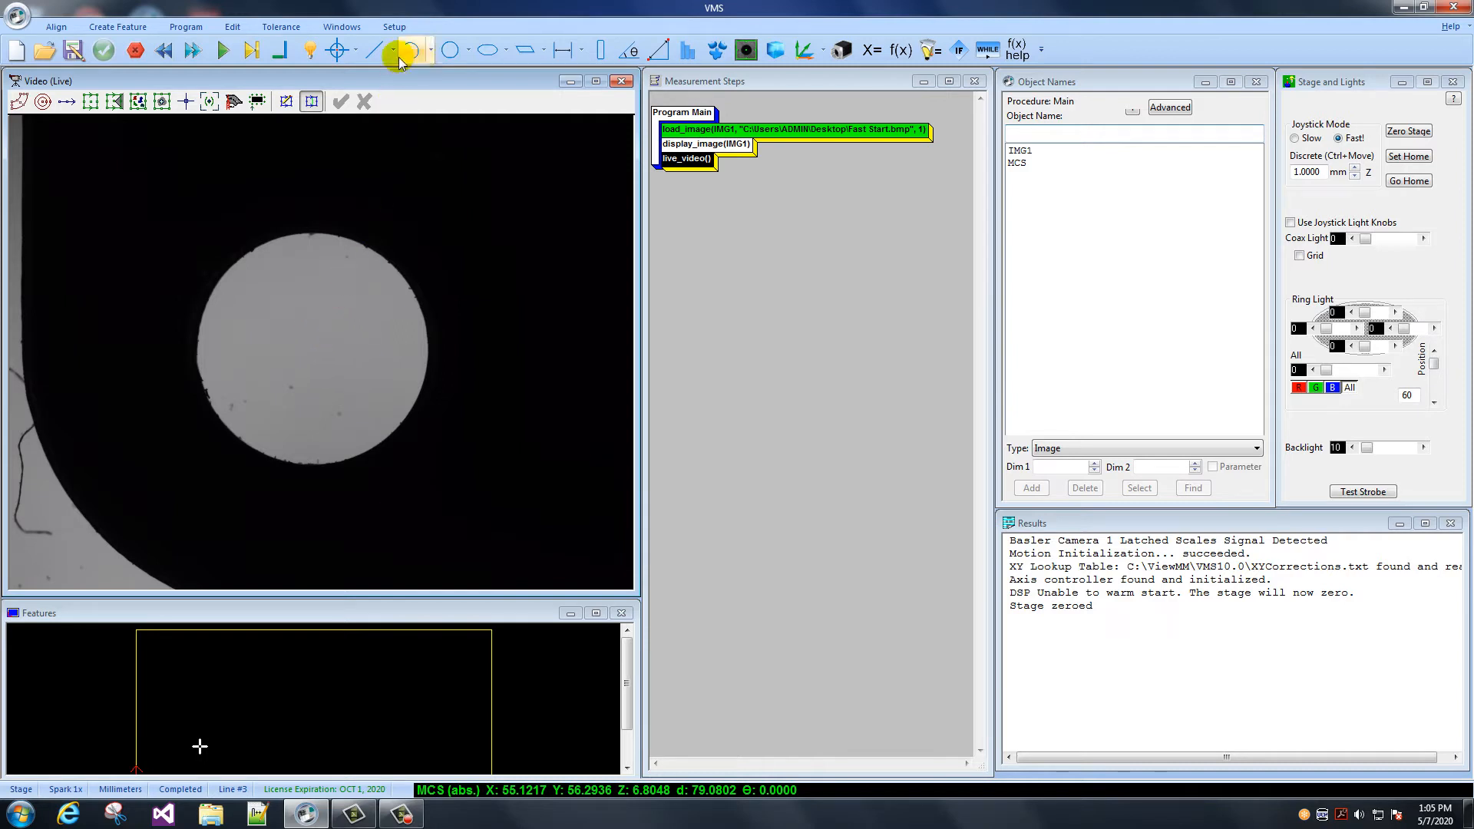
pyautogui.moveTo(660, 50)
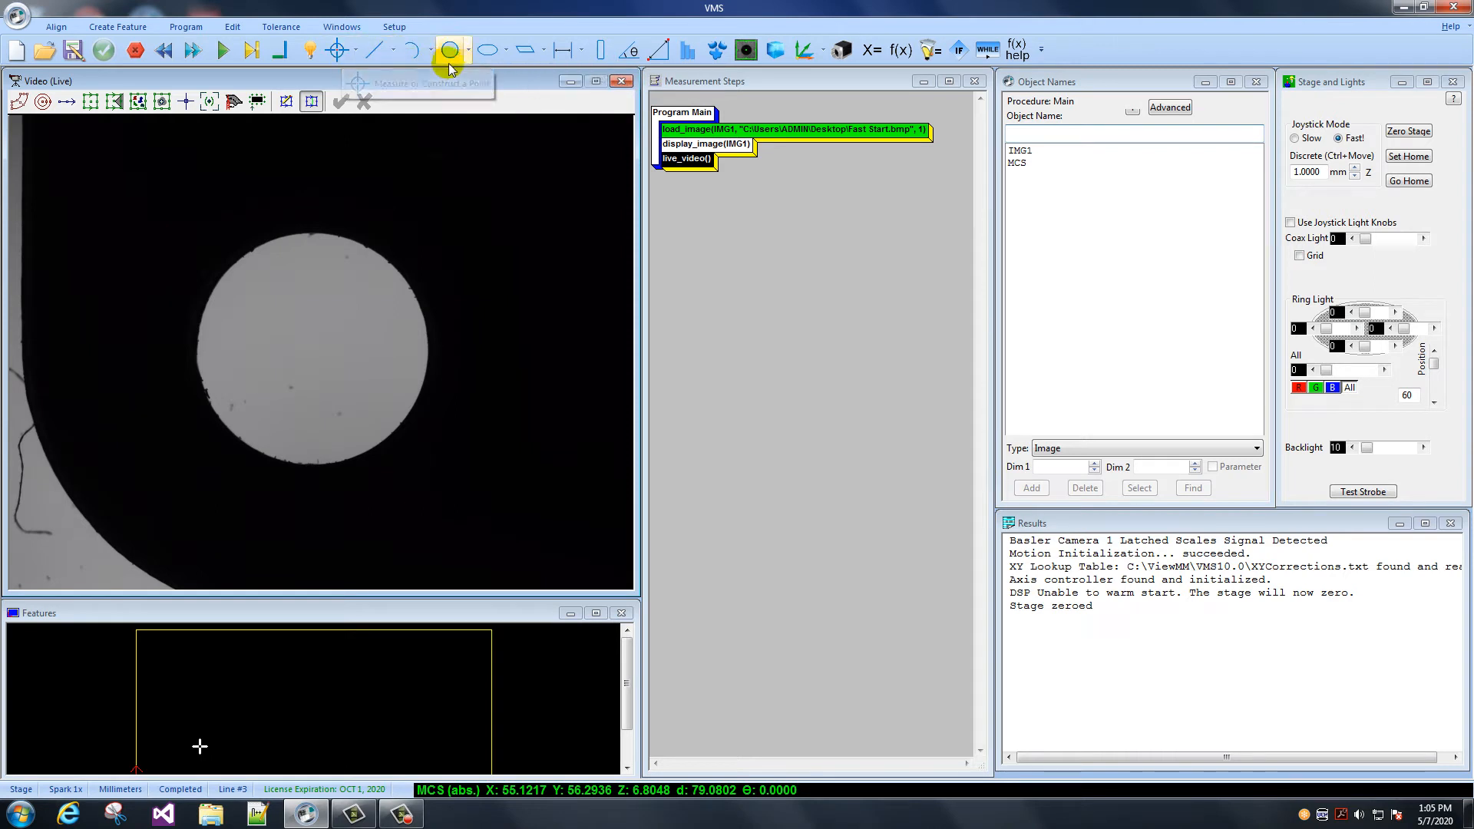
pyautogui.moveTo(451, 49)
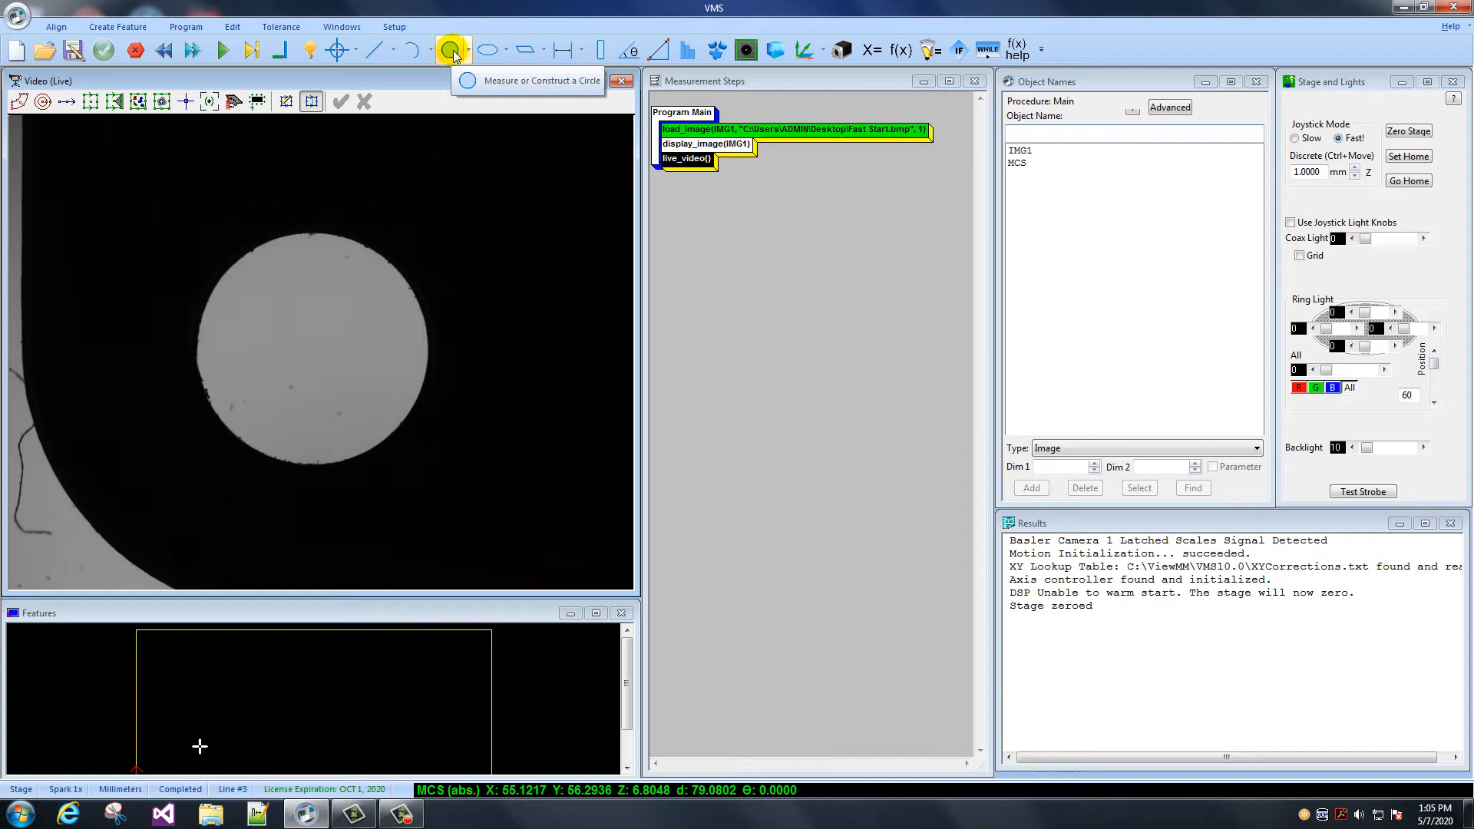
# Start a new circle feature and name it cLeftHole
pyautogui.click(451, 49)
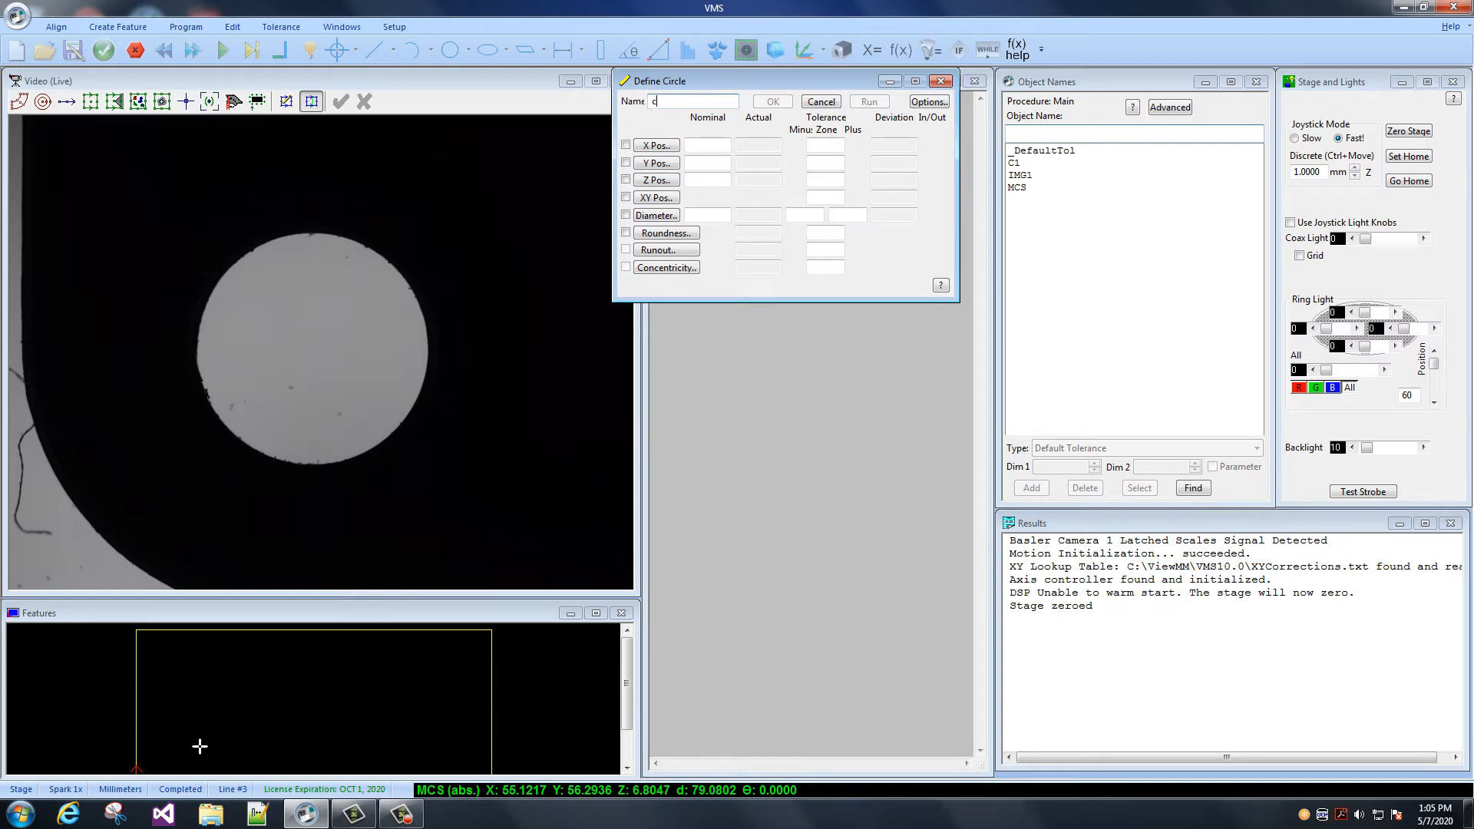
pyautogui.write('LeftHole')
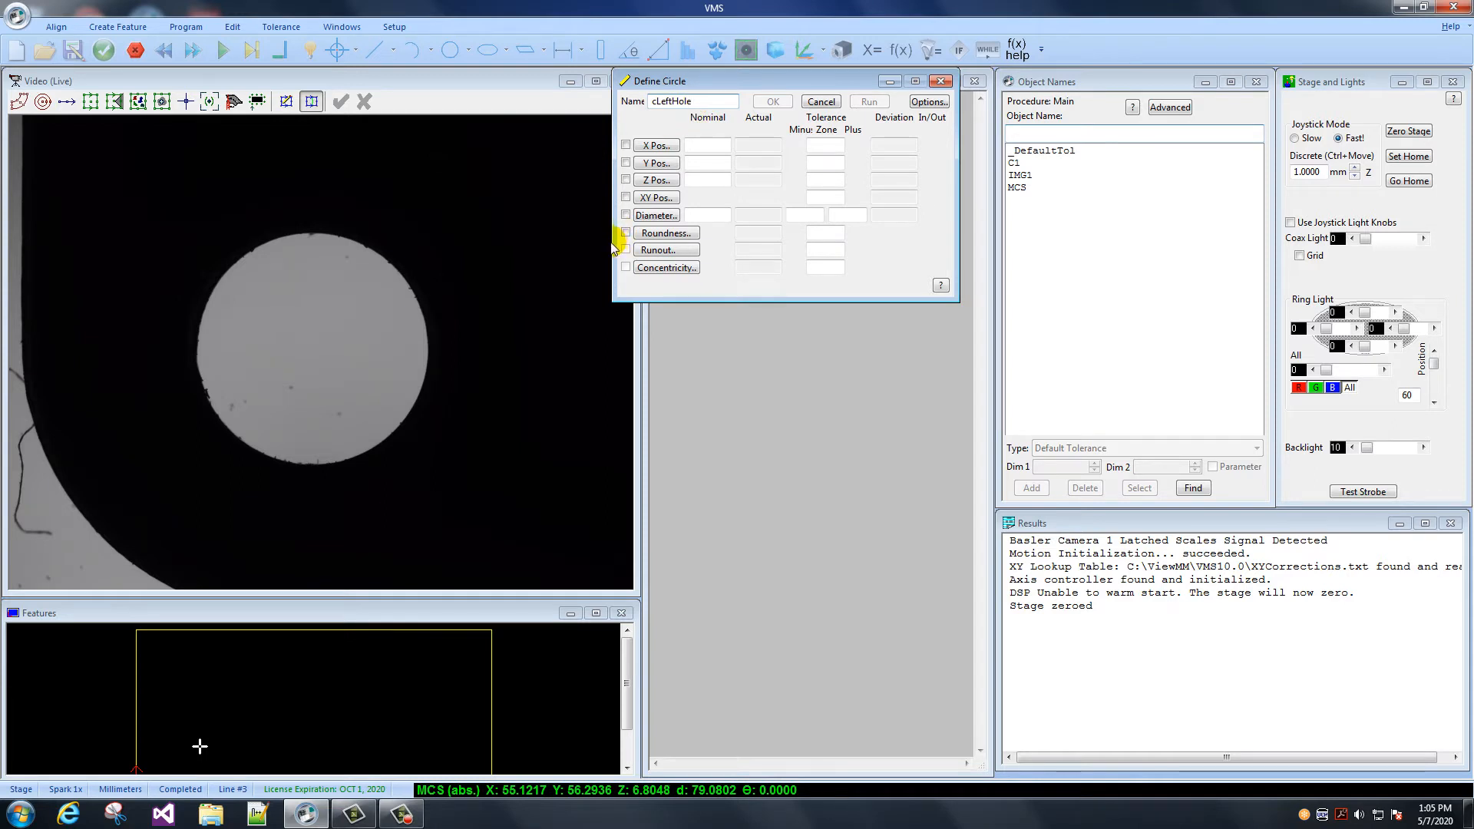
pyautogui.click(694, 102)
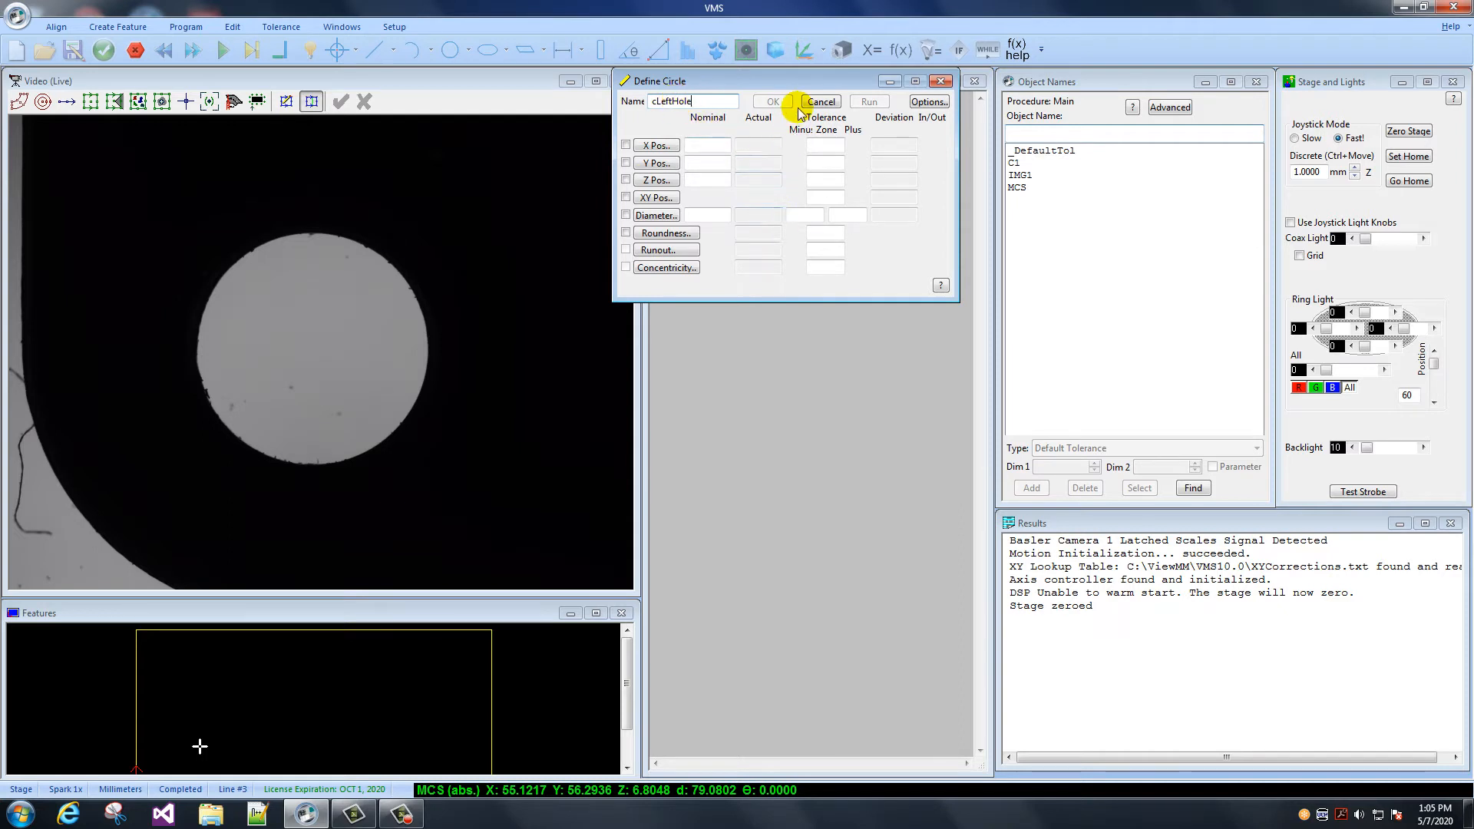
pyautogui.moveTo(793, 88)
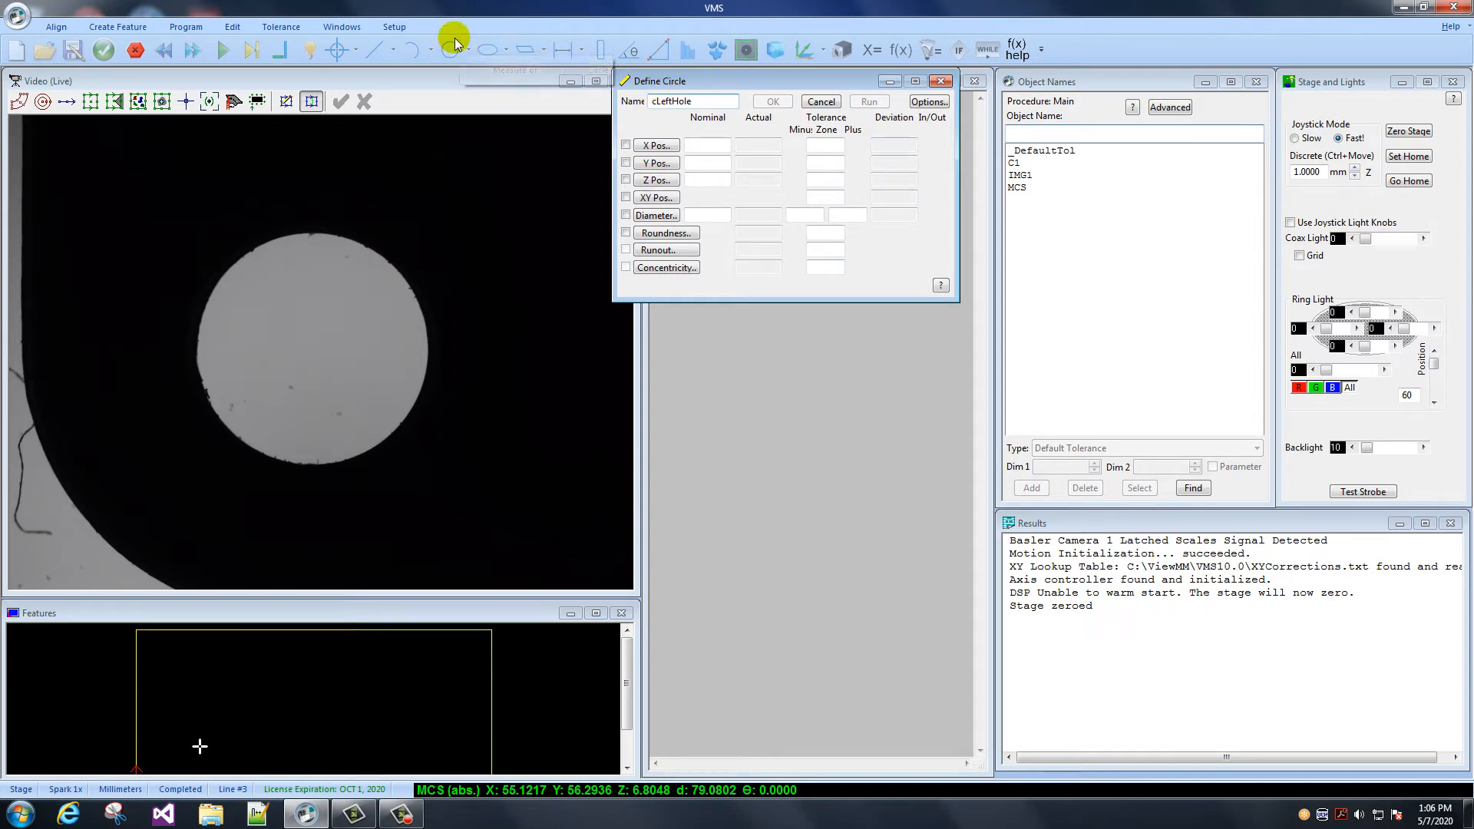
pyautogui.moveTo(469, 49)
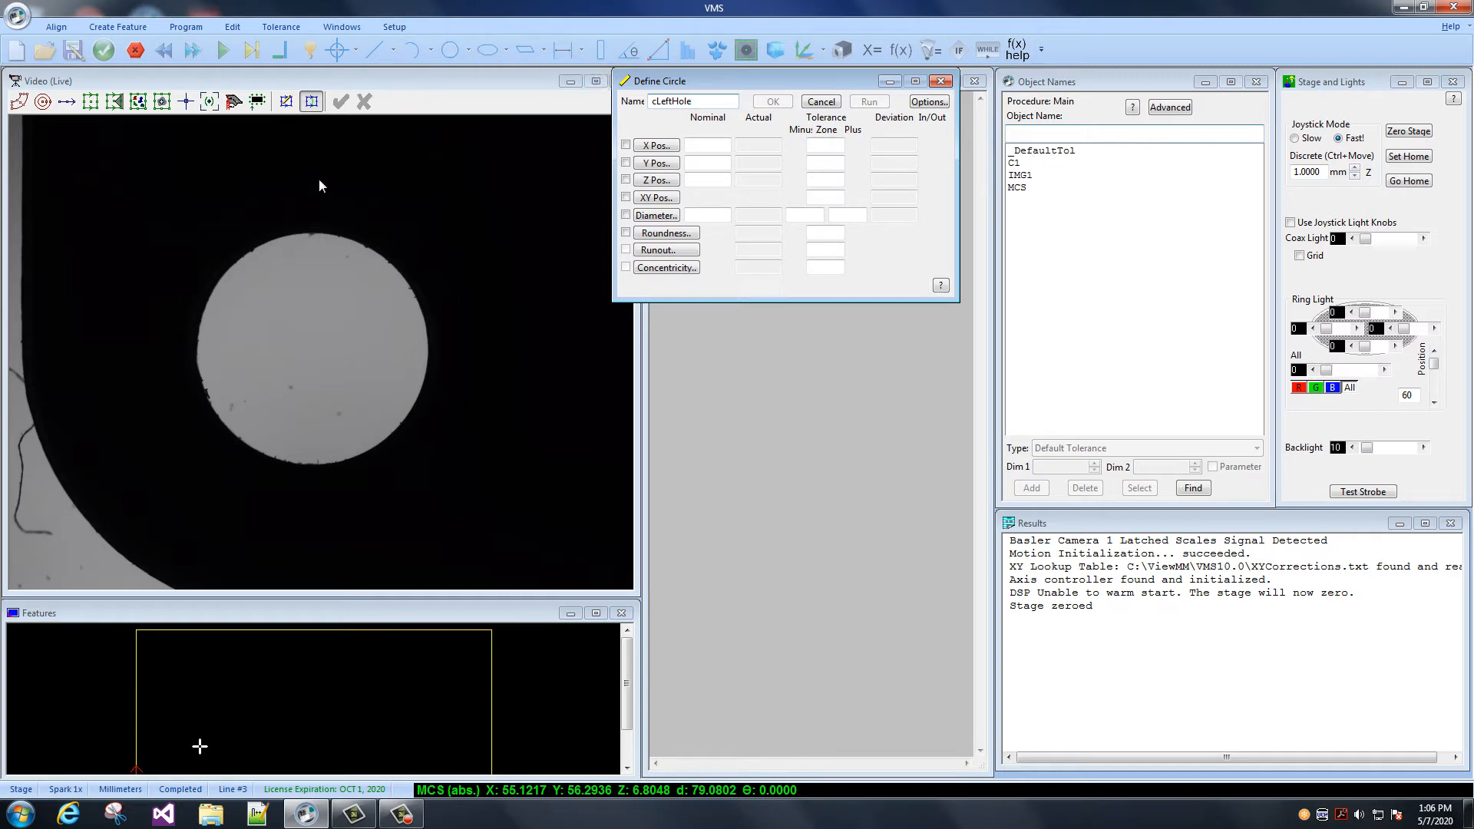
pyautogui.moveTo(110, 156)
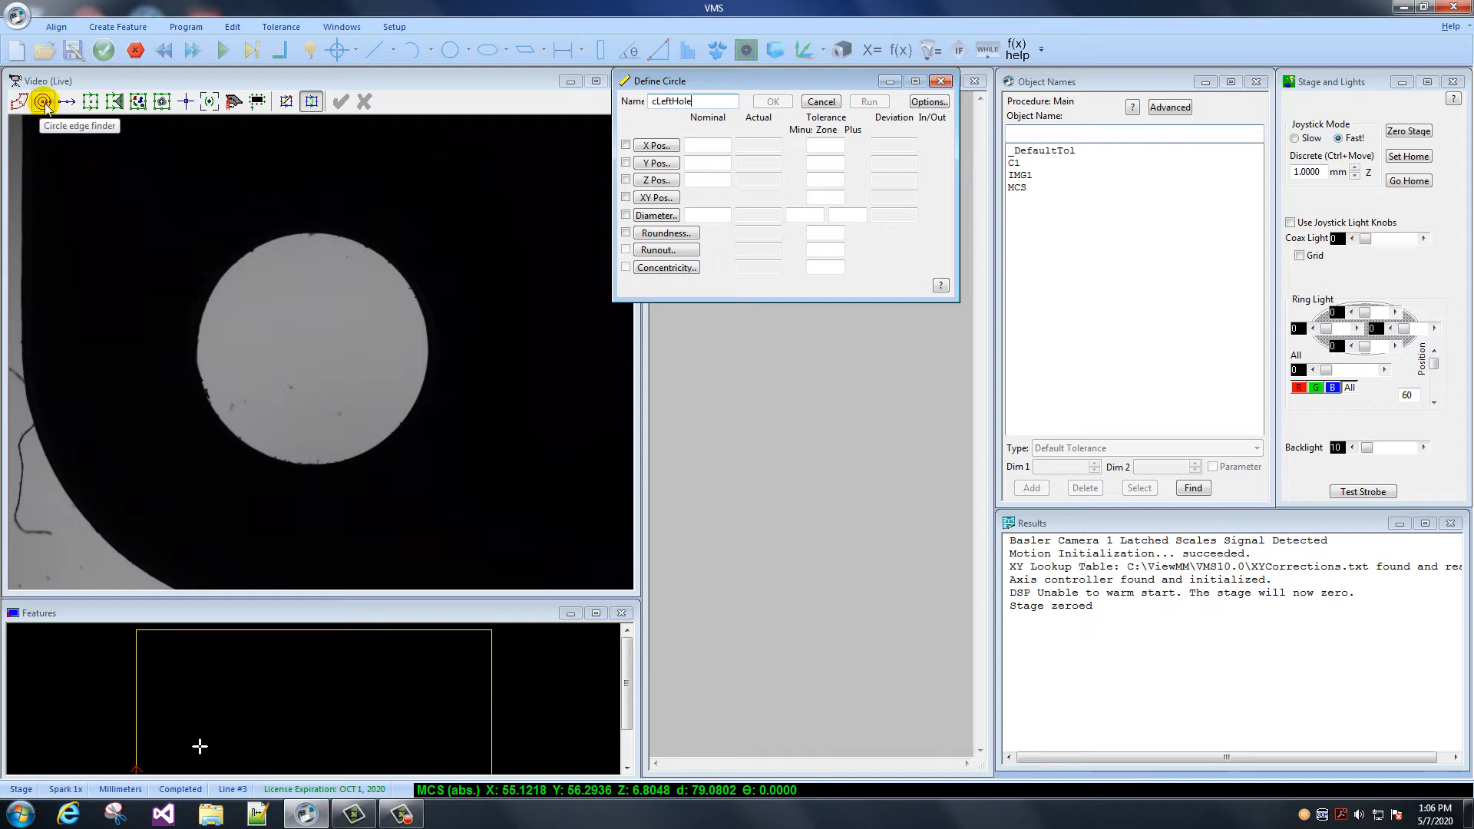
# Add a circular edge finder over the left hole, detect its edge and accept it for cLeftHole
pyautogui.click(43, 102)
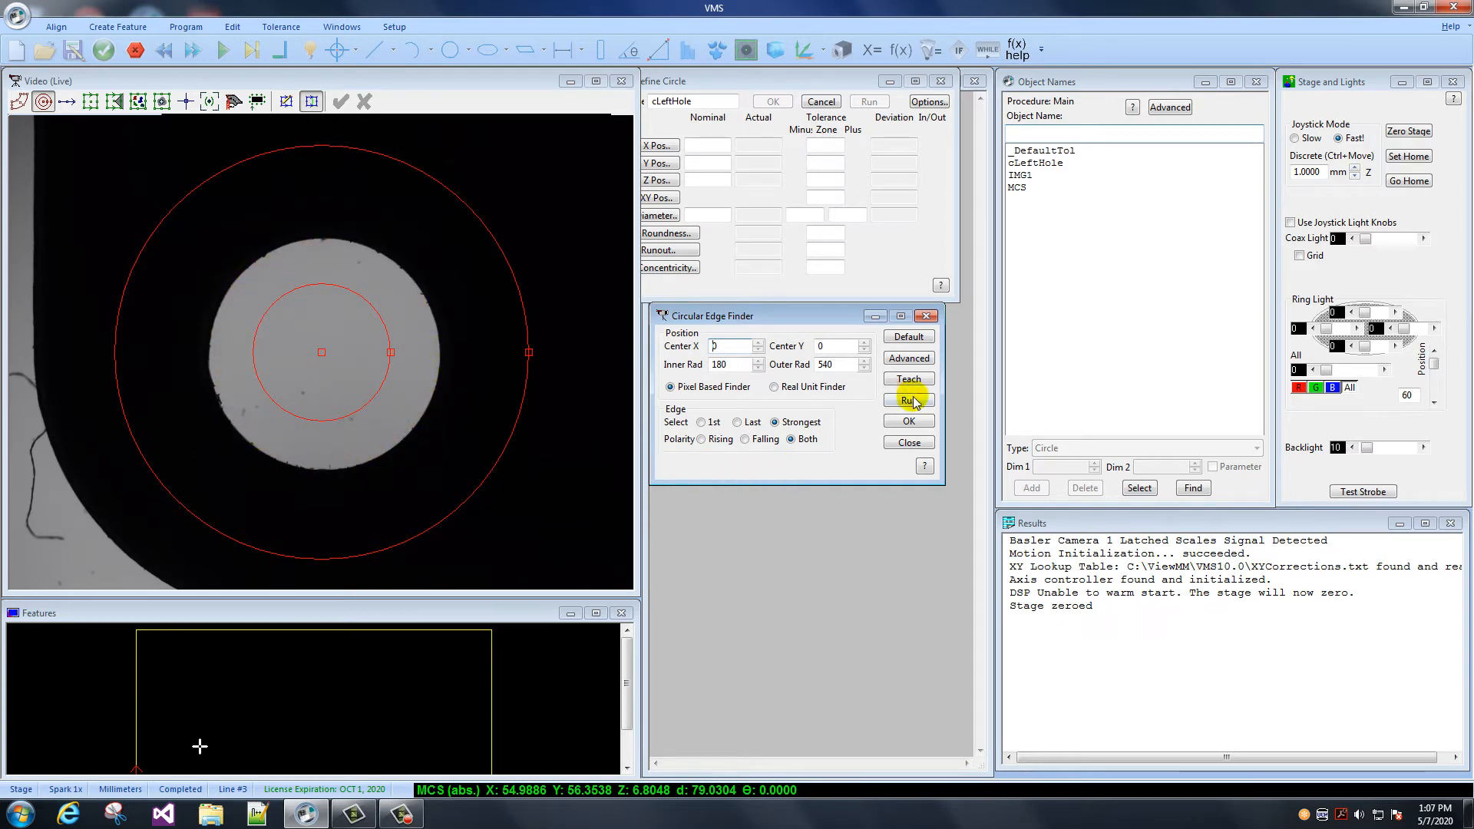
pyautogui.click(907, 401)
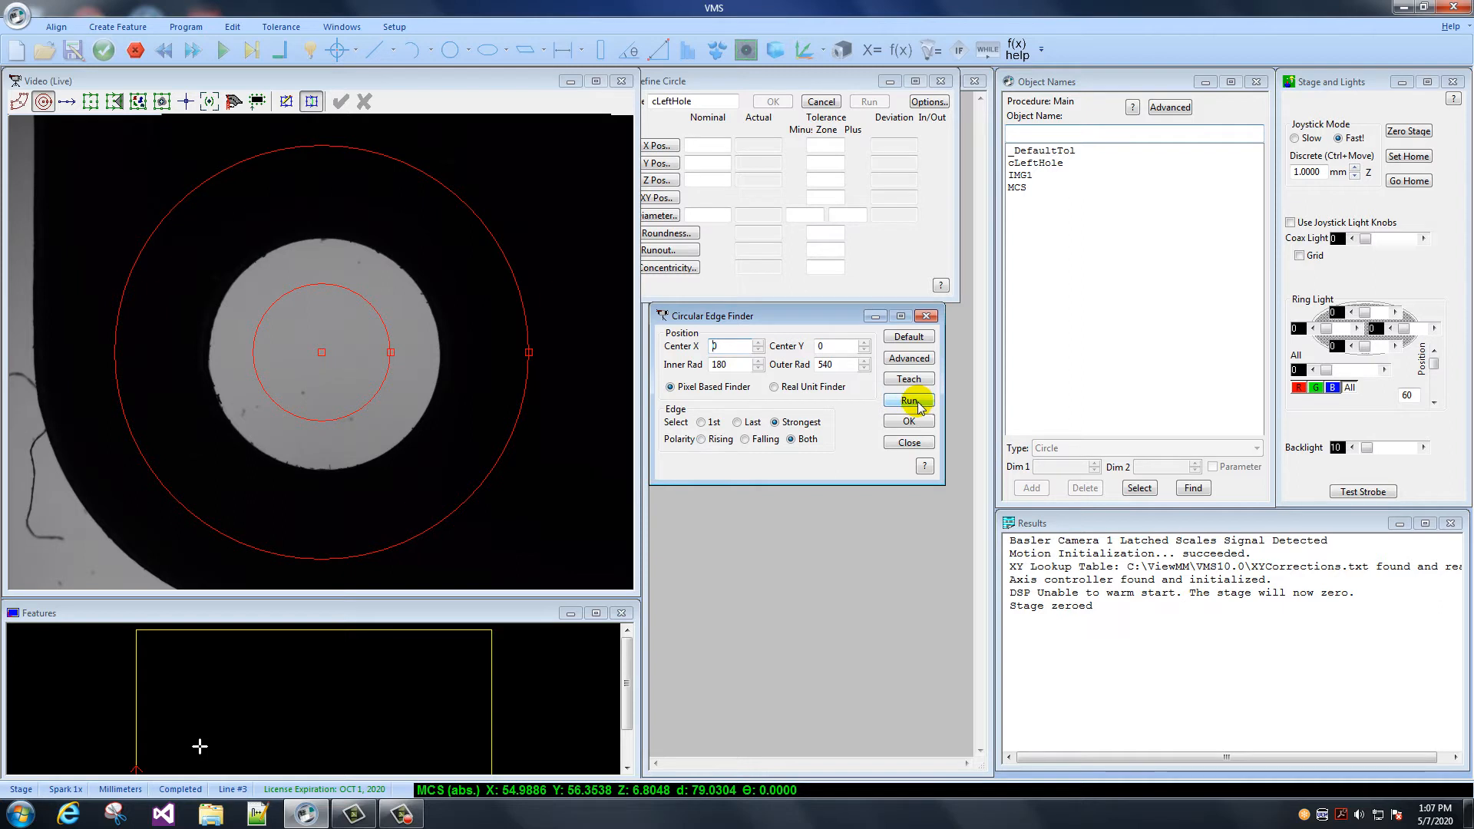
pyautogui.click(908, 399)
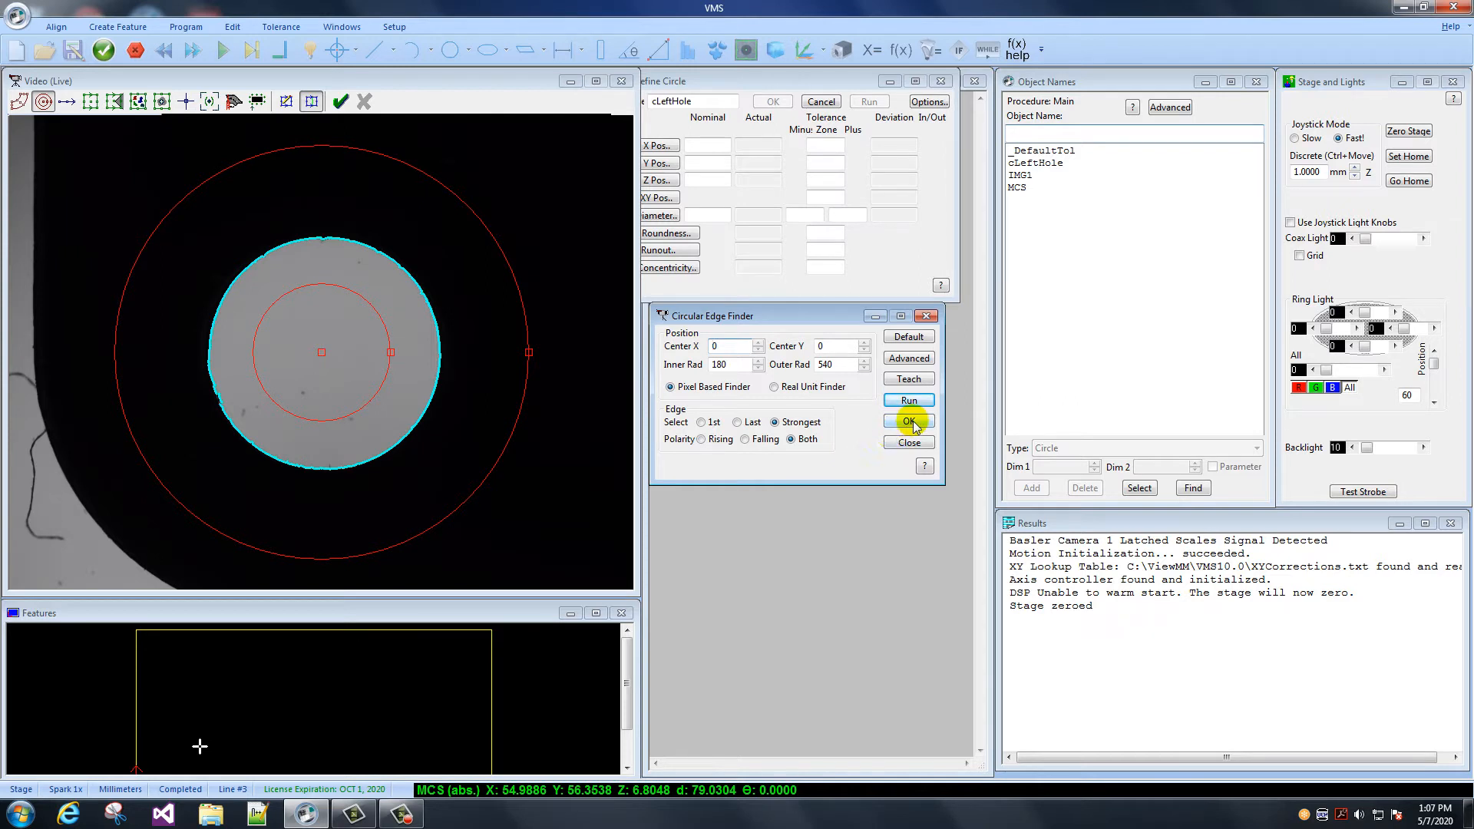
pyautogui.click(907, 420)
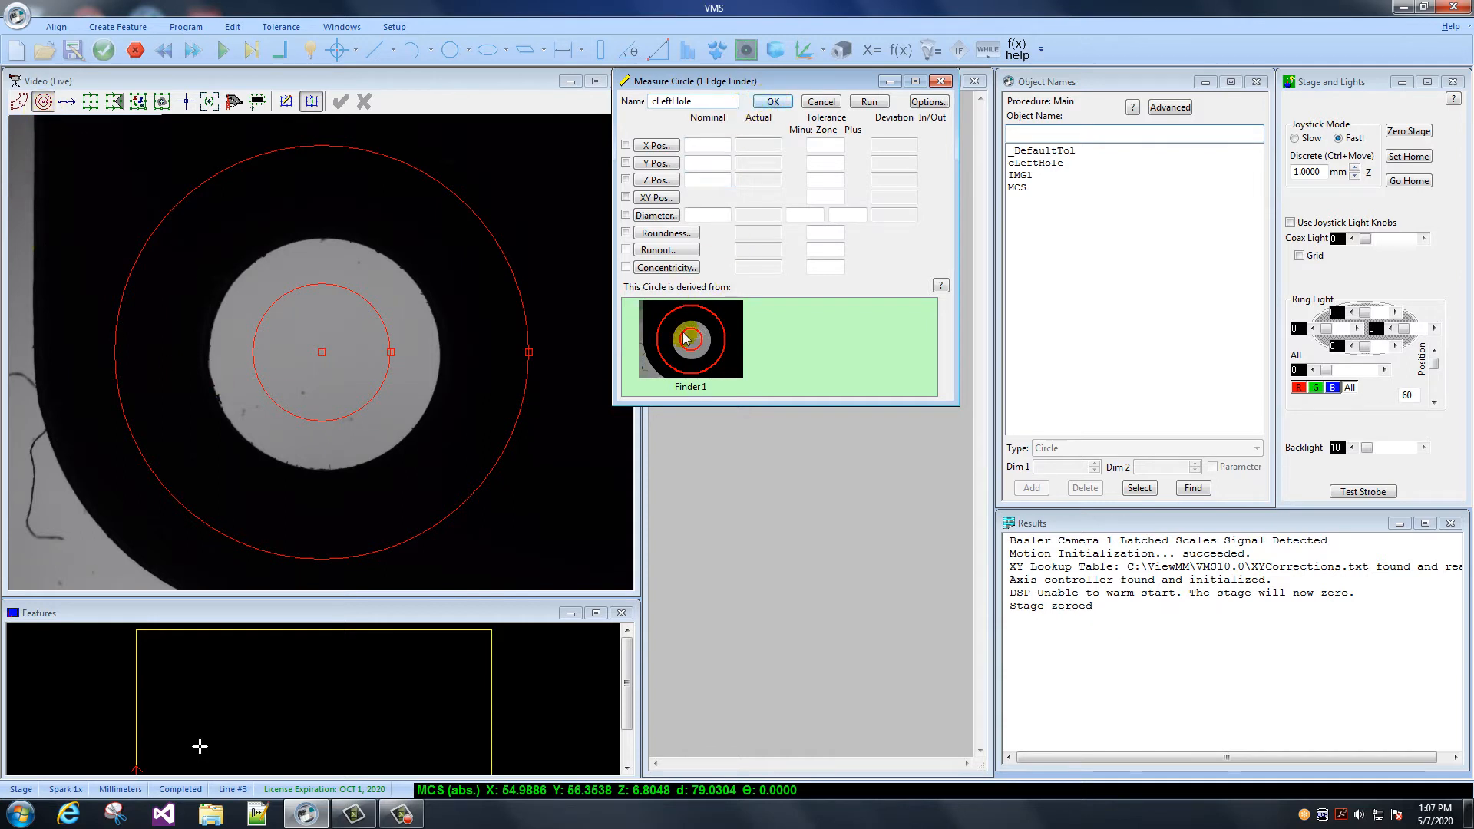
# Confirm cLeftHole so Measure Circle 'cLeftHole' joins the measurement steps
pyautogui.click(769, 101)
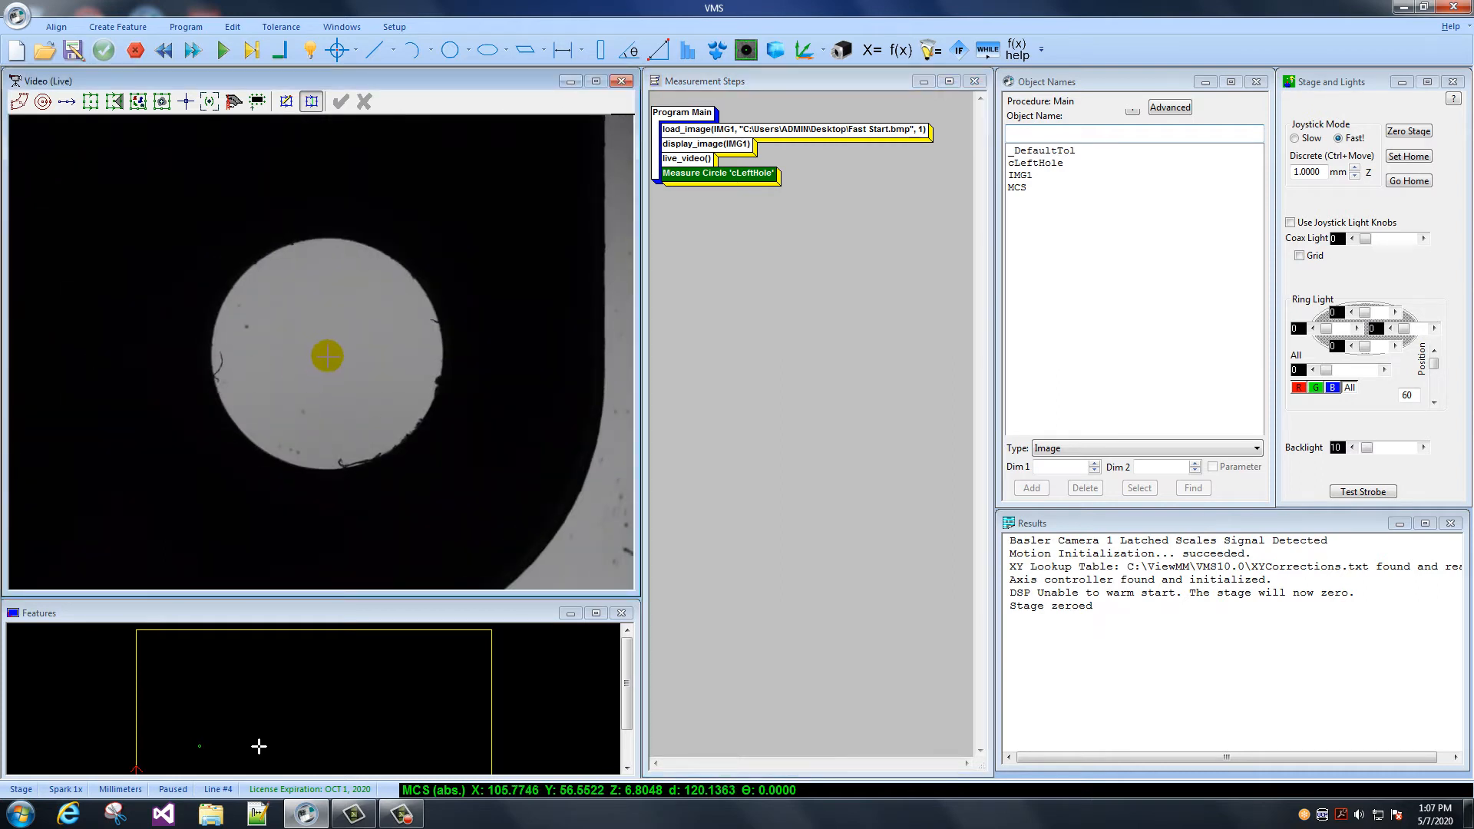
# Start a new circle feature named cRightHole for the right hole
pyautogui.click(159, 101)
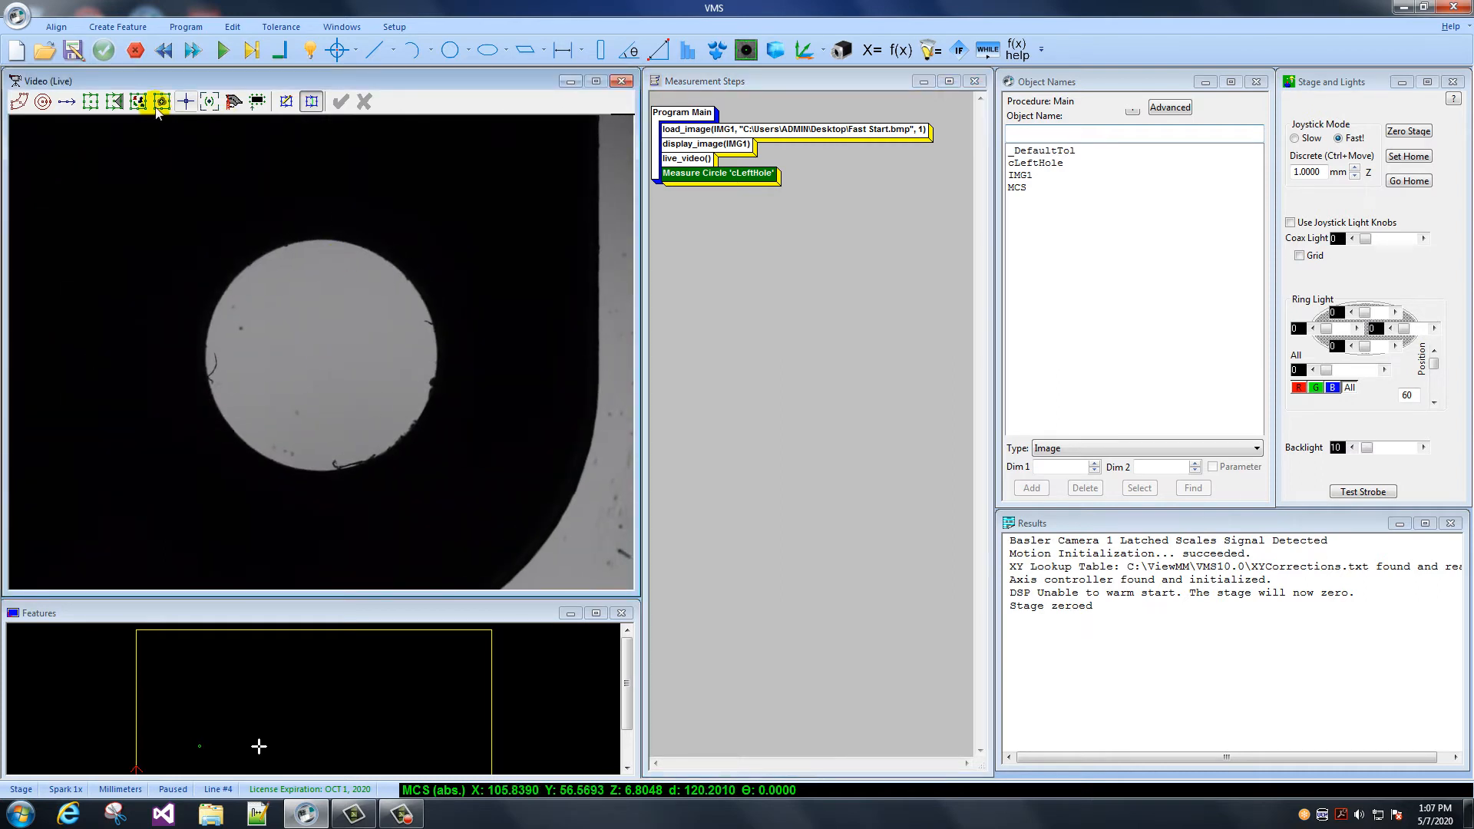
pyautogui.click(452, 49)
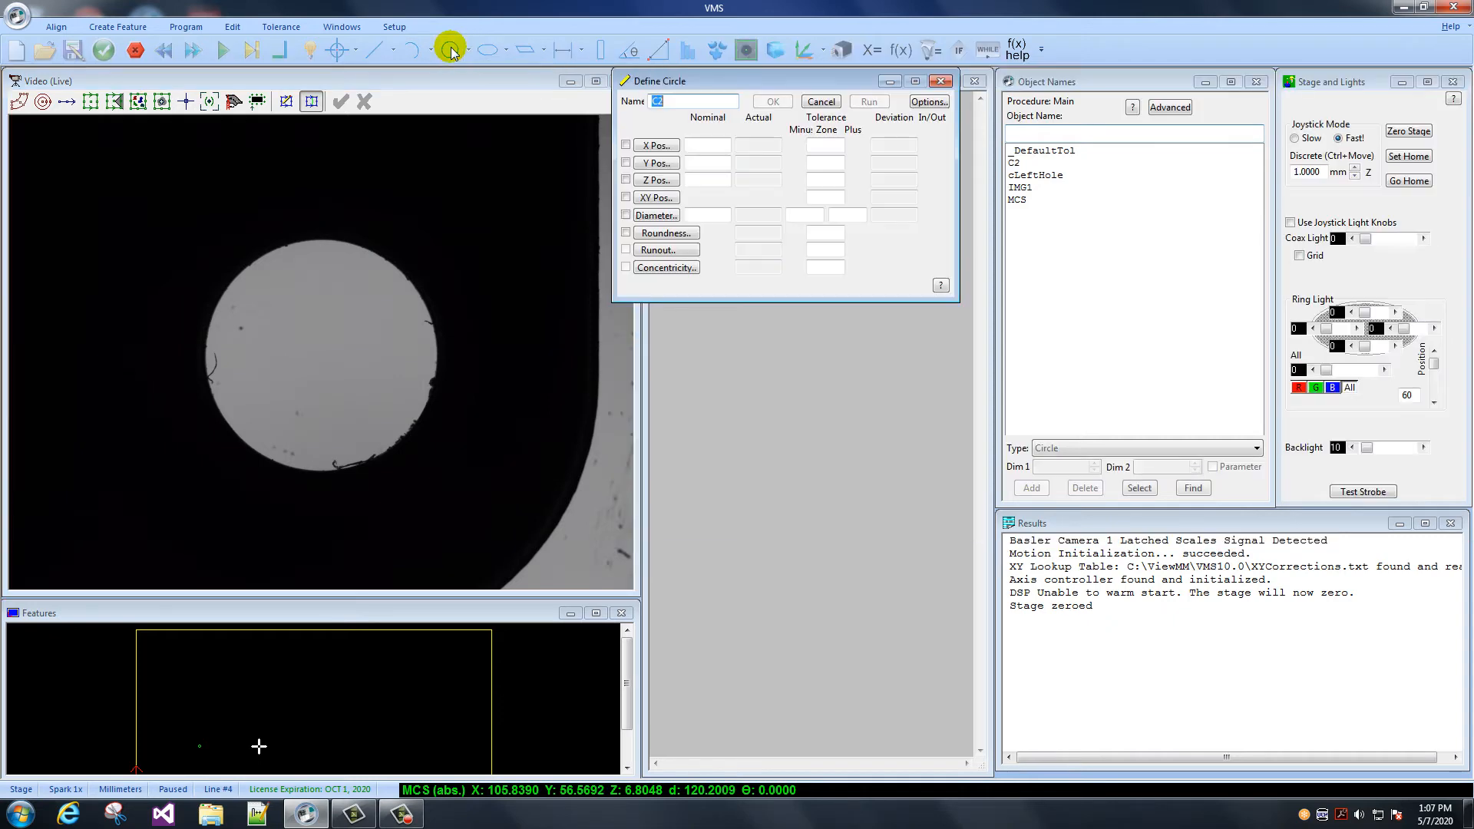
pyautogui.write('c')
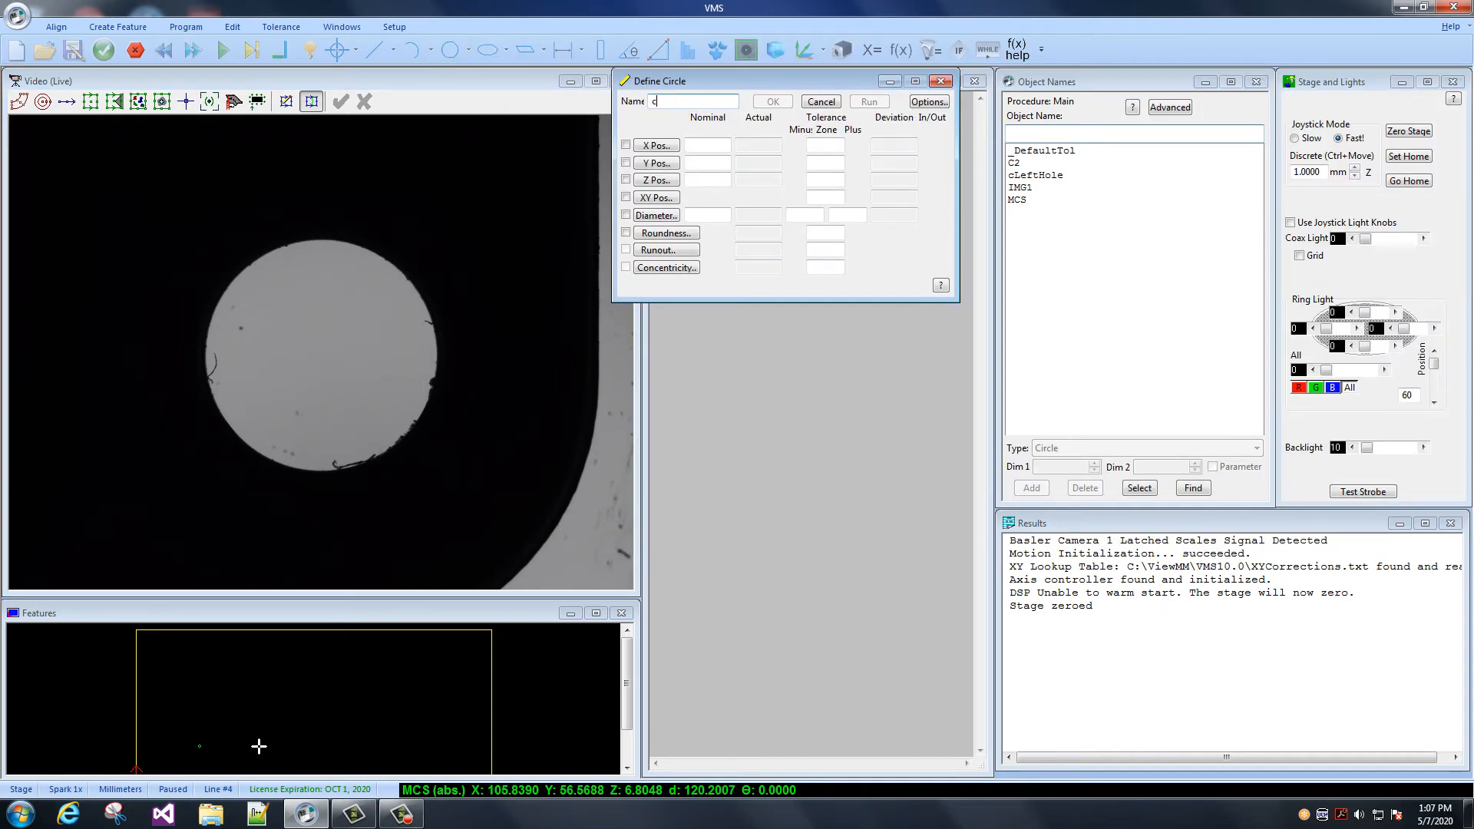
pyautogui.write('RightHole')
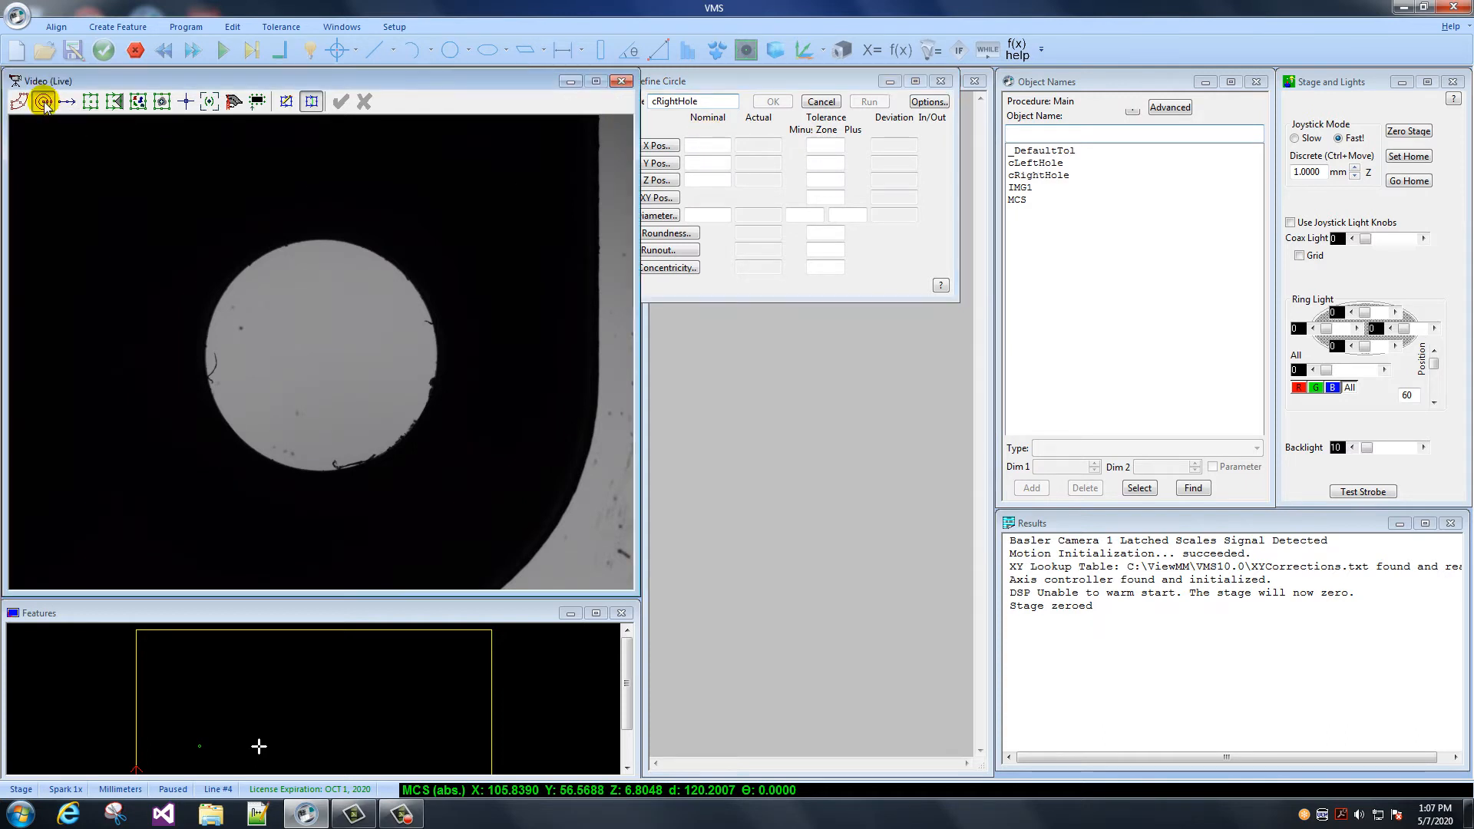
# Detect the right hole's edge with a circular edge finder and confirm Measure Circle 'cRightHole'
pyautogui.click(43, 102)
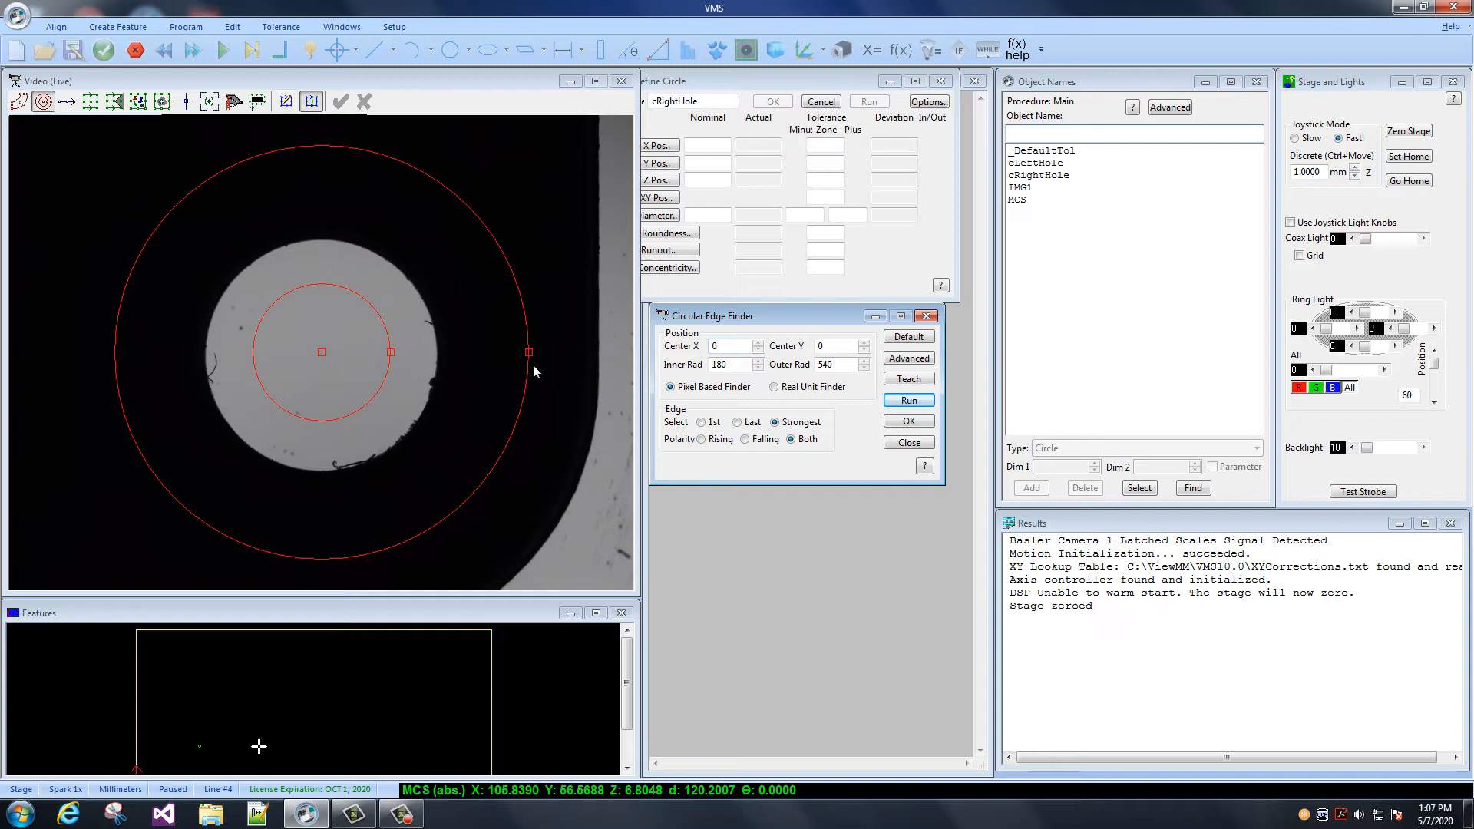
pyautogui.click(907, 399)
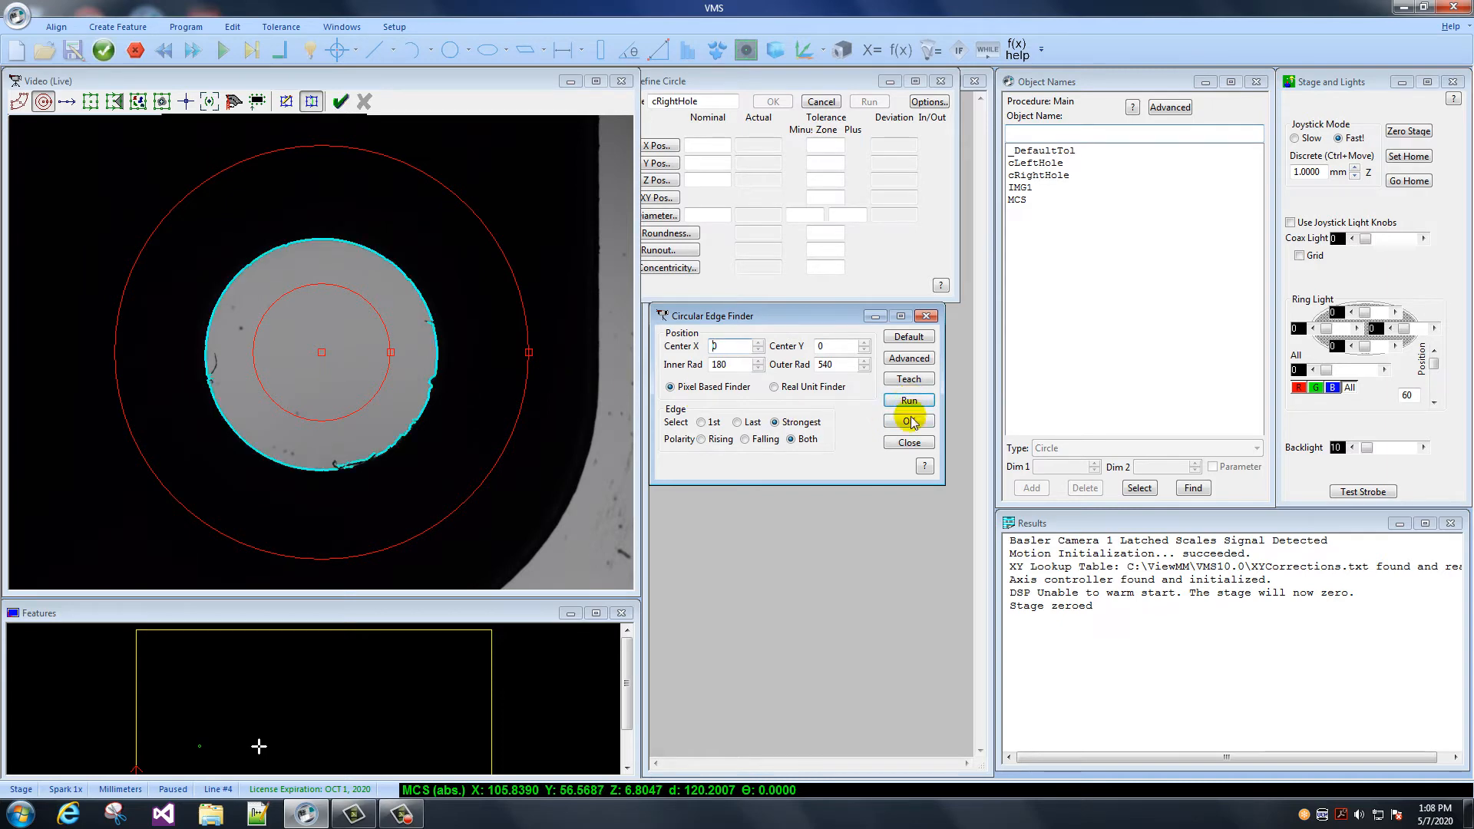
pyautogui.click(907, 421)
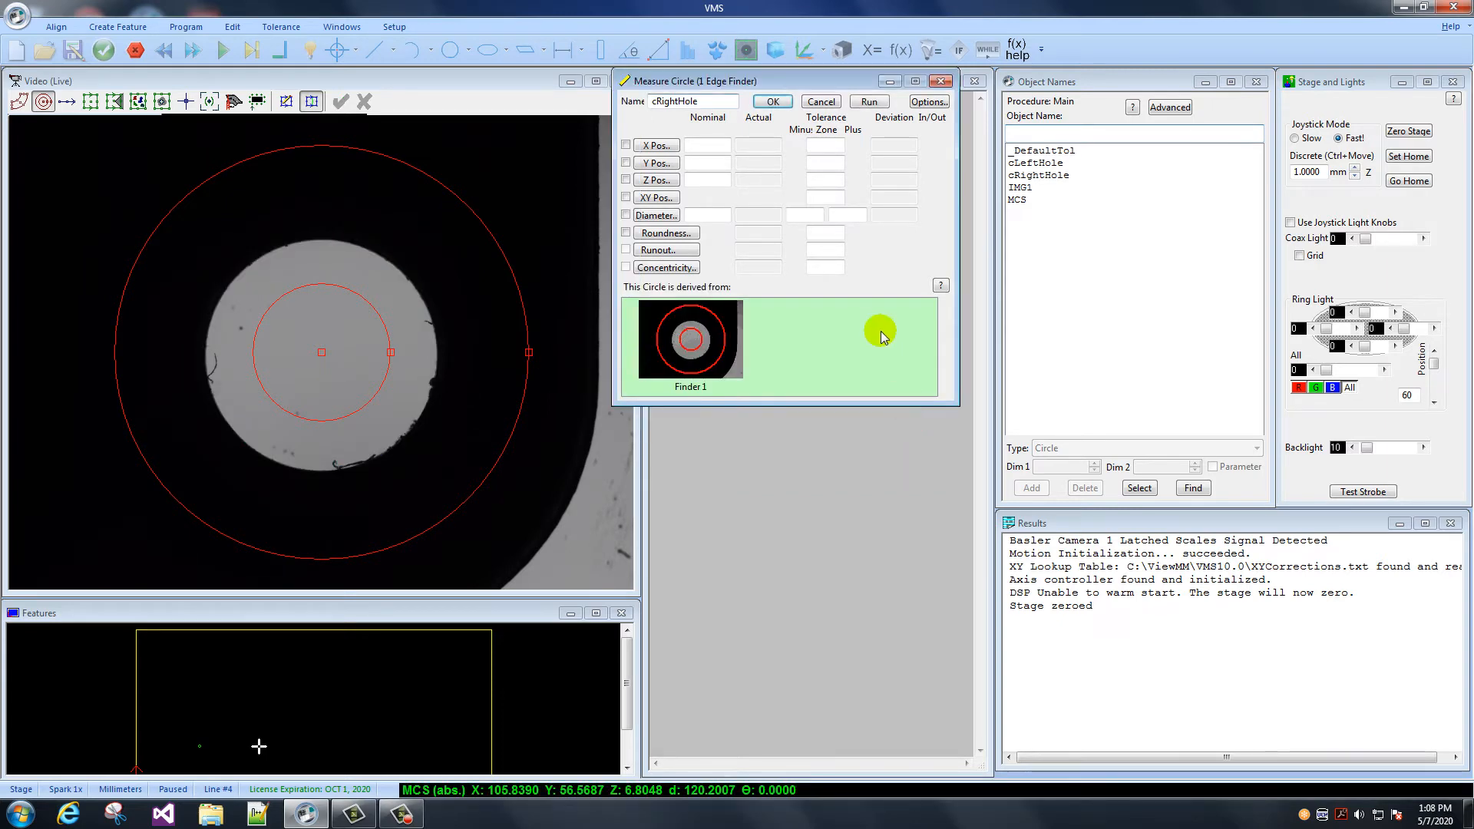
pyautogui.click(769, 102)
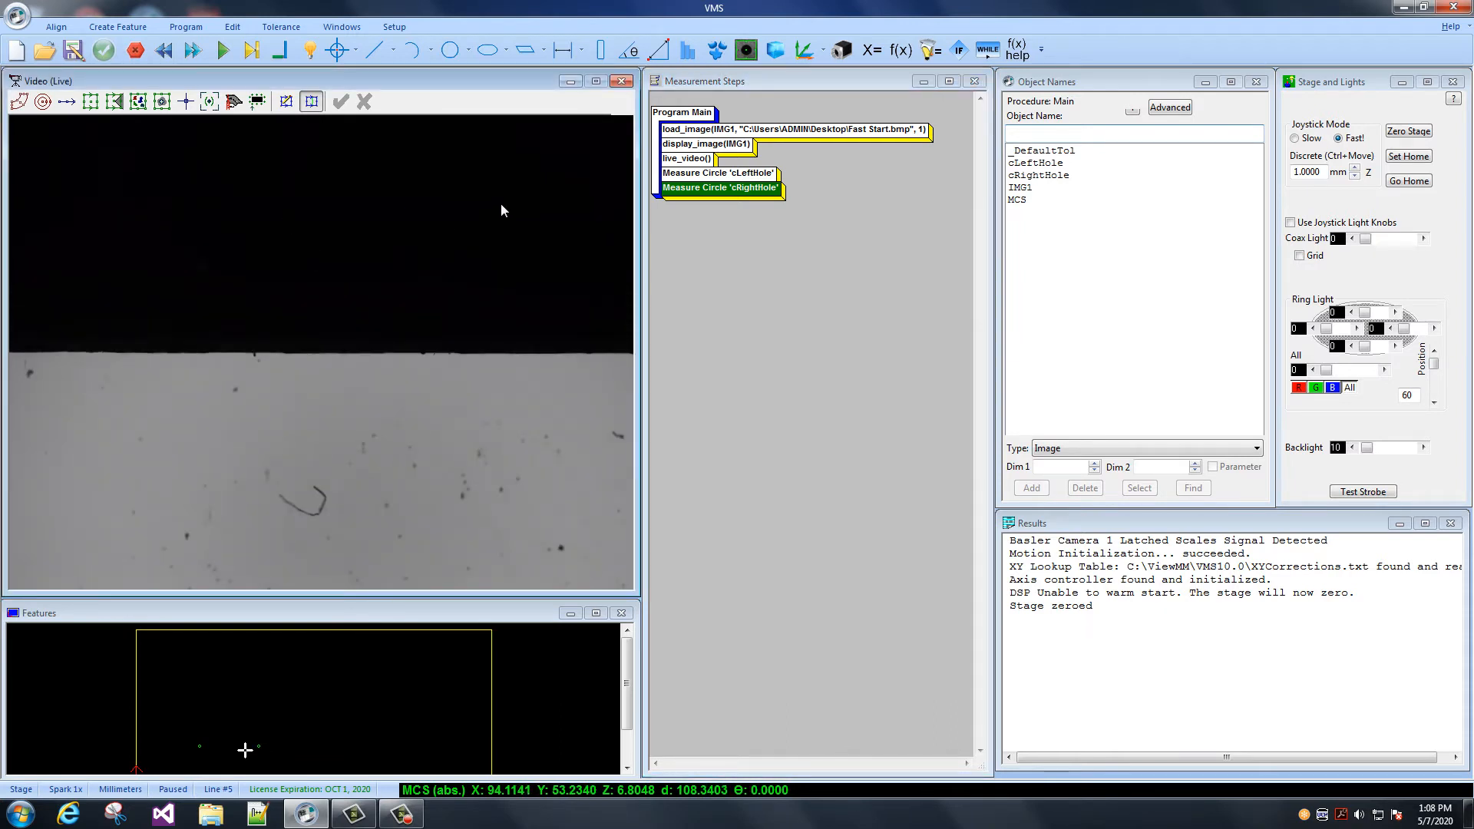
pyautogui.moveTo(376, 49)
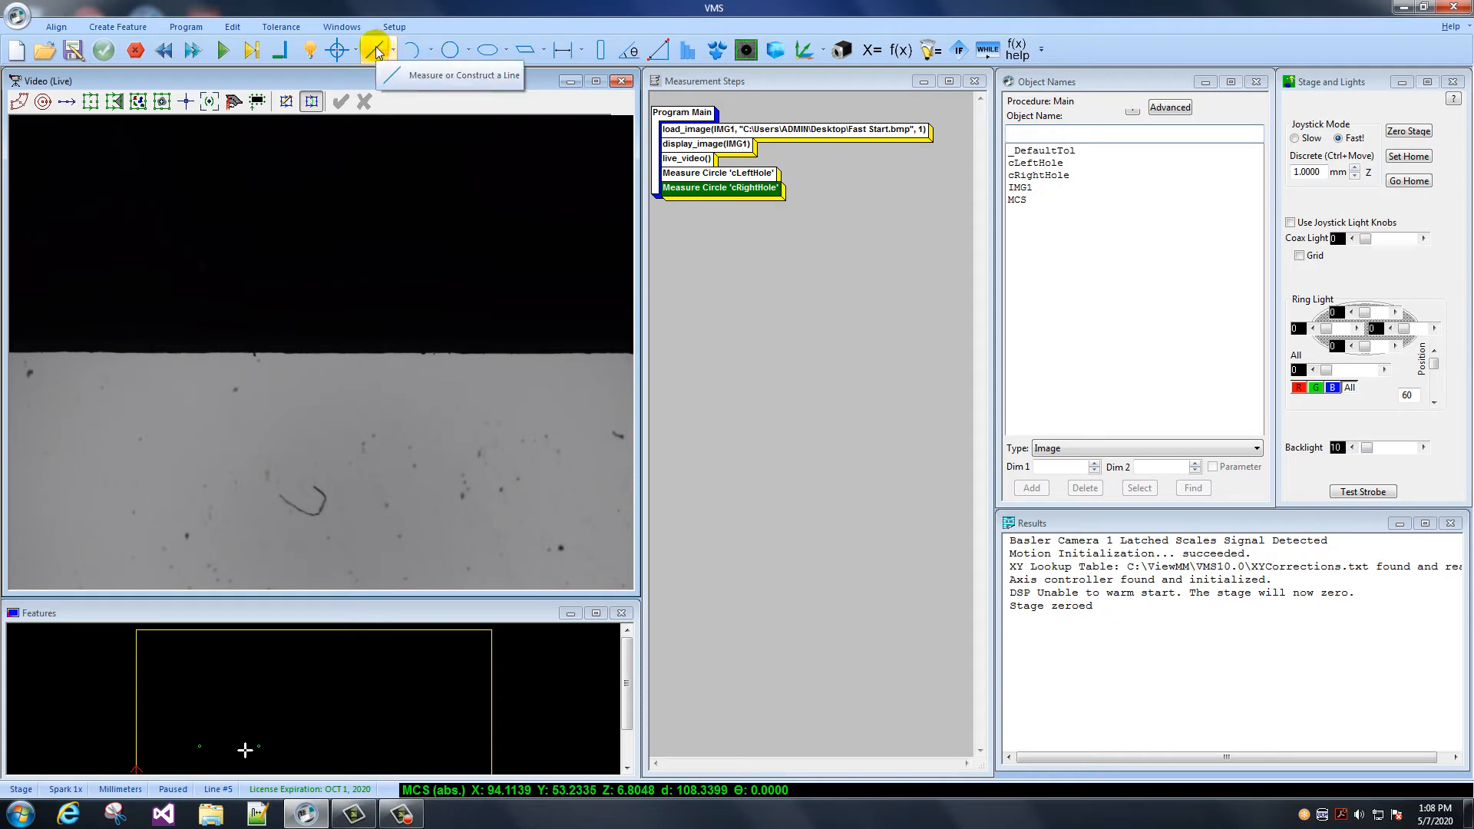
# Start a new line feature and name it lBottomEdge
pyautogui.click(375, 50)
pyautogui.write('lBottom')
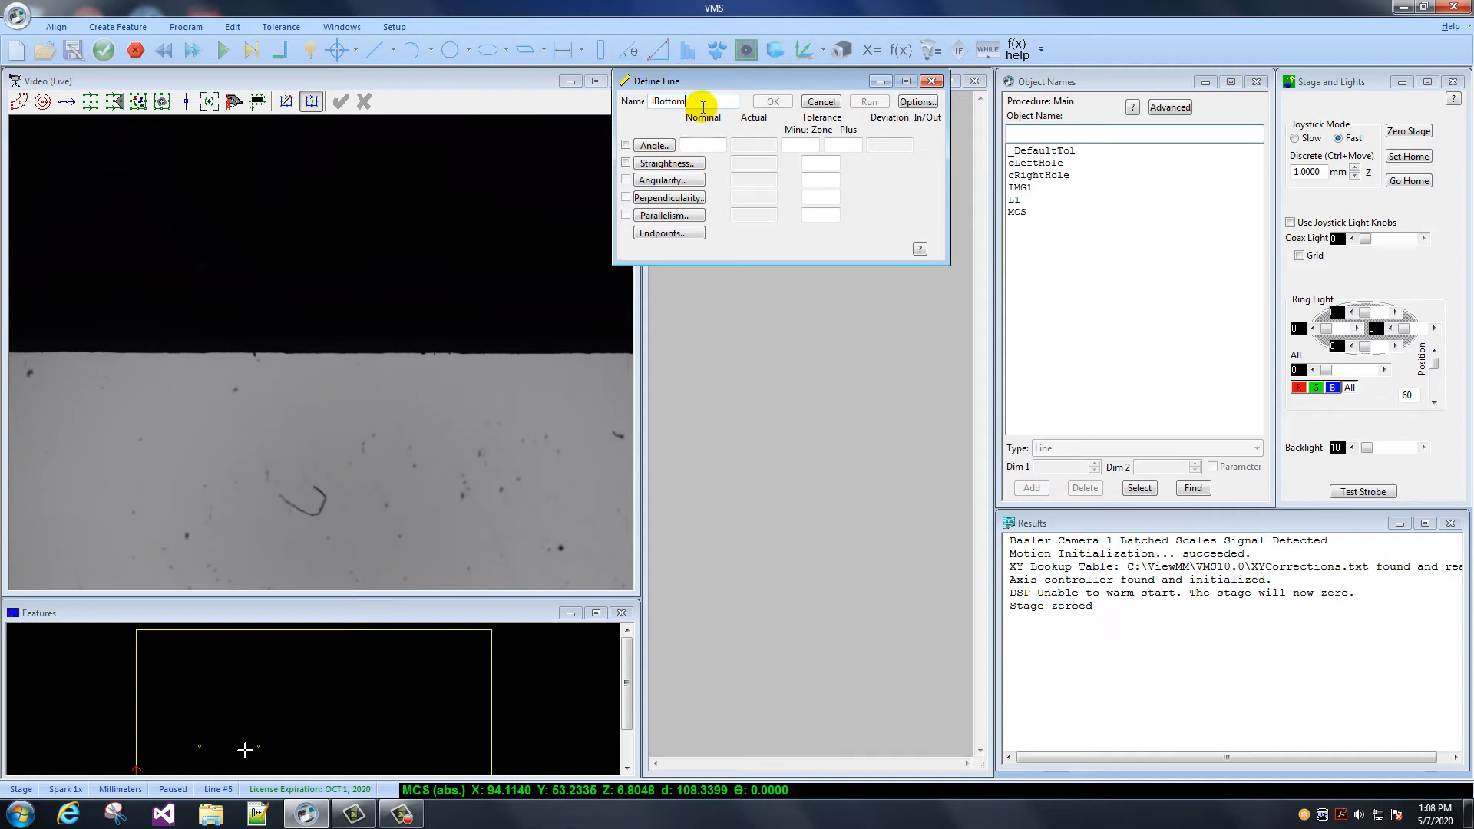
pyautogui.write('Edge')
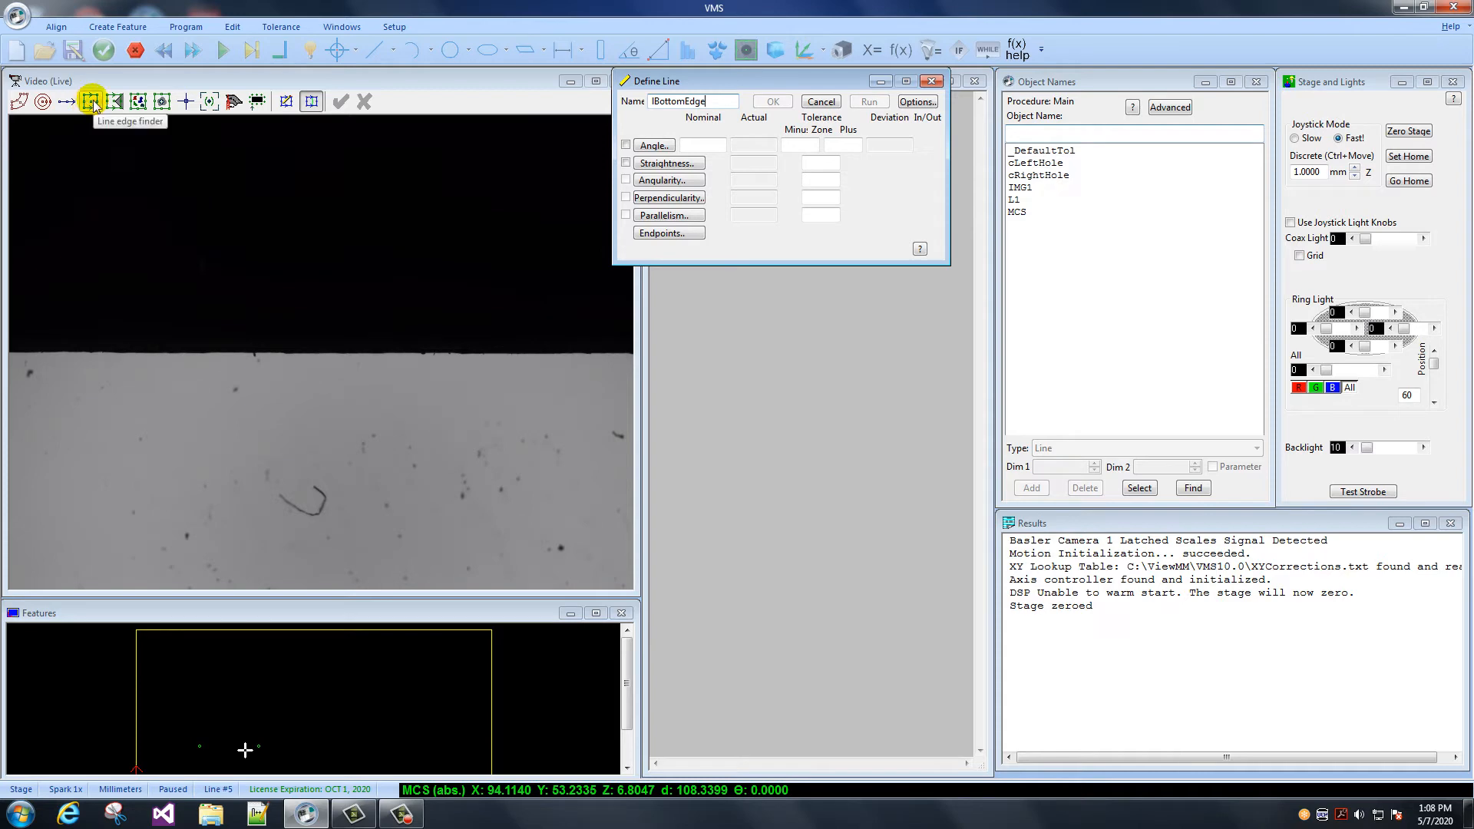
# Detect the straight edge with a widened, 90-degree edge finder and confirm Measure Line 'lBottomEdge'
pyautogui.click(92, 102)
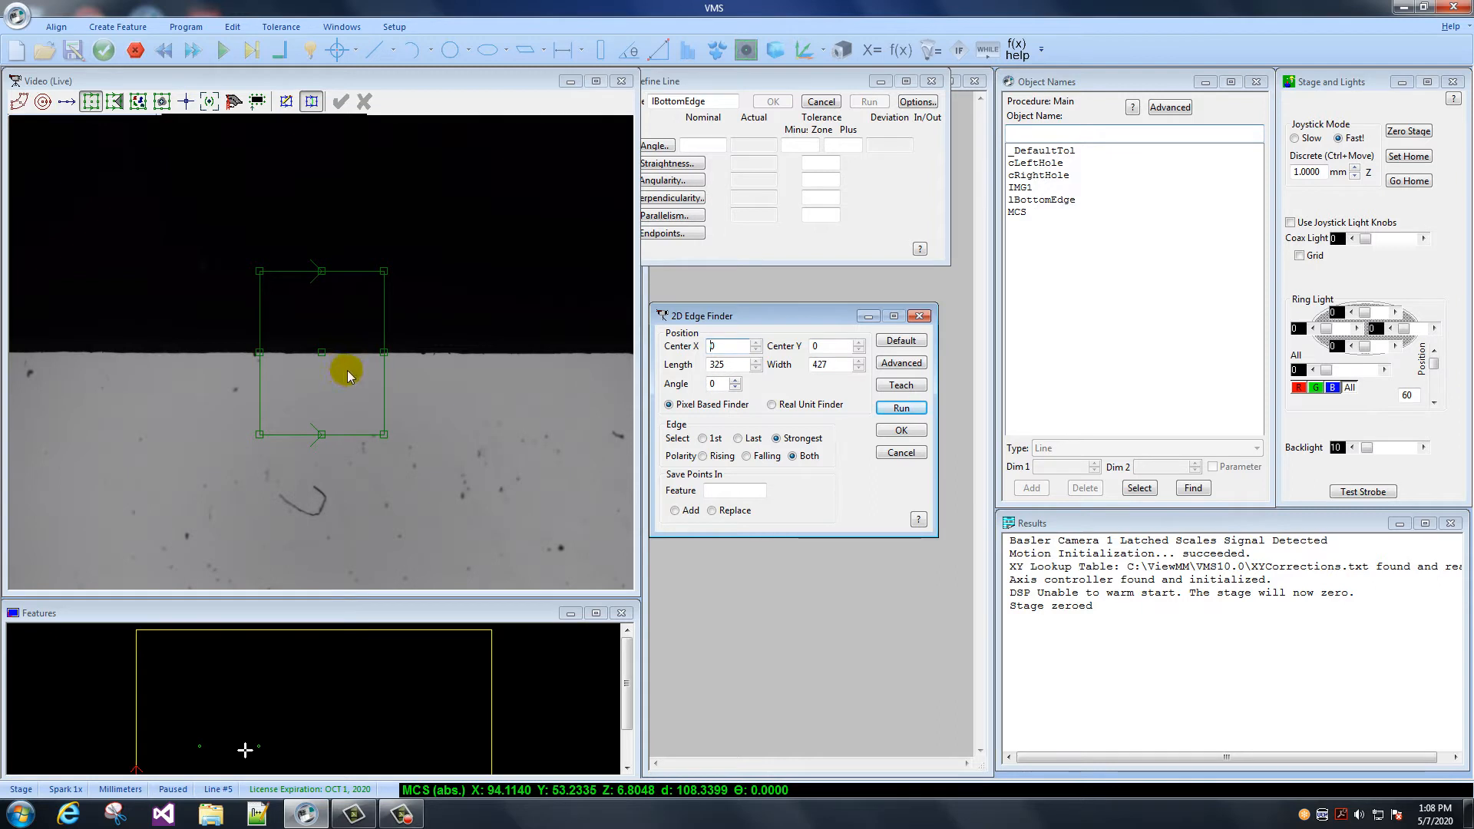
pyautogui.moveTo(359, 381)
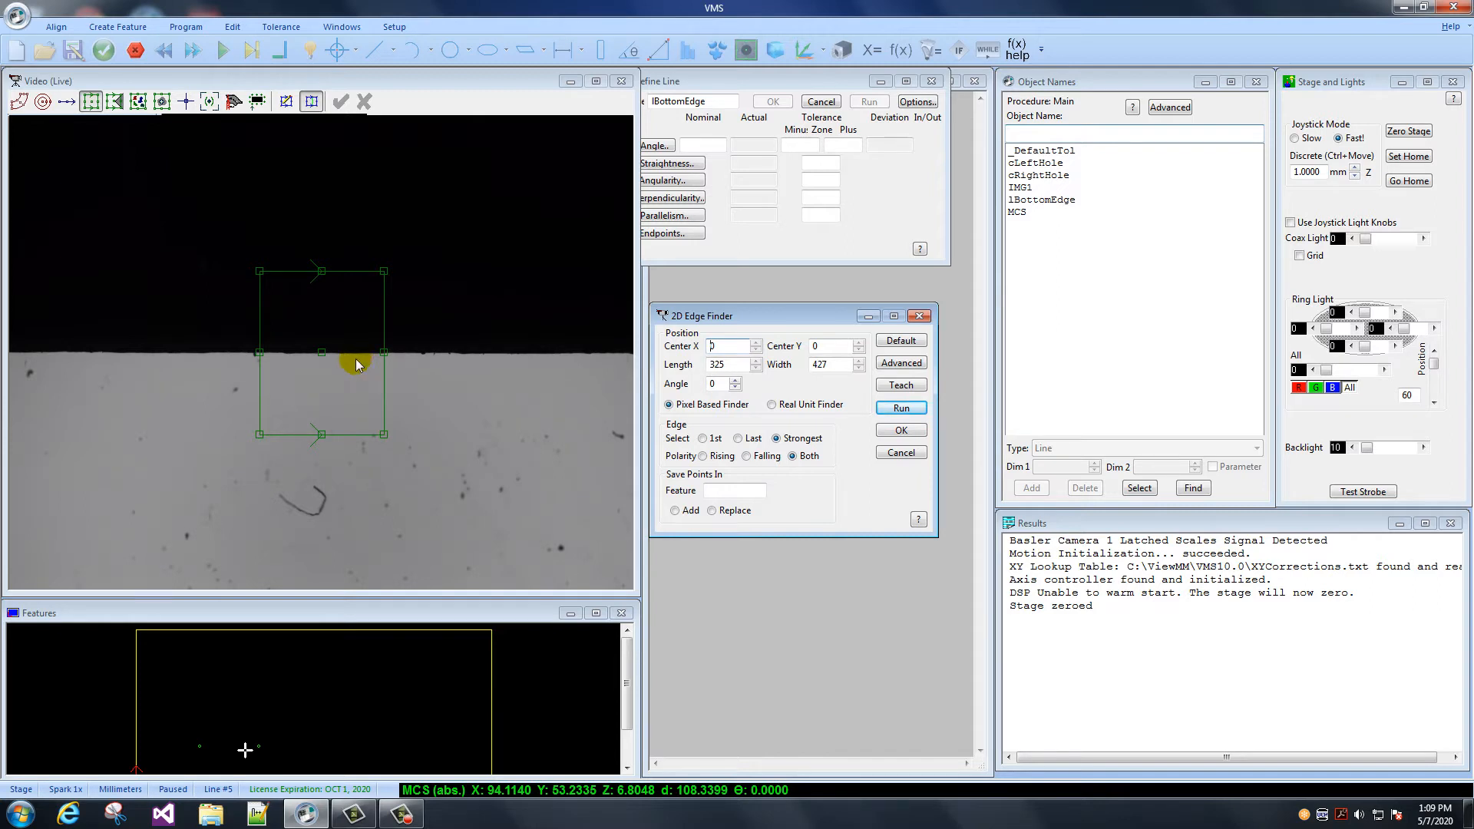
pyautogui.moveTo(417, 419)
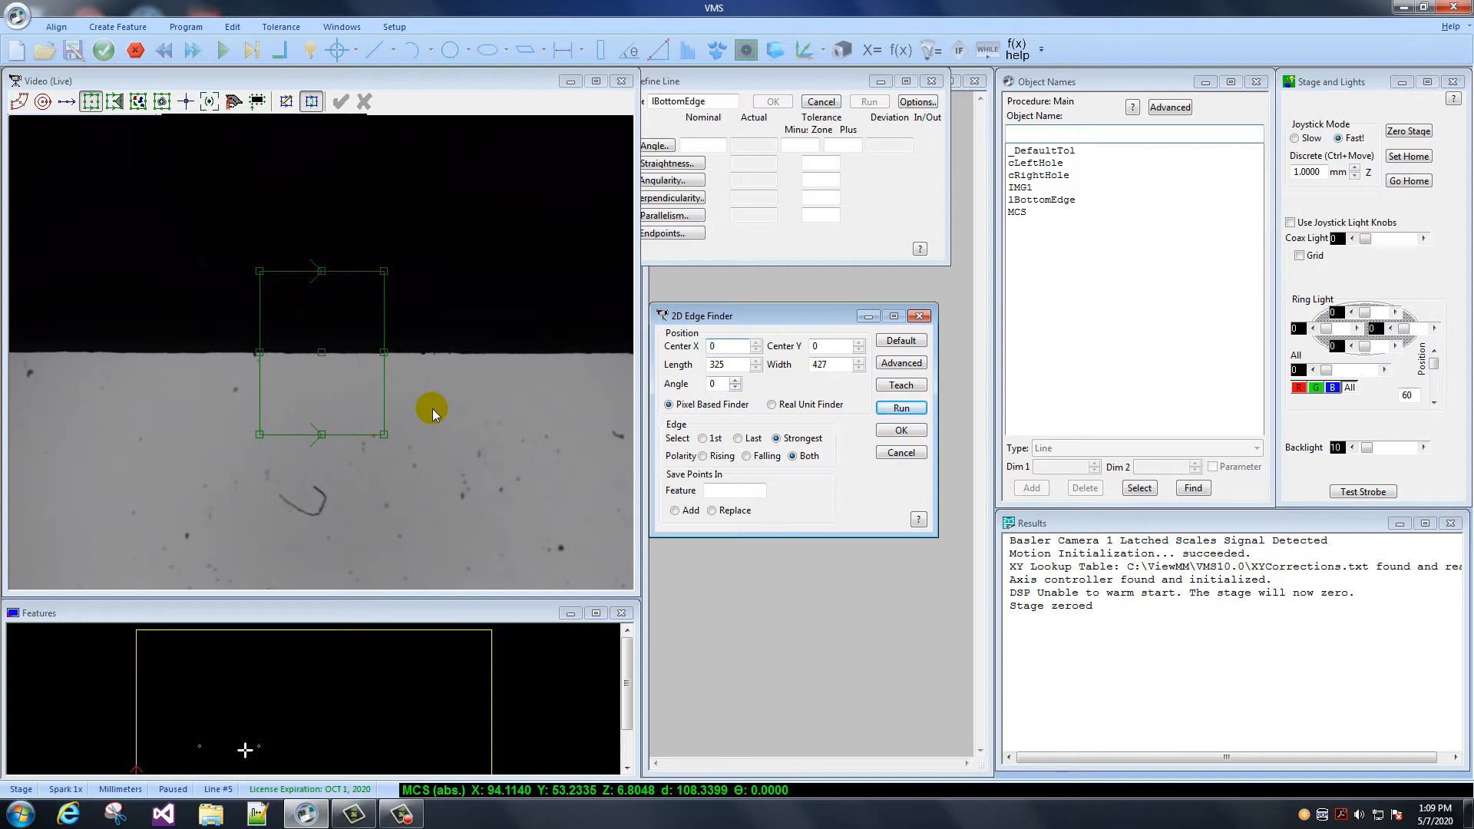
pyautogui.moveTo(413, 399)
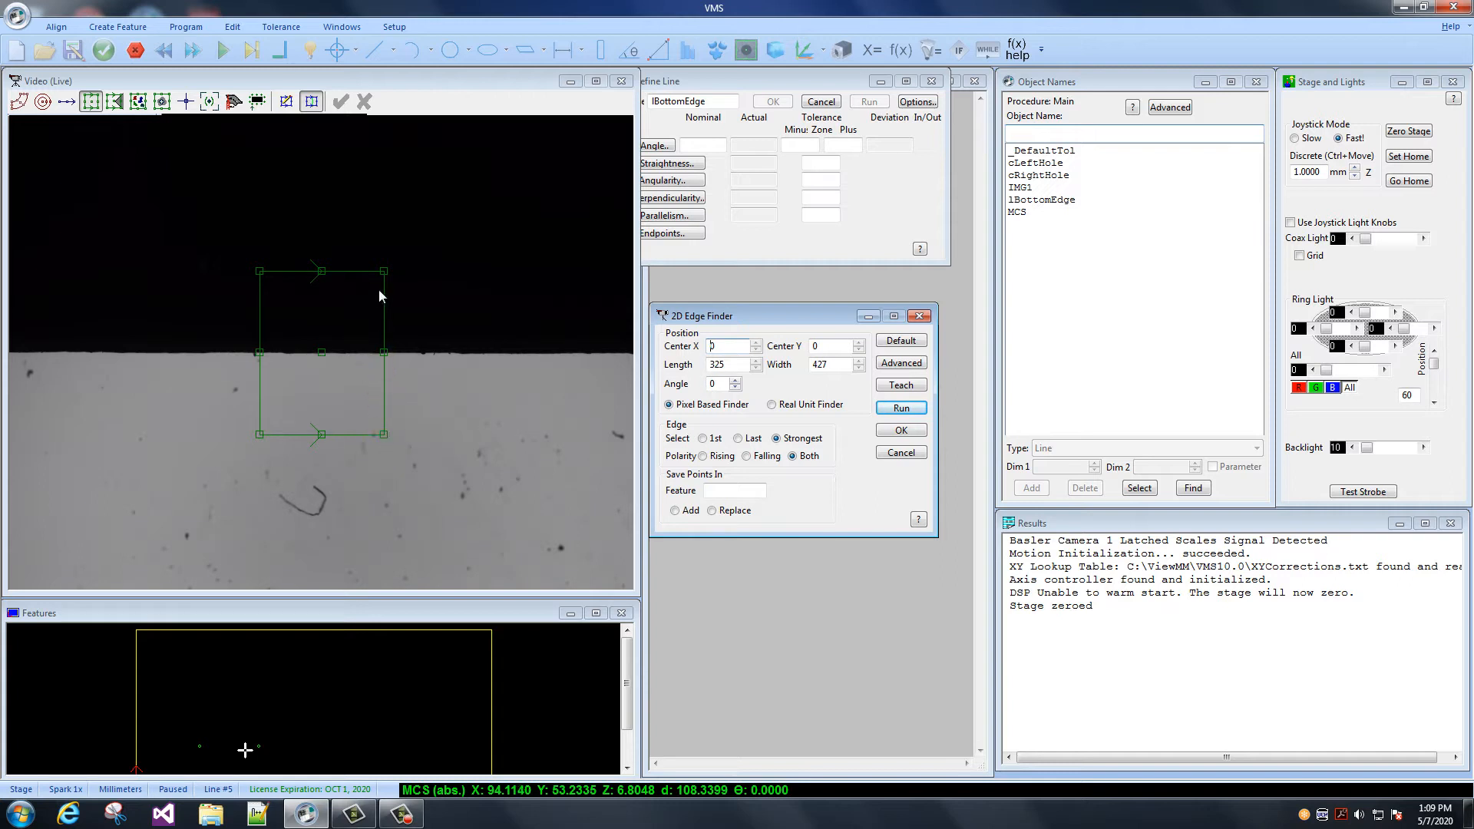
pyautogui.moveTo(264, 275)
pyautogui.write('90')
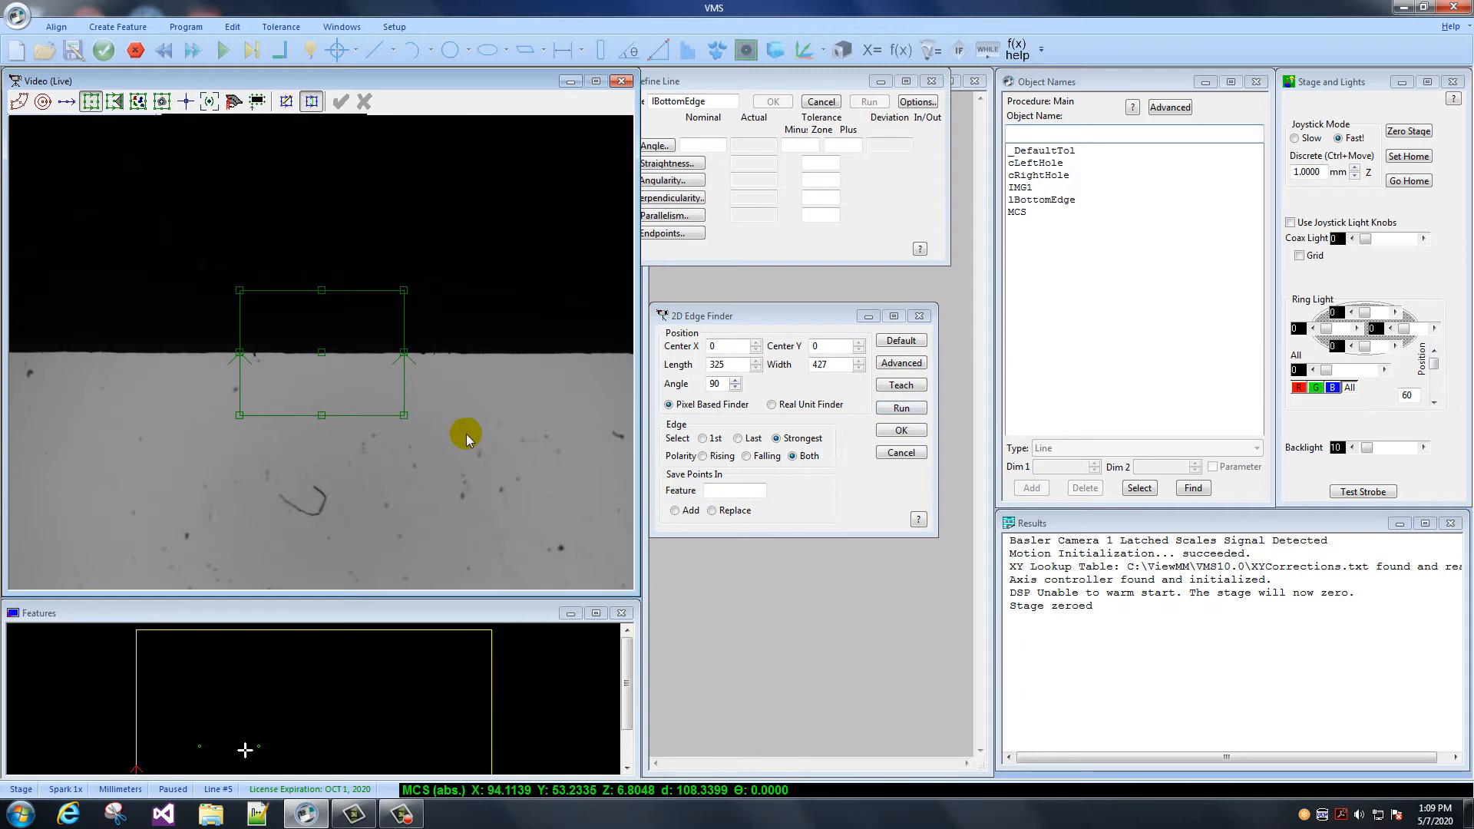
pyautogui.moveTo(404, 413); pyautogui.dragTo(531, 451)
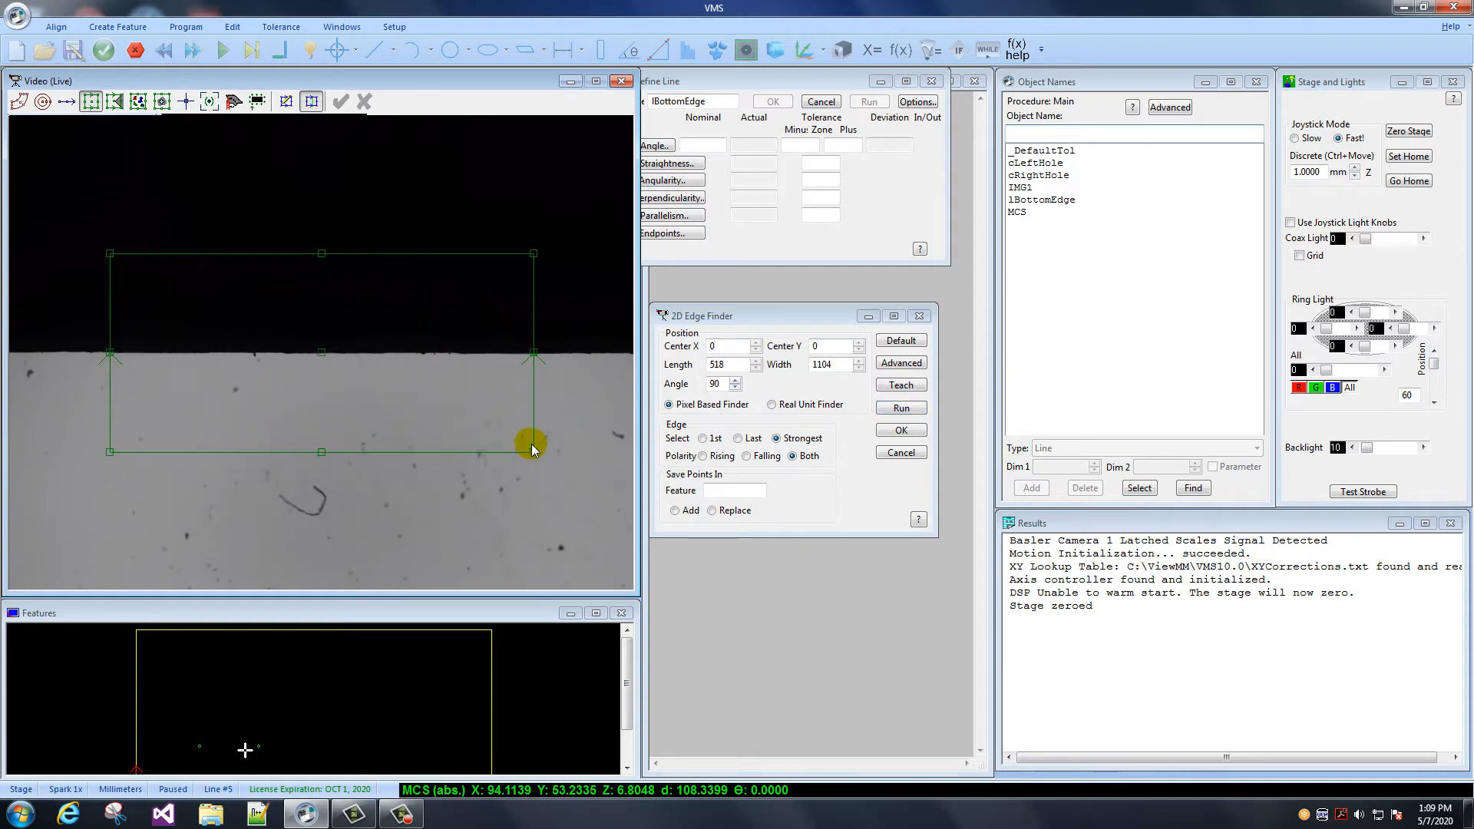
pyautogui.click(900, 405)
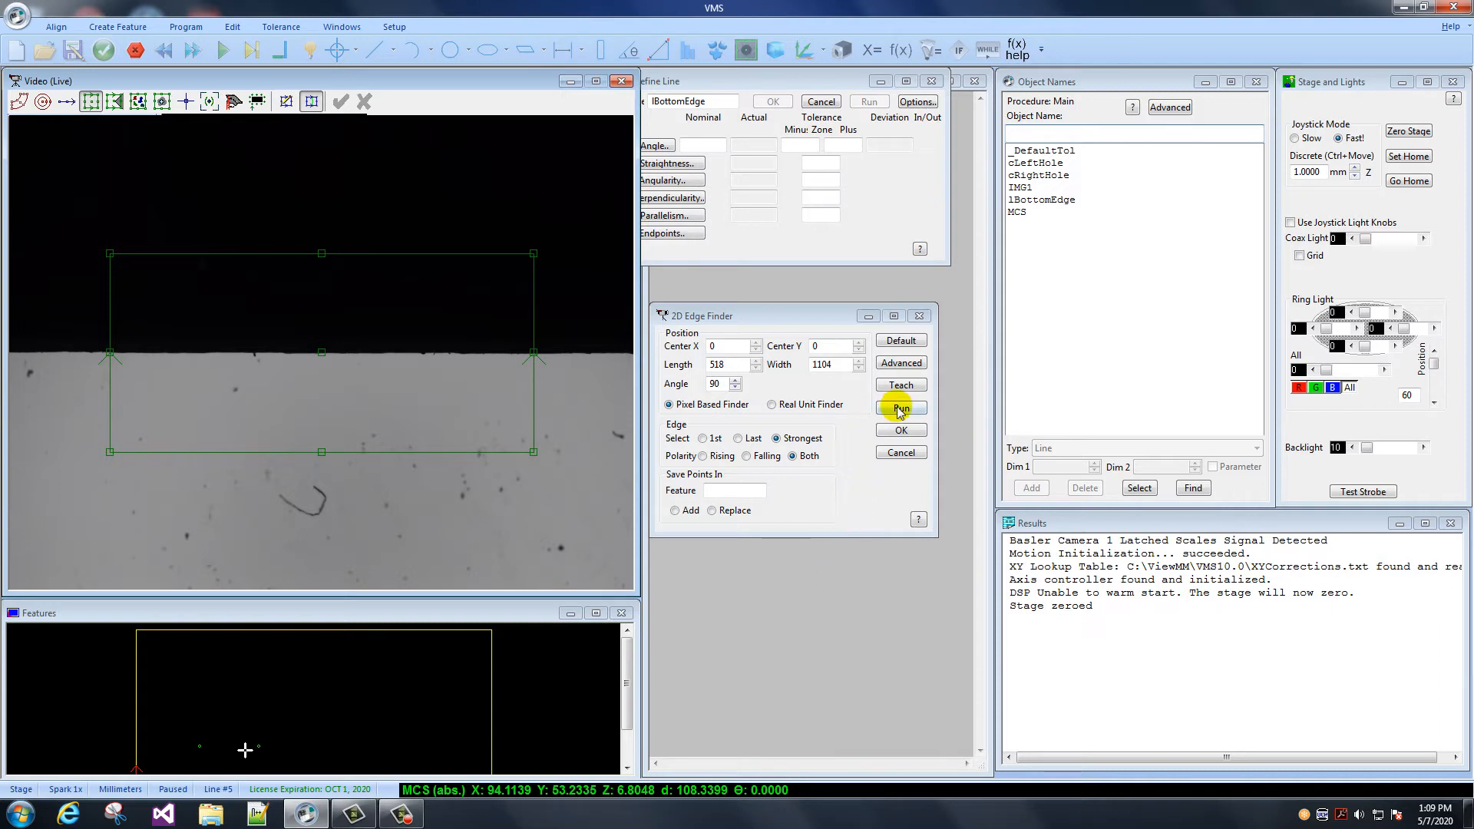
pyautogui.click(900, 407)
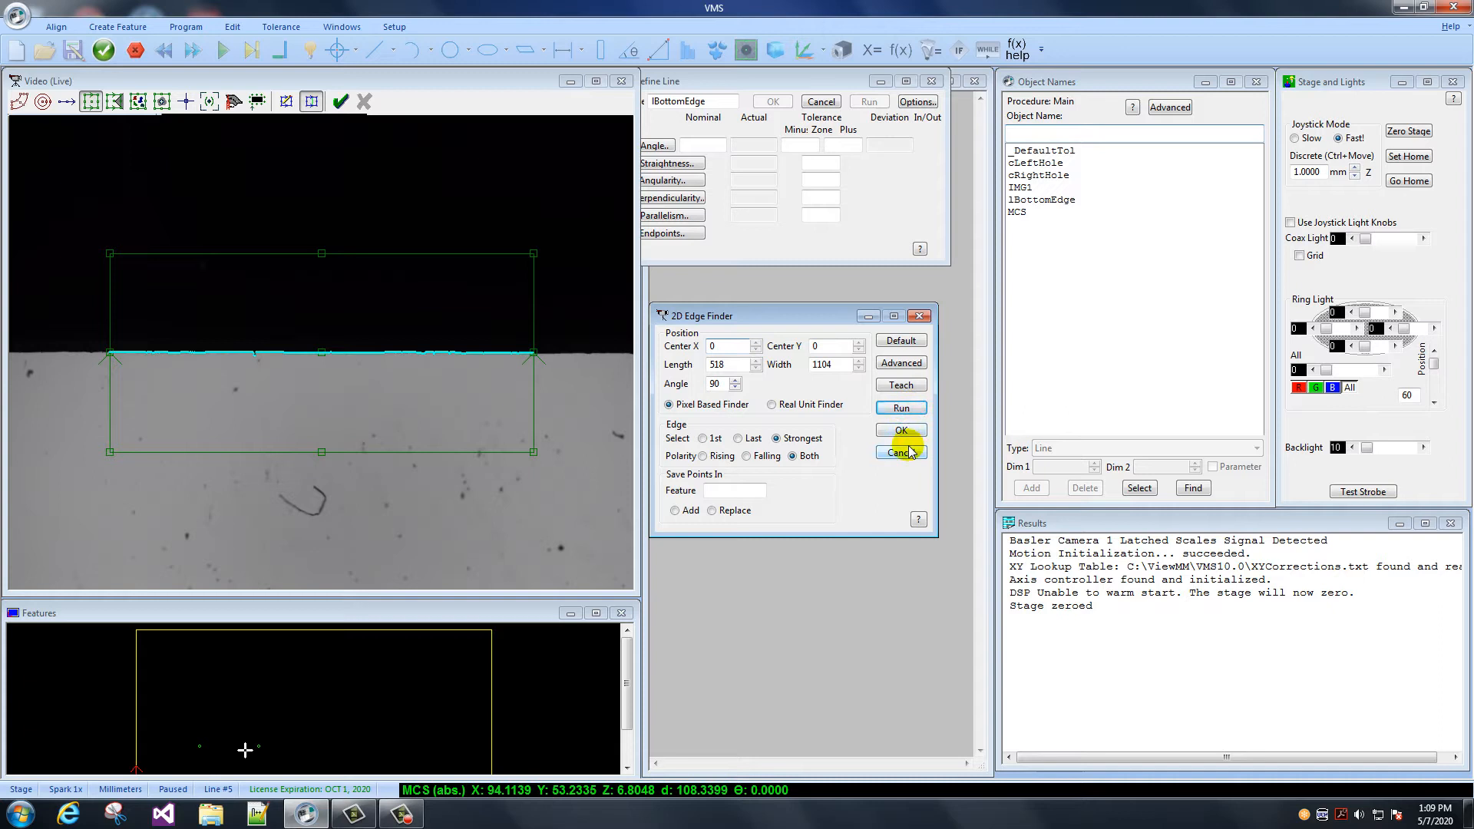
pyautogui.click(897, 451)
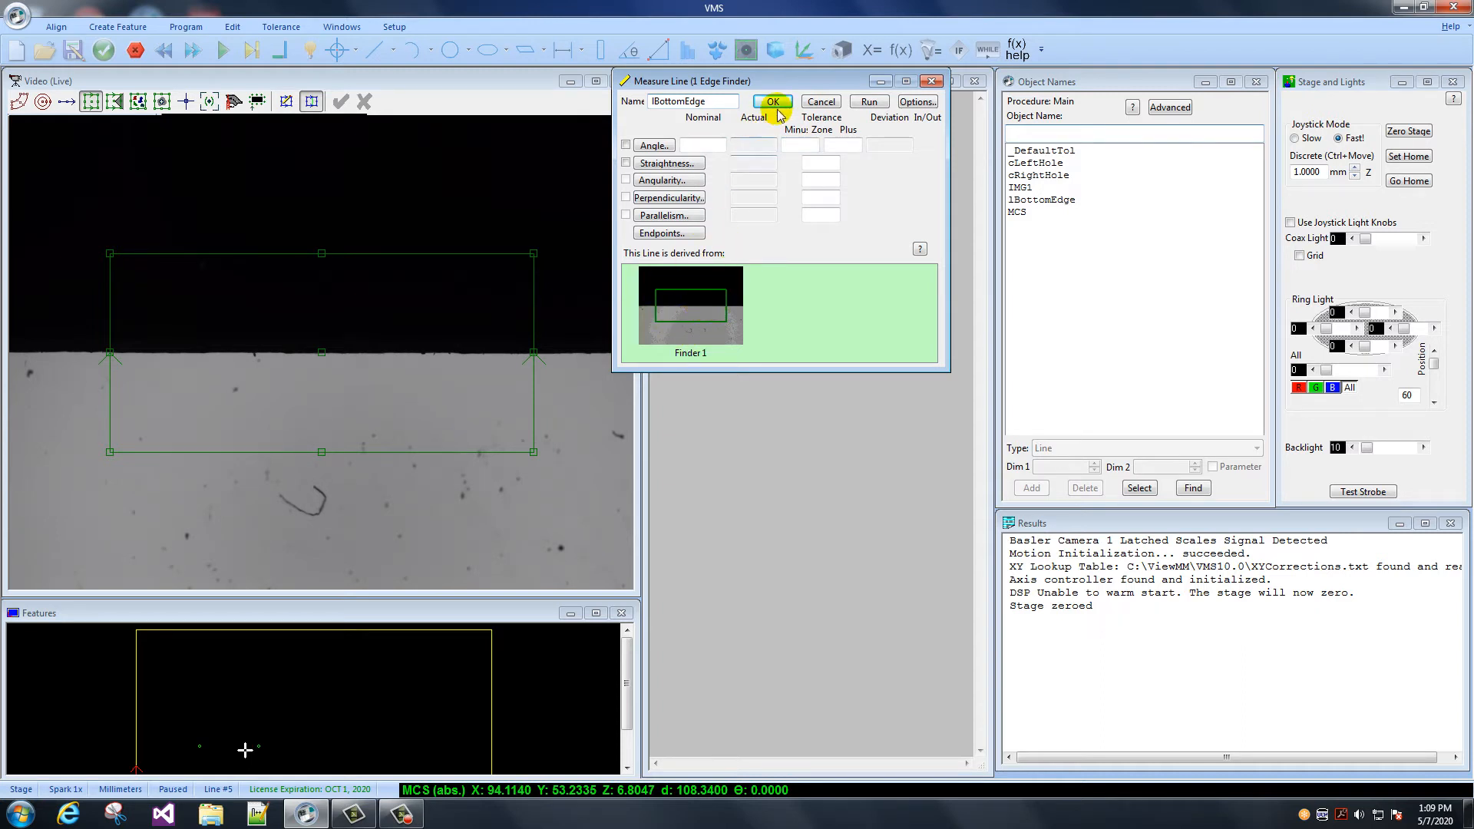
pyautogui.click(771, 101)
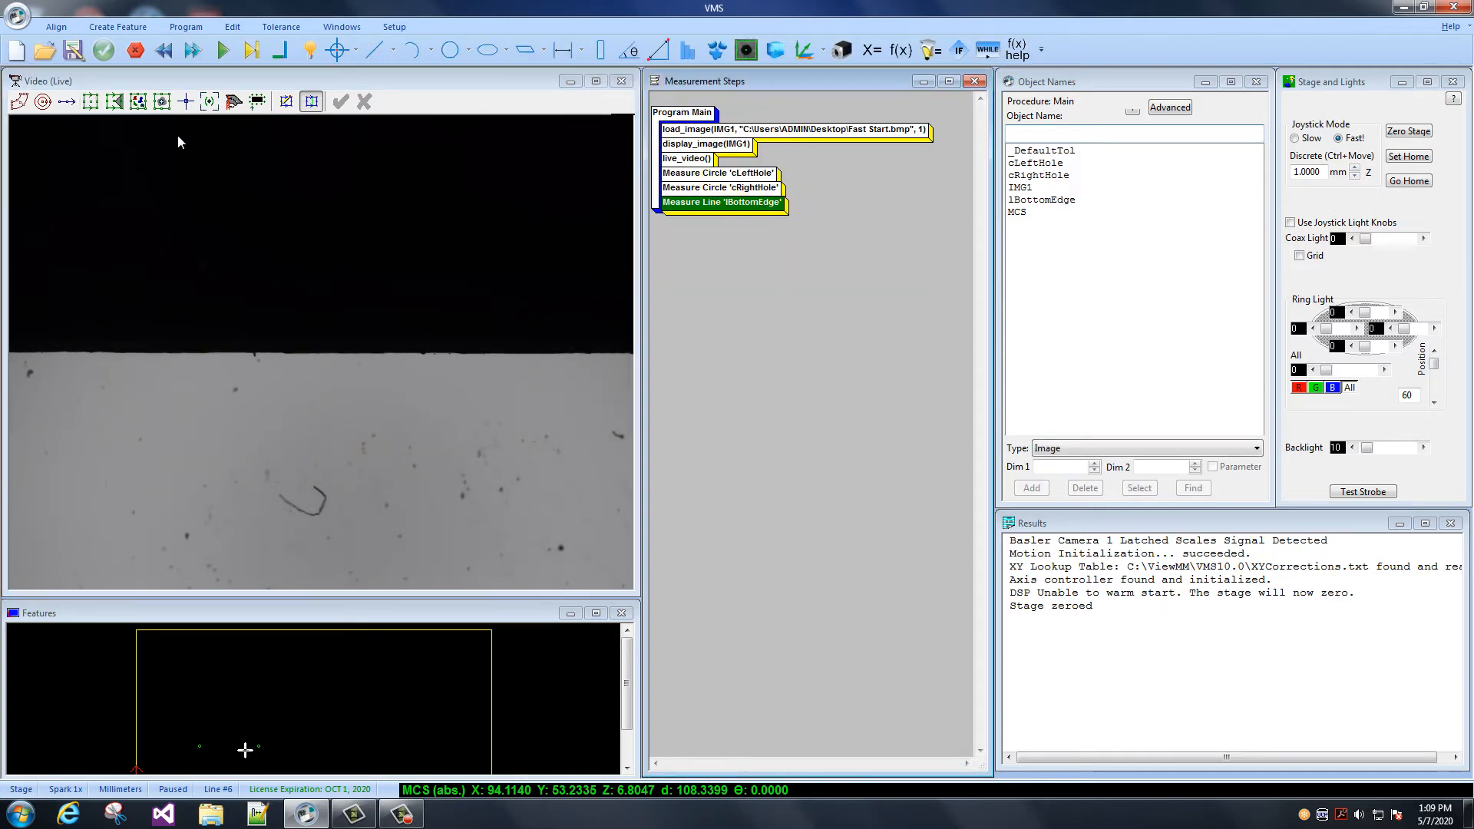
pyautogui.moveTo(374, 49)
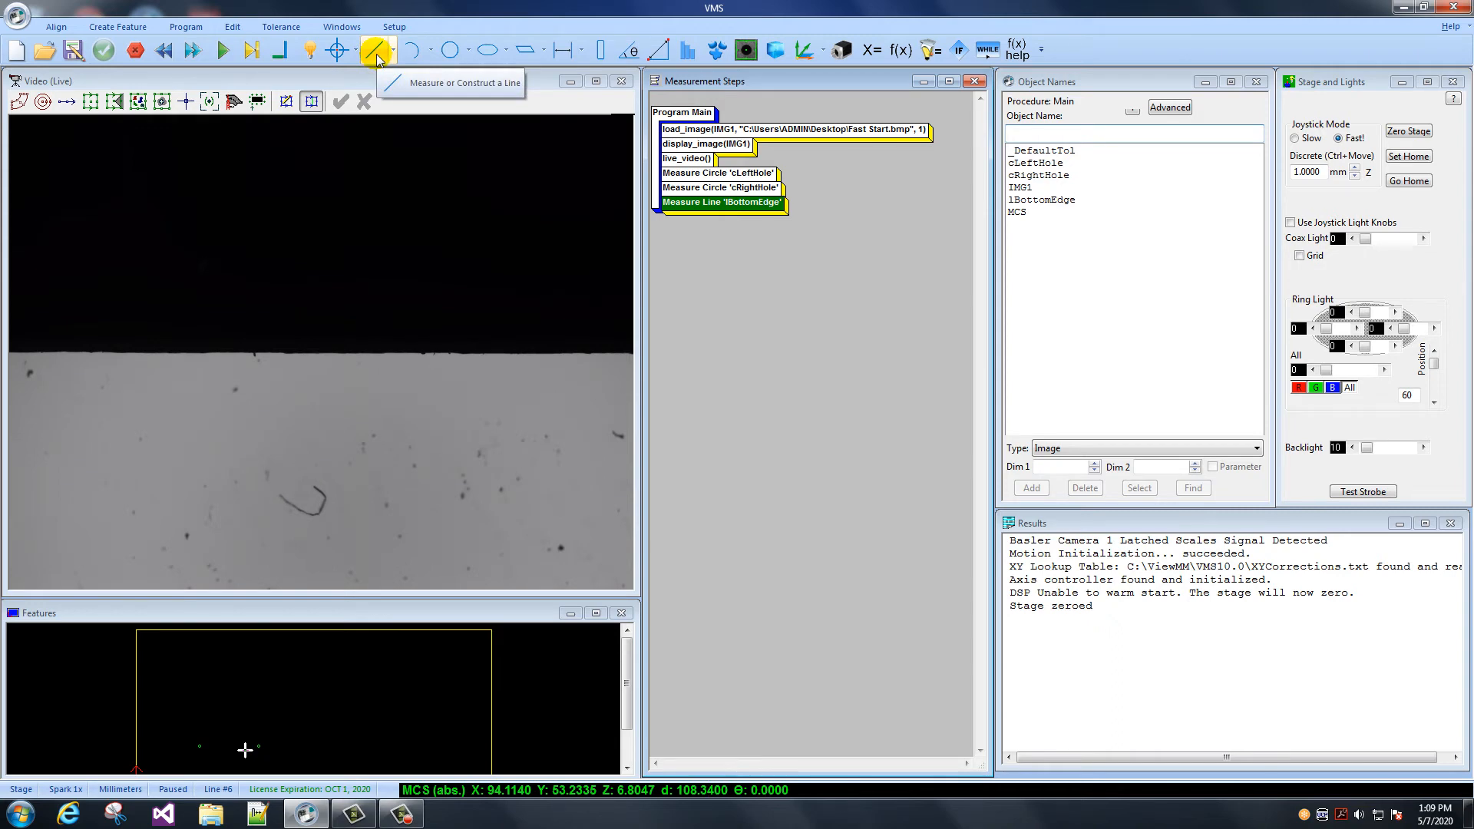
# Start a new line named lTopEdge and place an edge finder over the upper edge
pyautogui.click(376, 49)
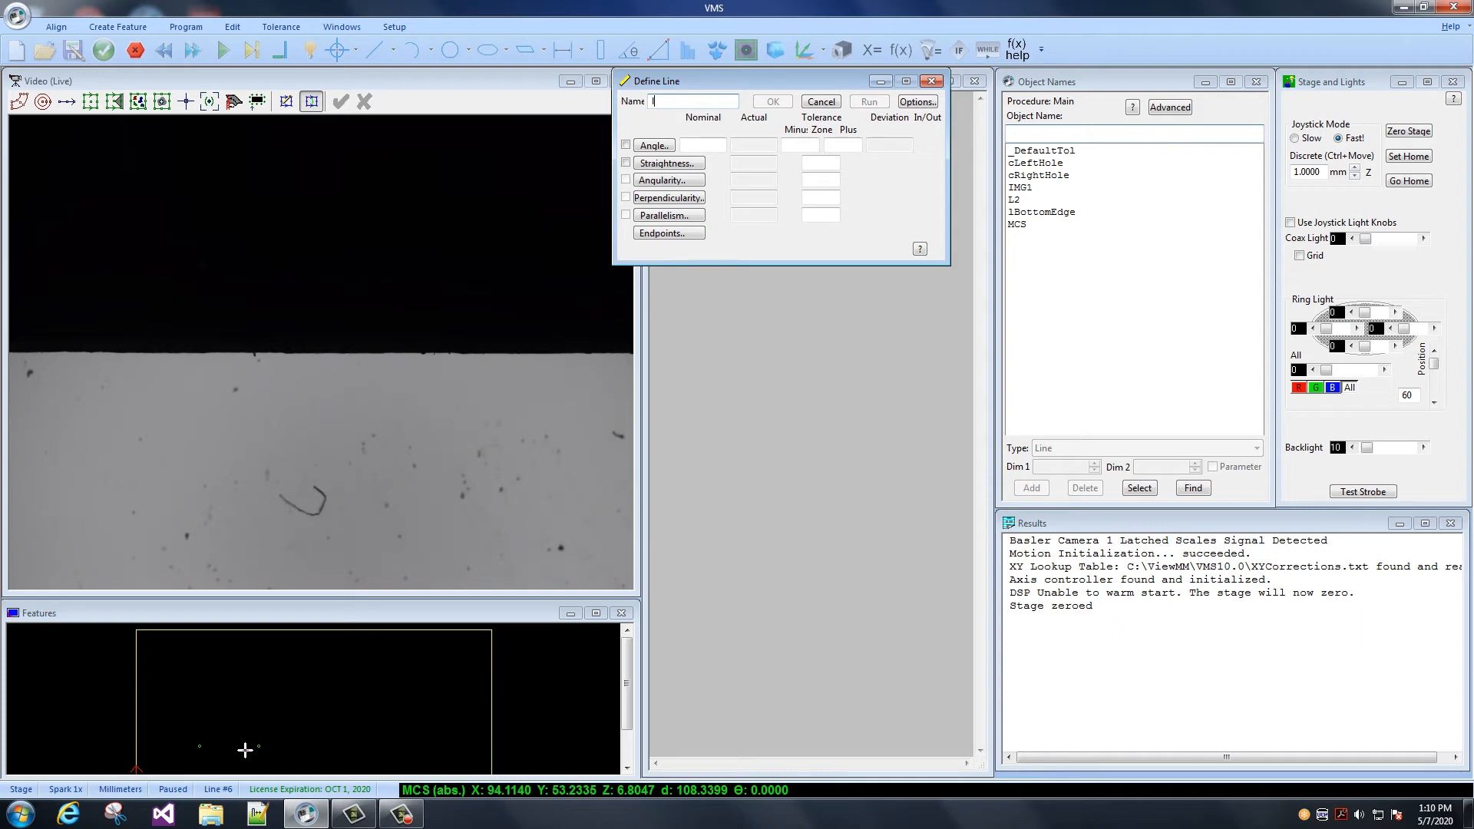
pyautogui.write('lTopEdge')
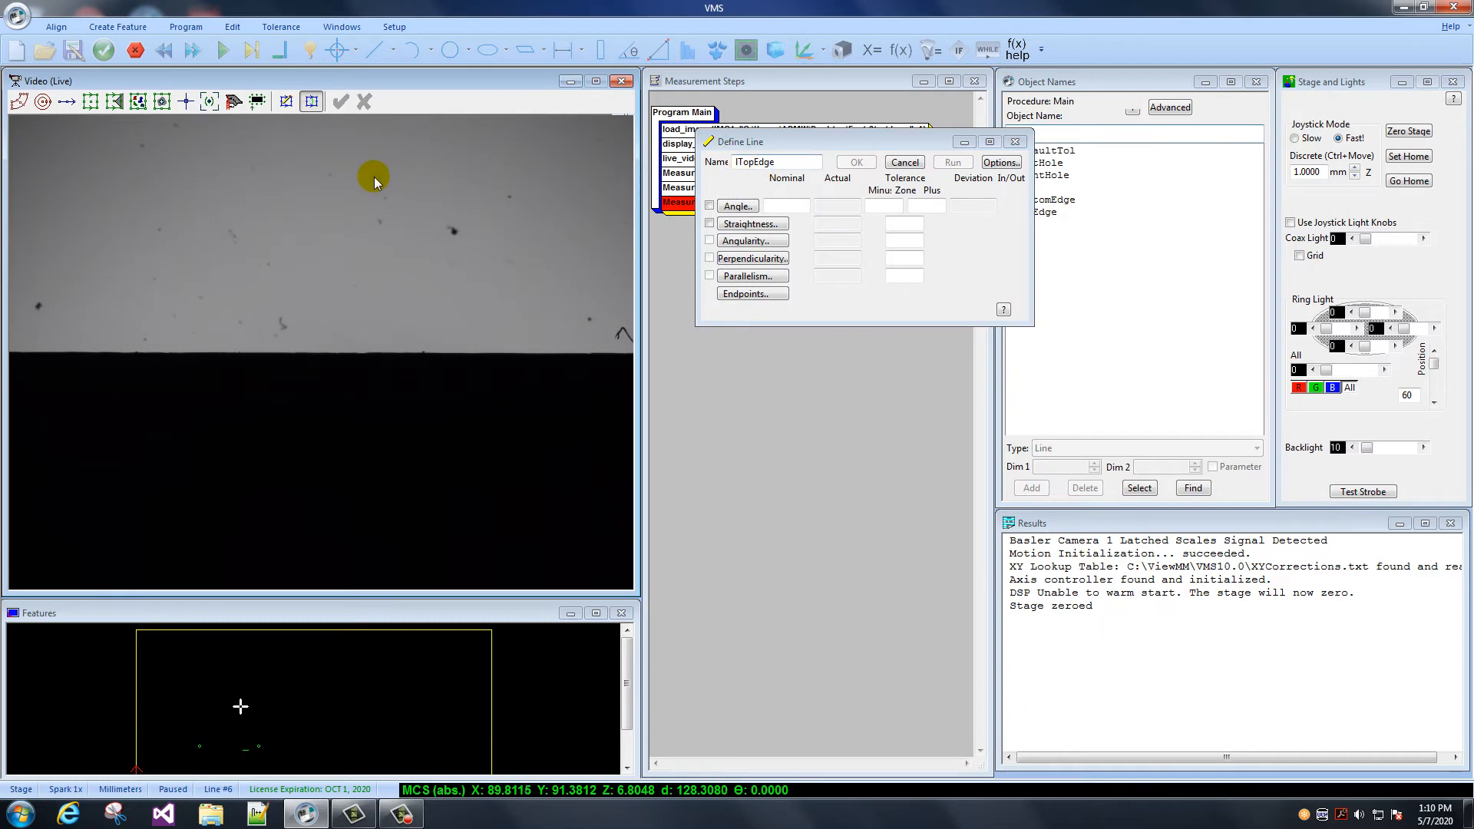
pyautogui.click(91, 102)
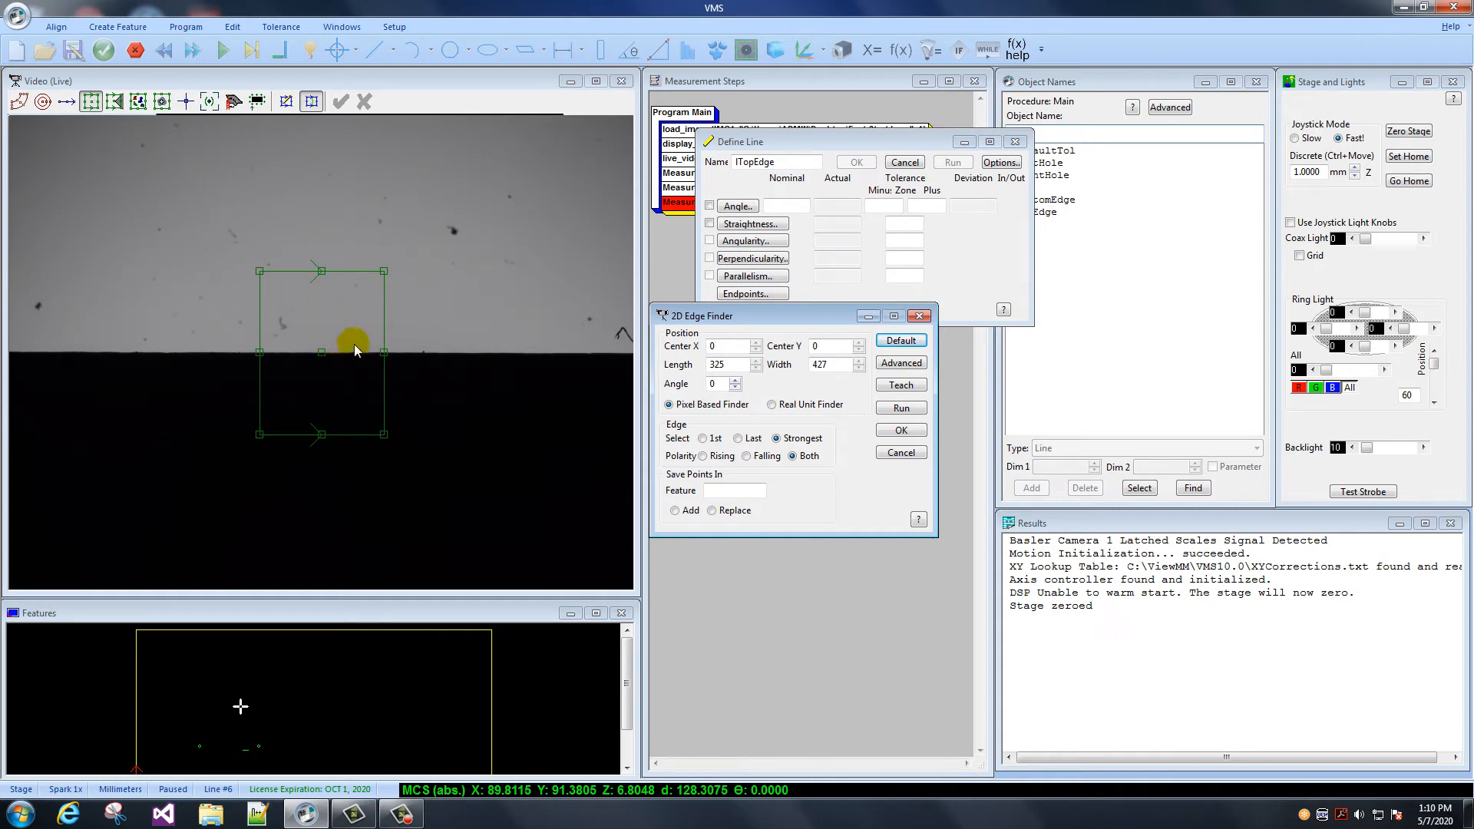
pyautogui.moveTo(428, 337)
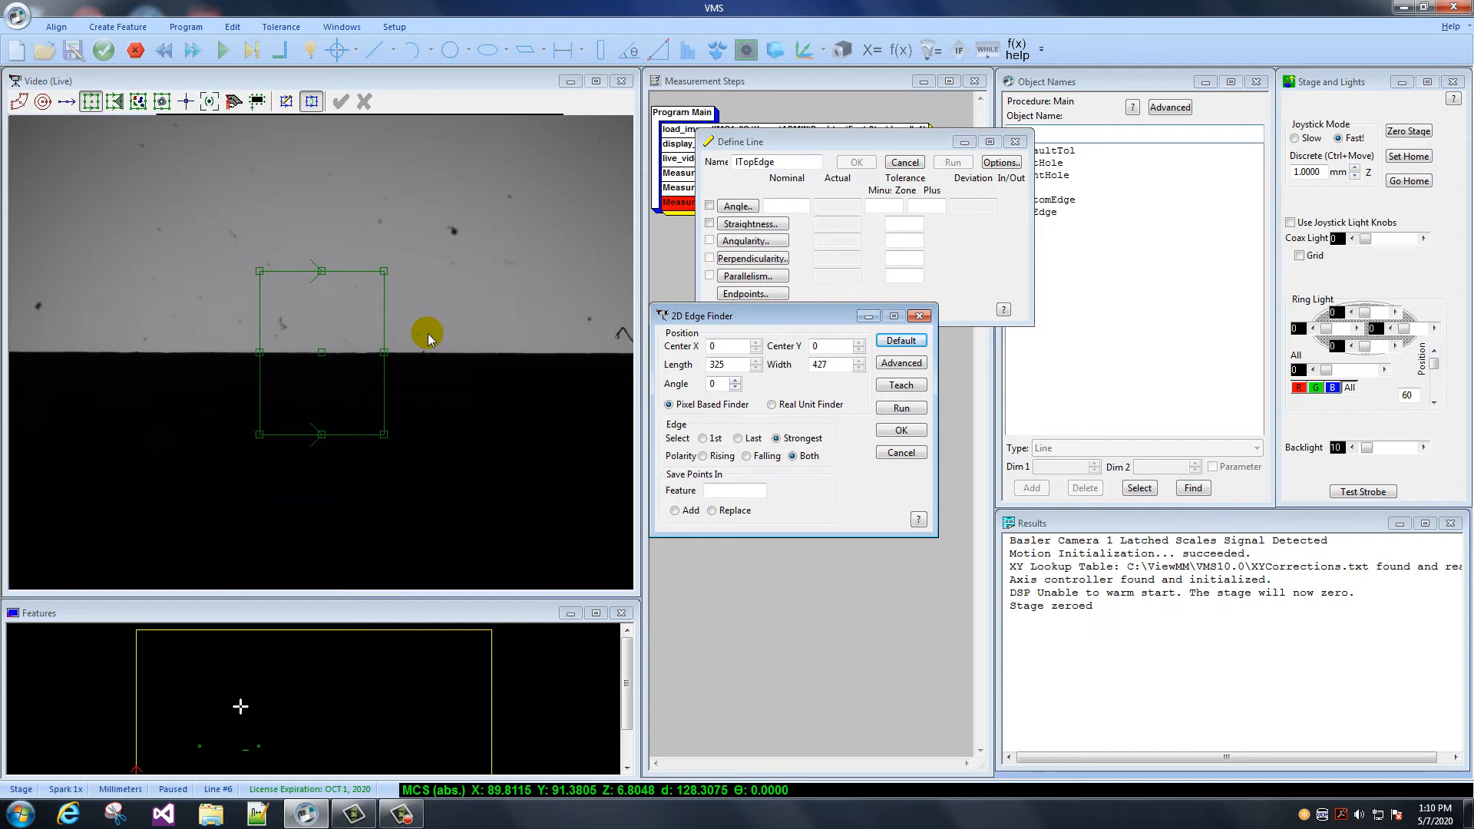
pyautogui.moveTo(474, 318)
pyautogui.write('270')
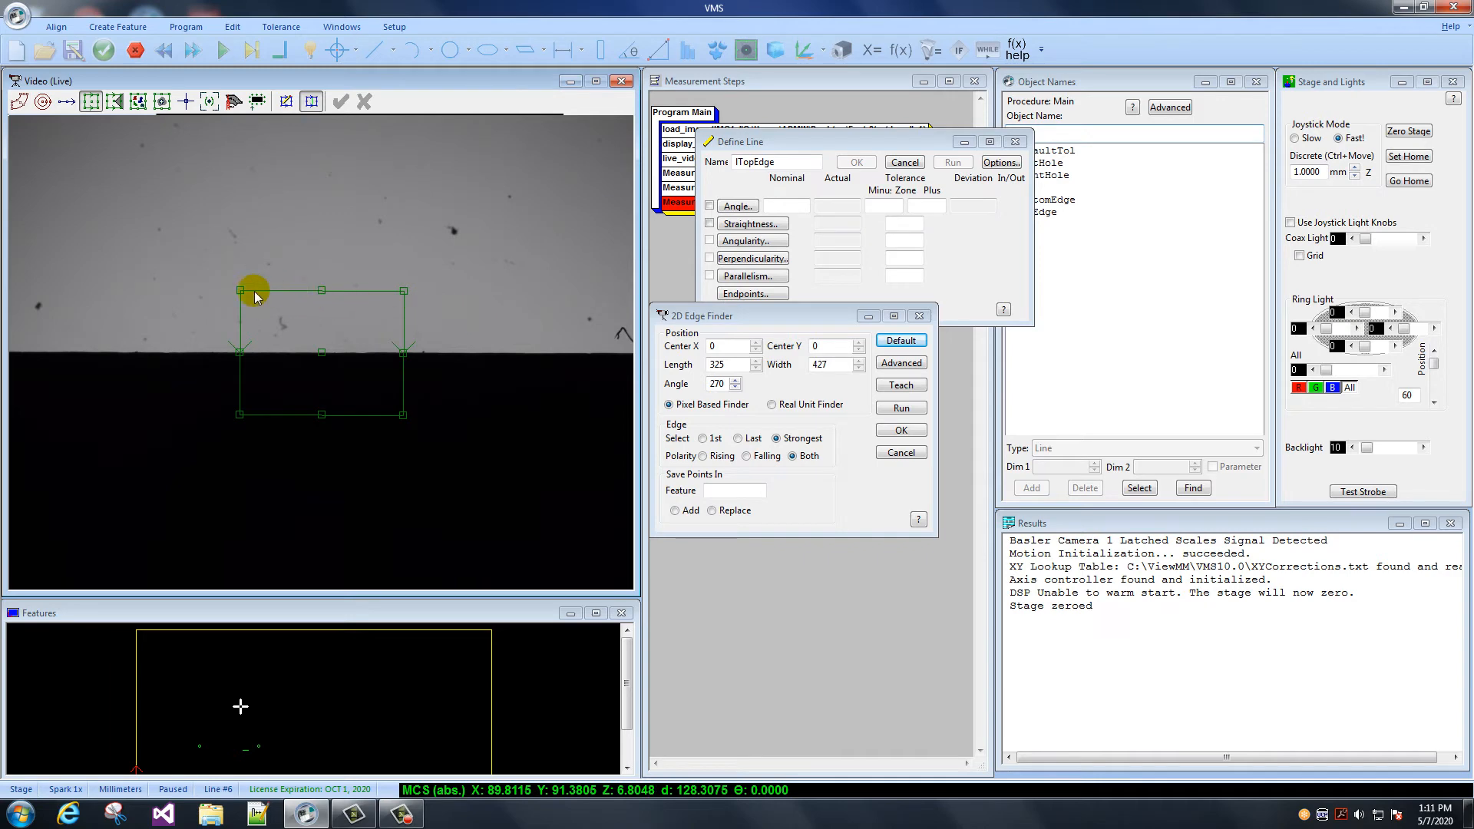
# Widen the finder across the edge, detect it and confirm Measure Line 'lTopEdge'
pyautogui.moveTo(253, 290); pyautogui.dragTo(132, 235)
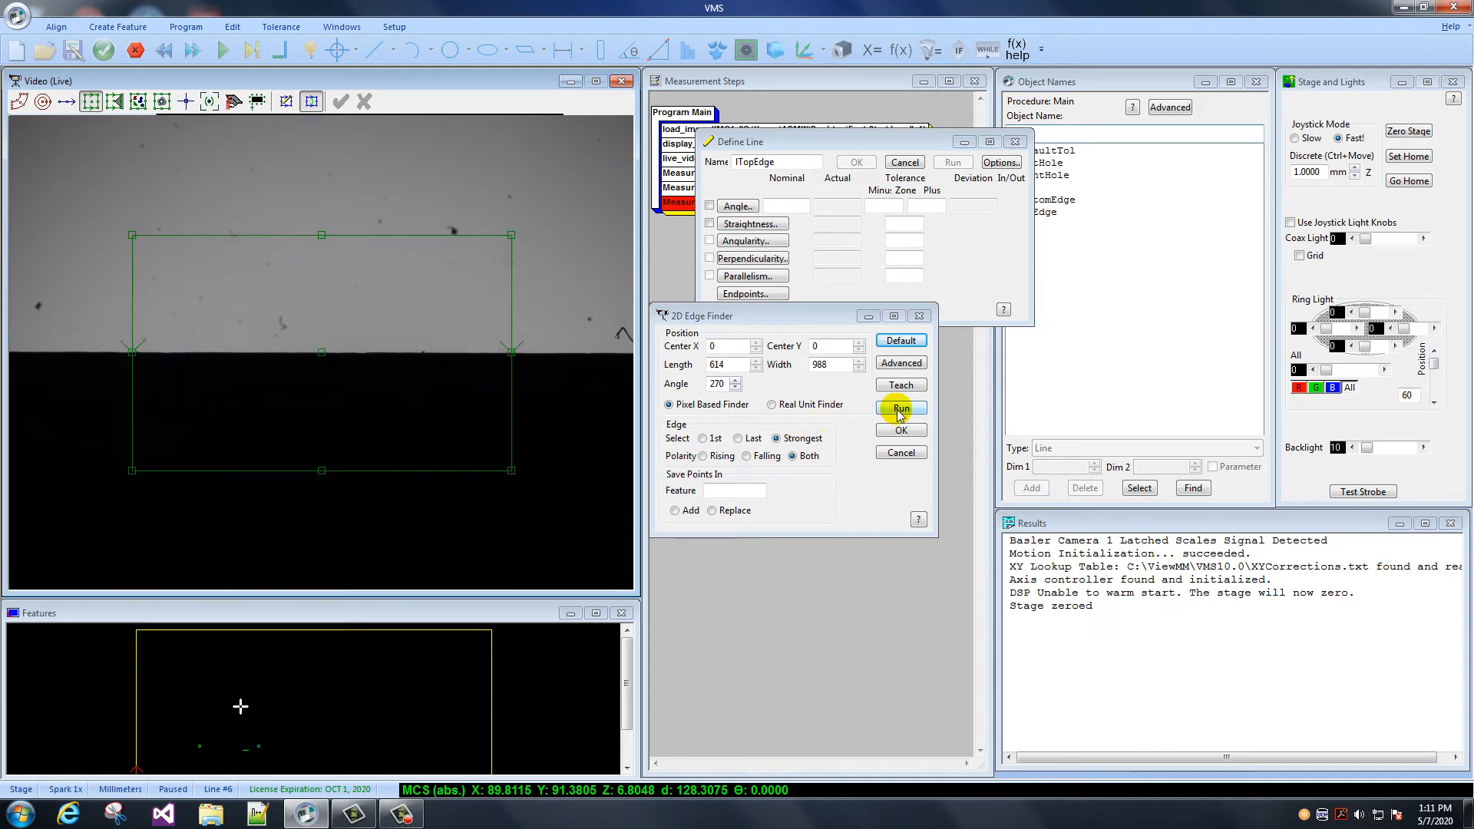
pyautogui.click(900, 408)
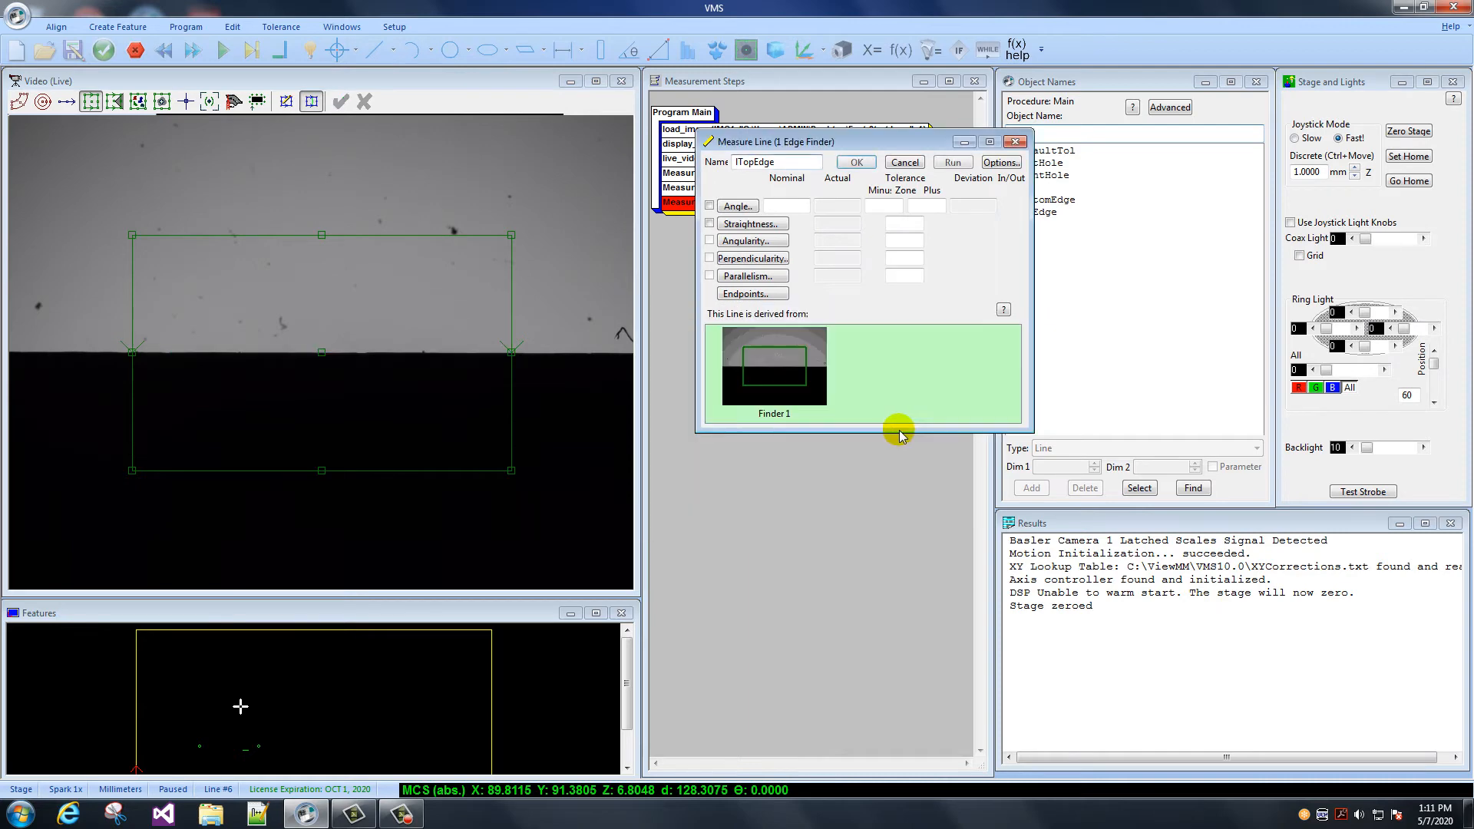
pyautogui.click(854, 161)
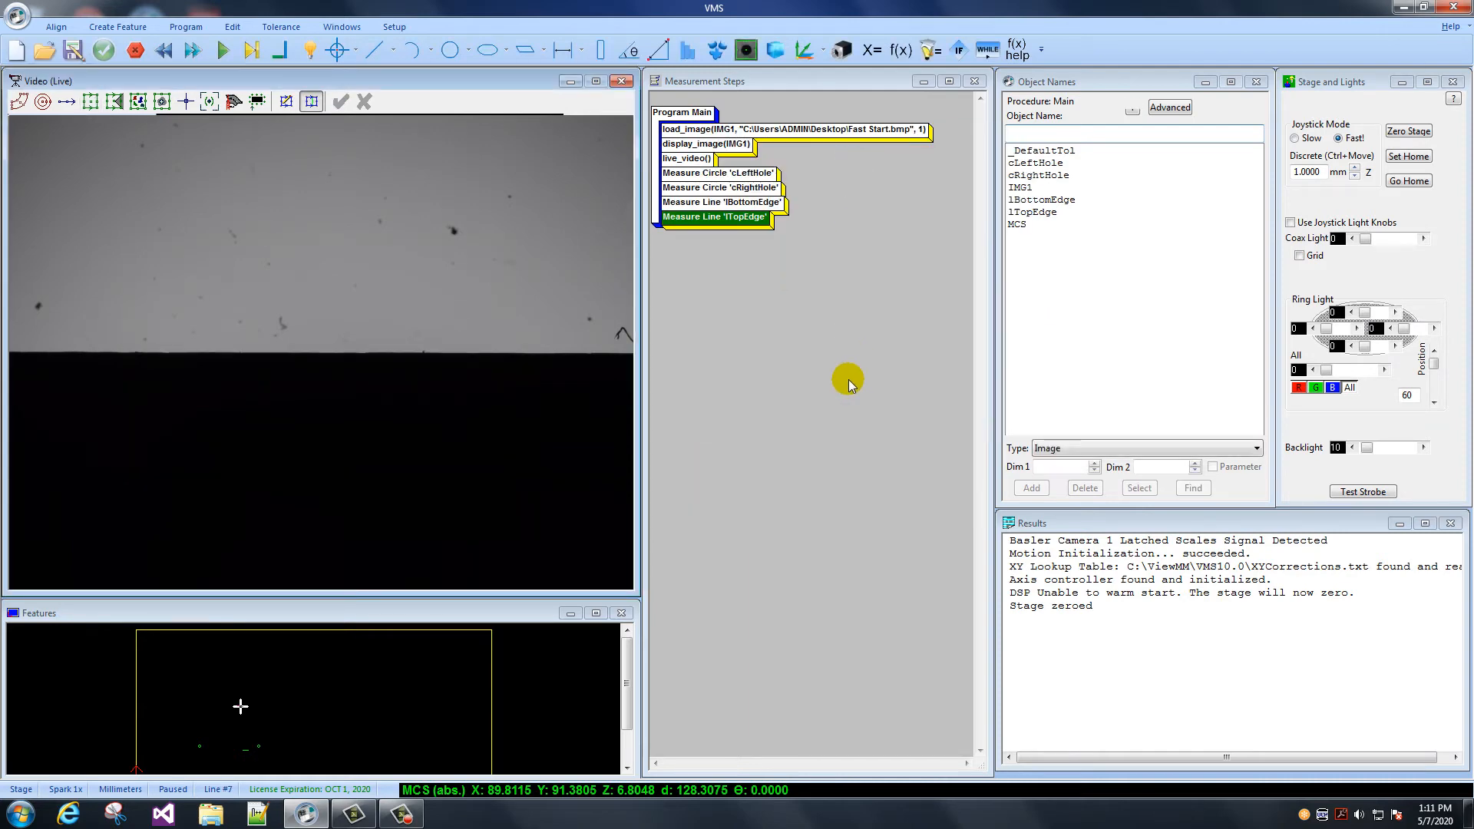
pyautogui.moveTo(746, 225)
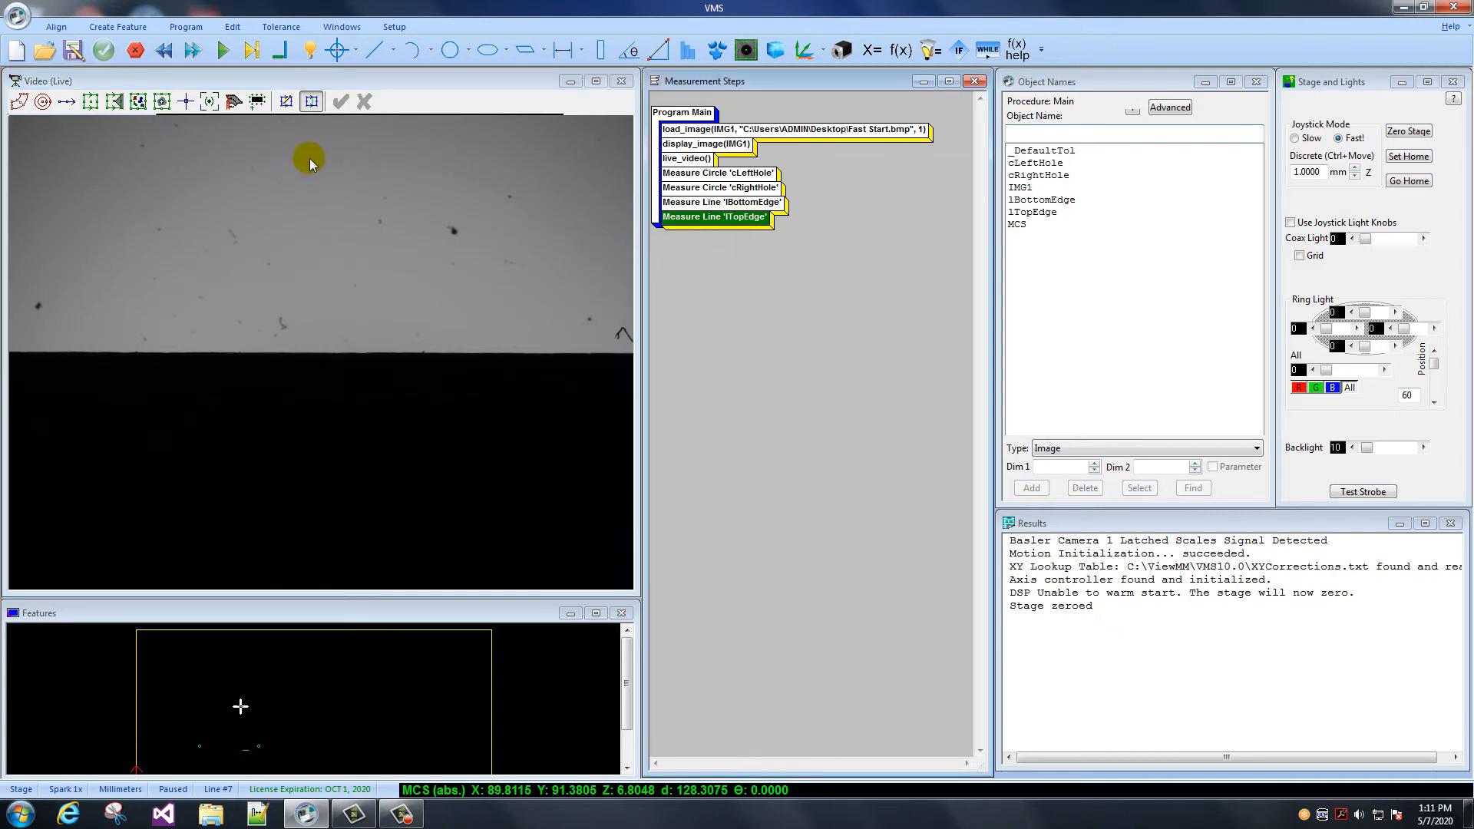
pyautogui.moveTo(627, 310)
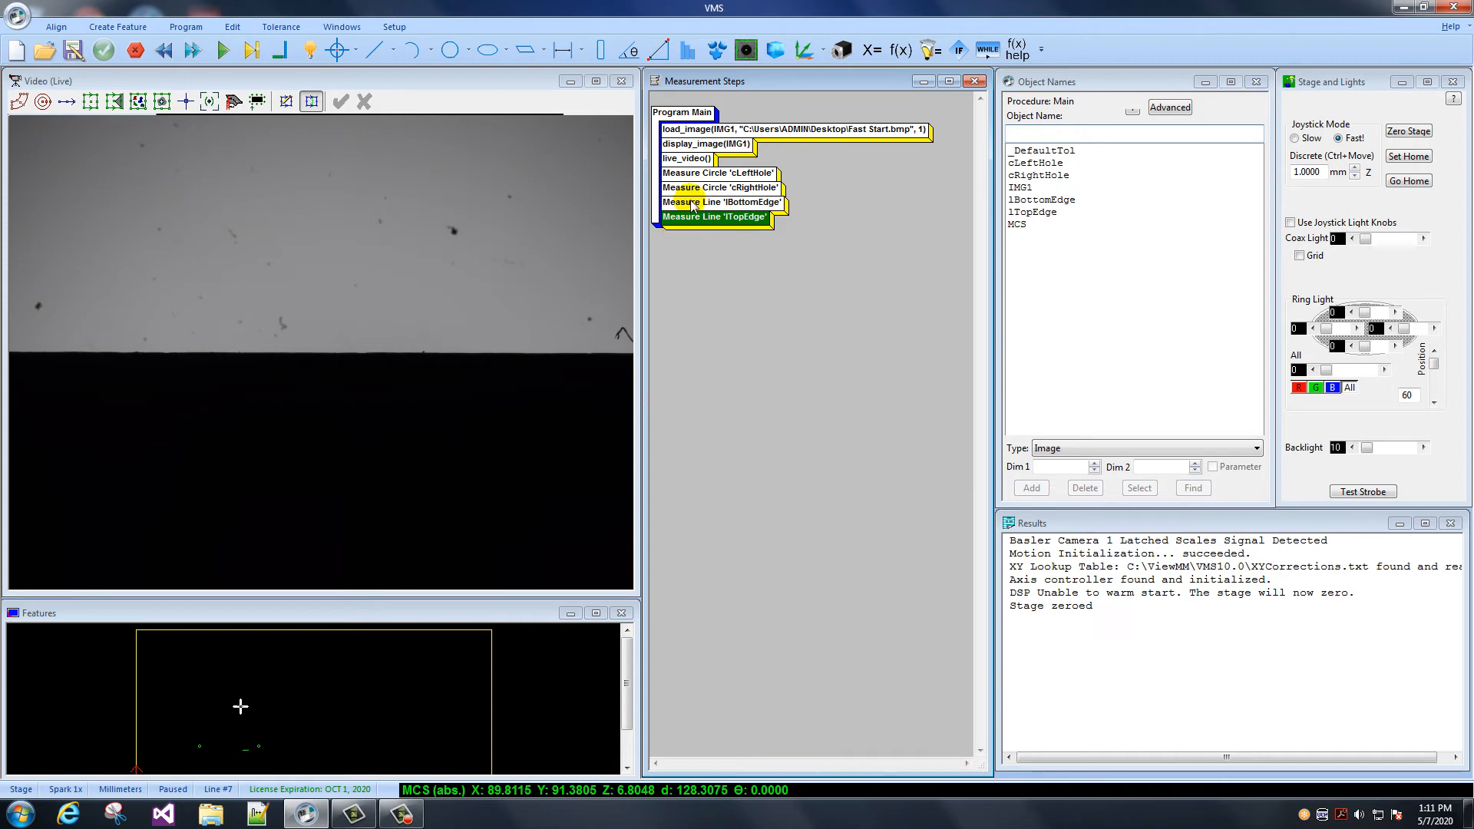
pyautogui.moveTo(479, 372)
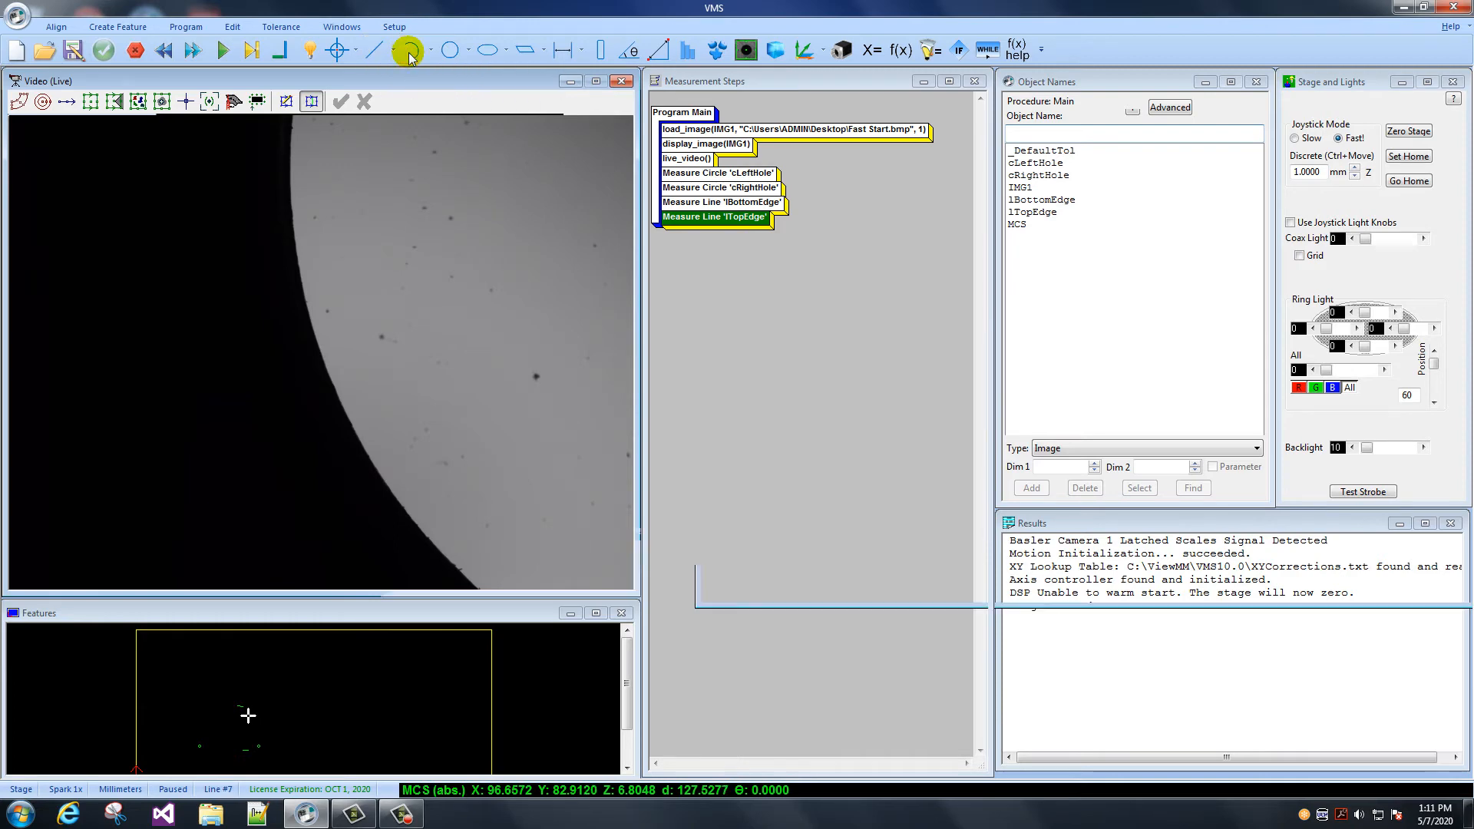
# Start a new arc feature named aTopRight for the curved edge
pyautogui.click(408, 49)
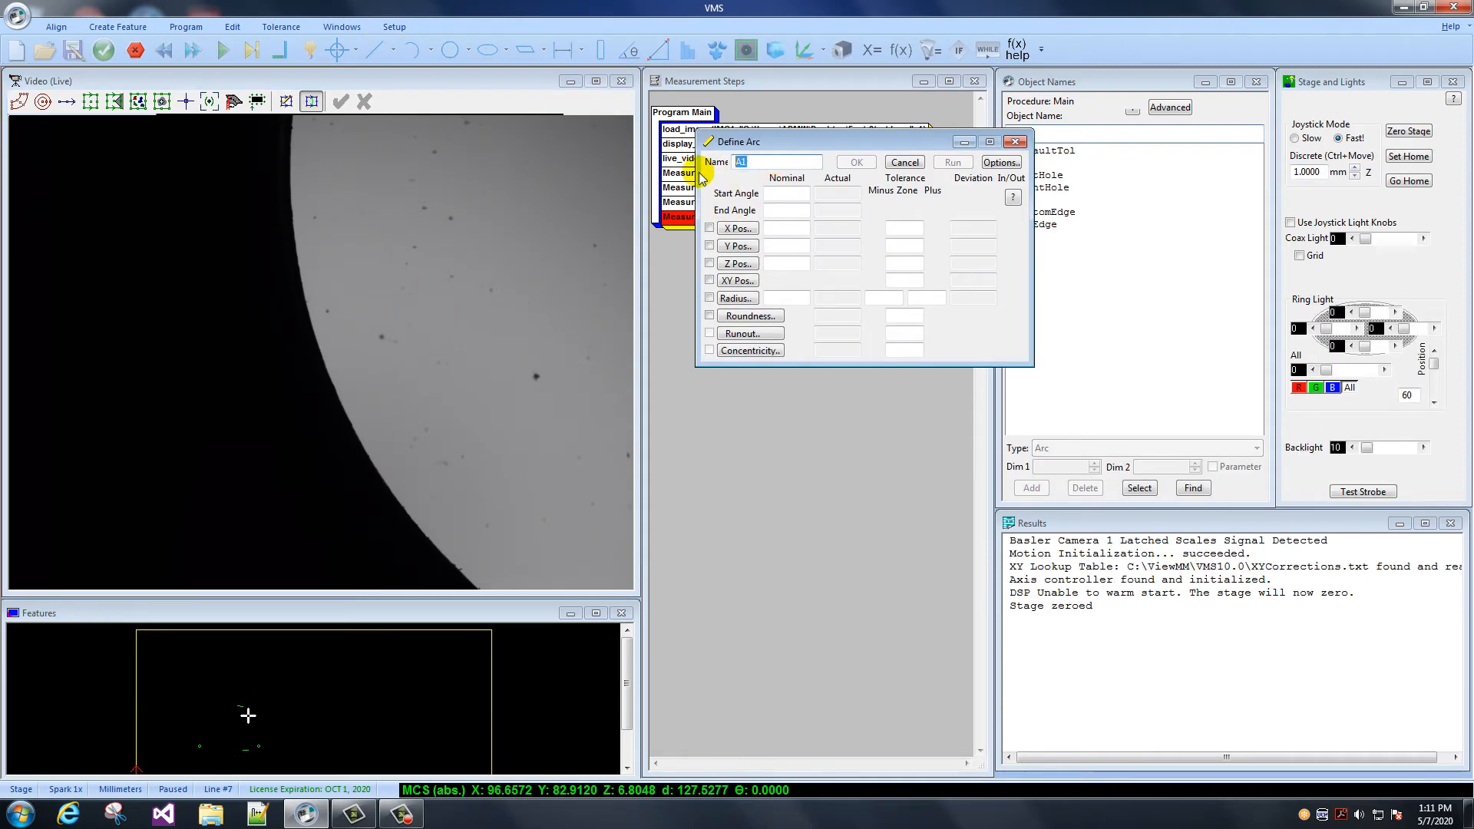
pyautogui.write('aTopRight')
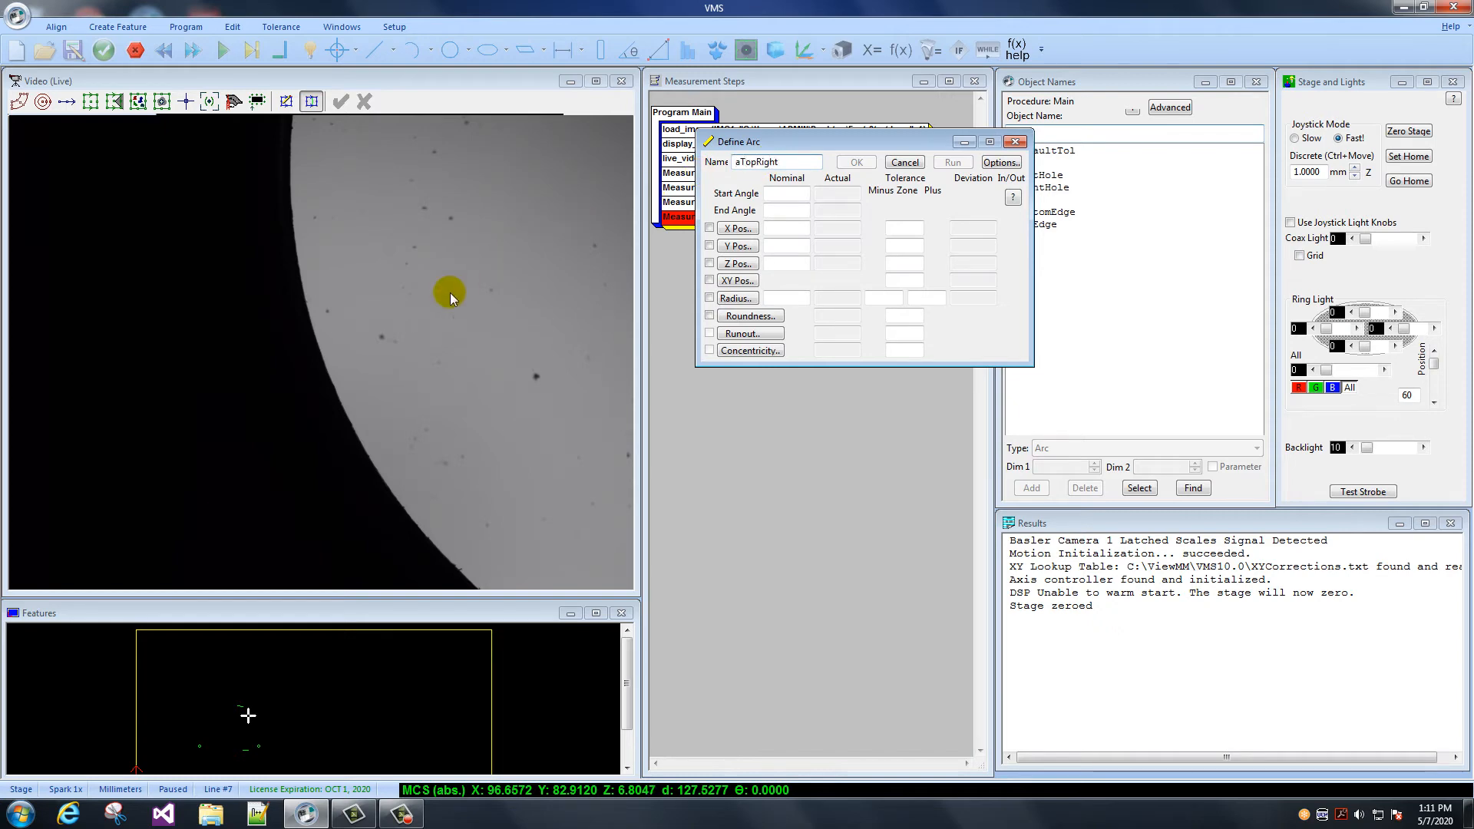
pyautogui.moveTo(231, 181)
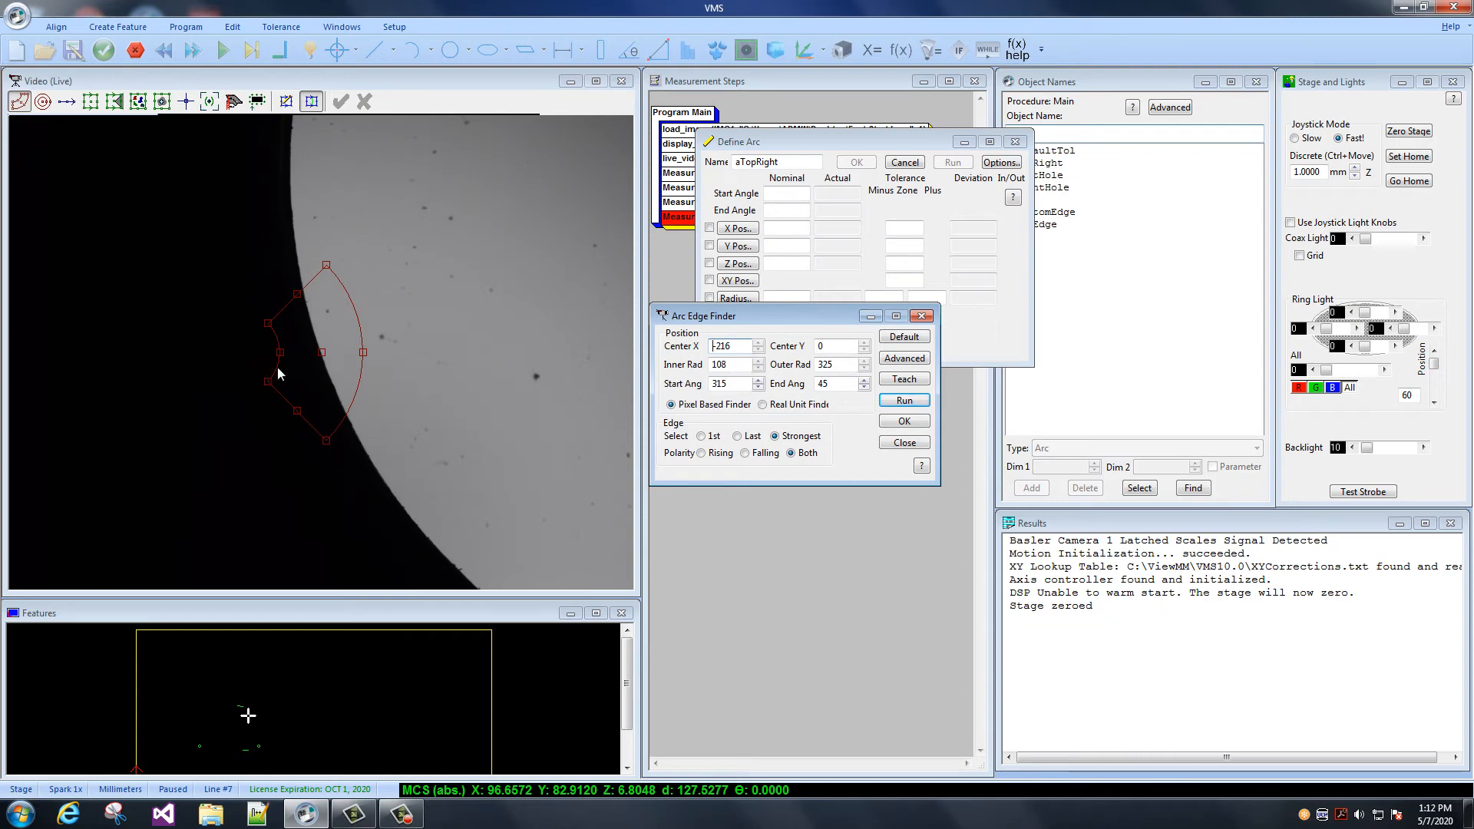
pyautogui.moveTo(275, 332)
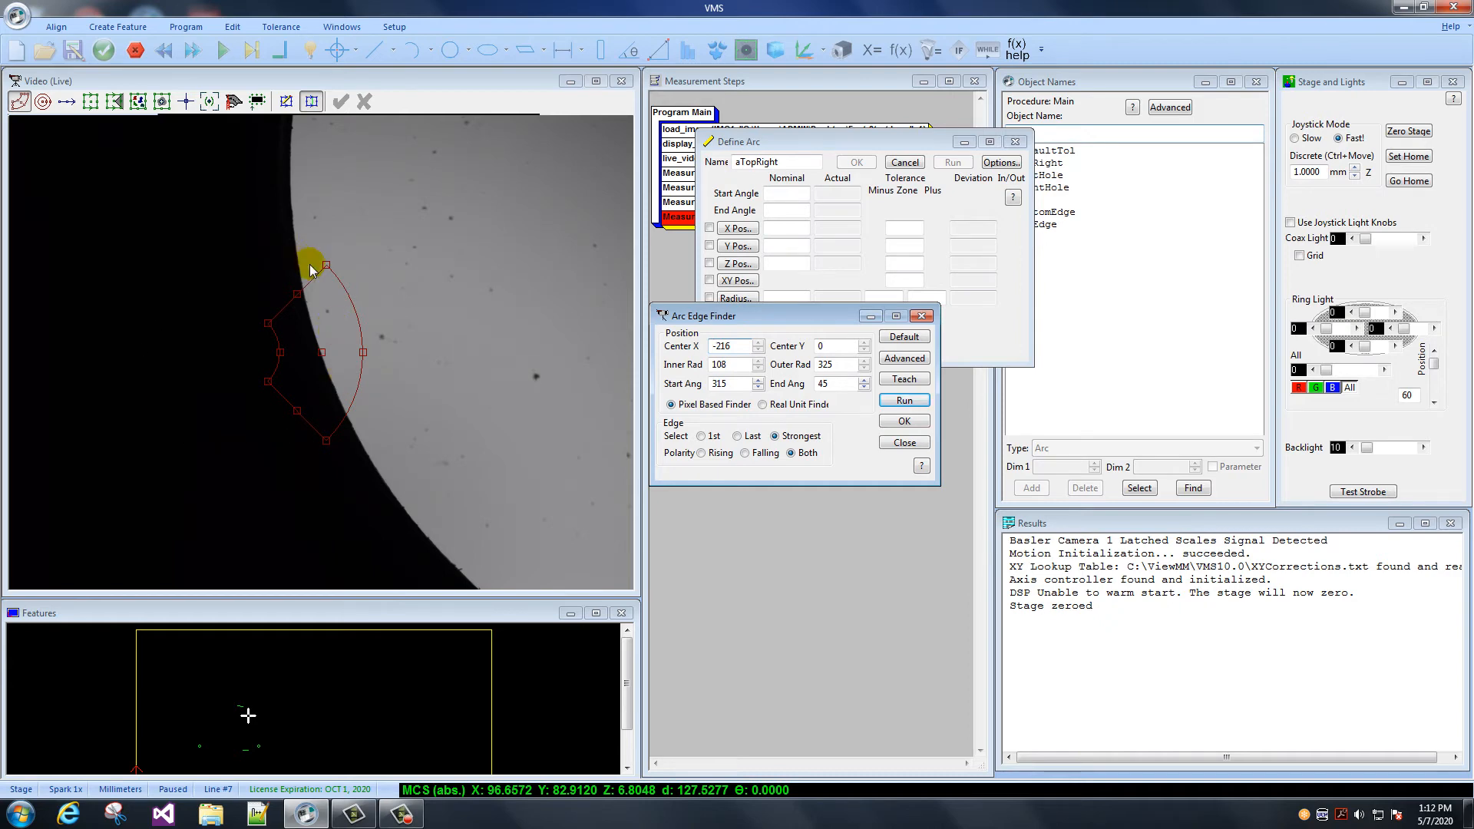
pyautogui.moveTo(278, 381)
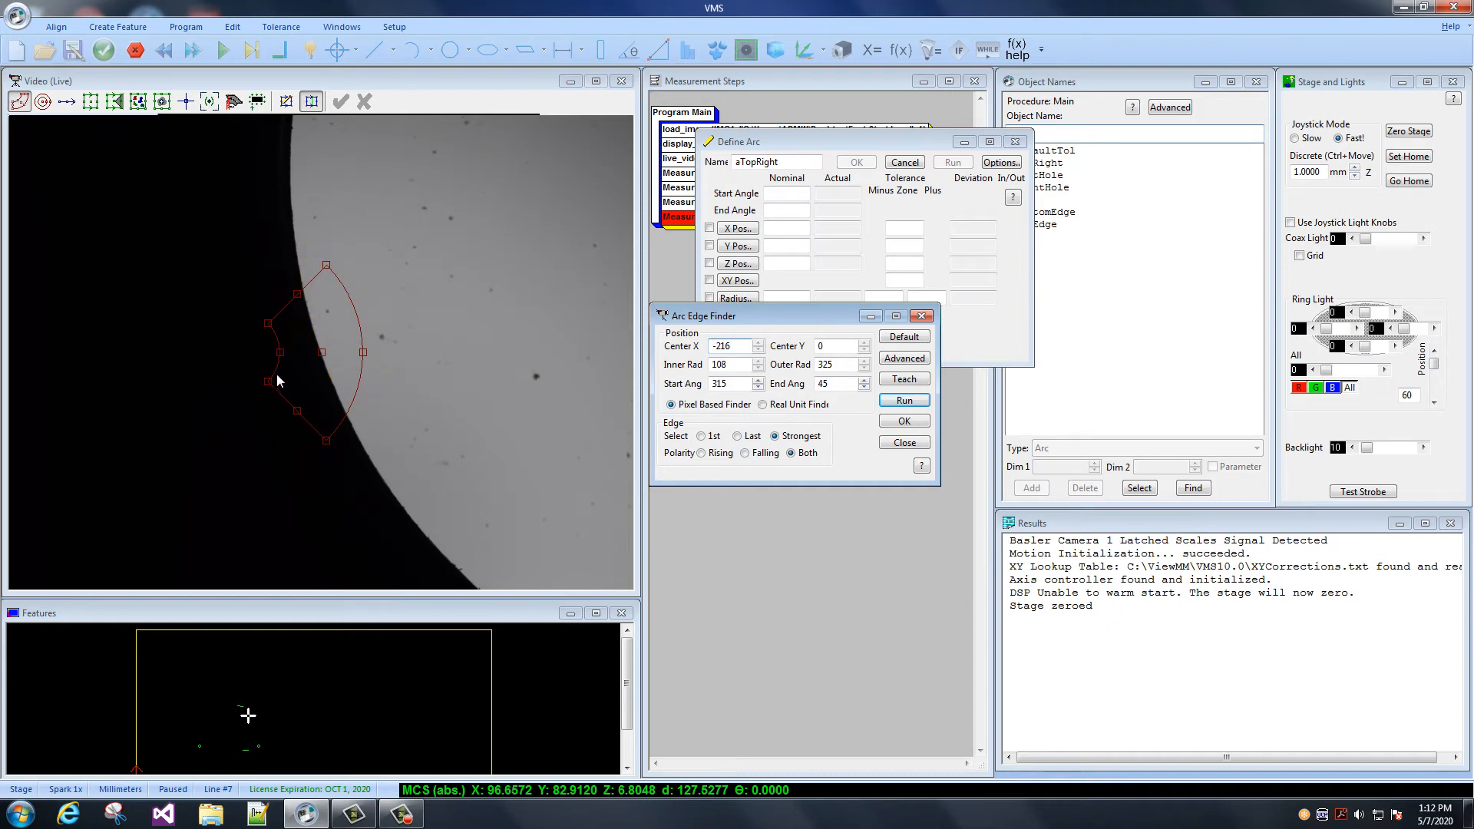
pyautogui.moveTo(283, 358)
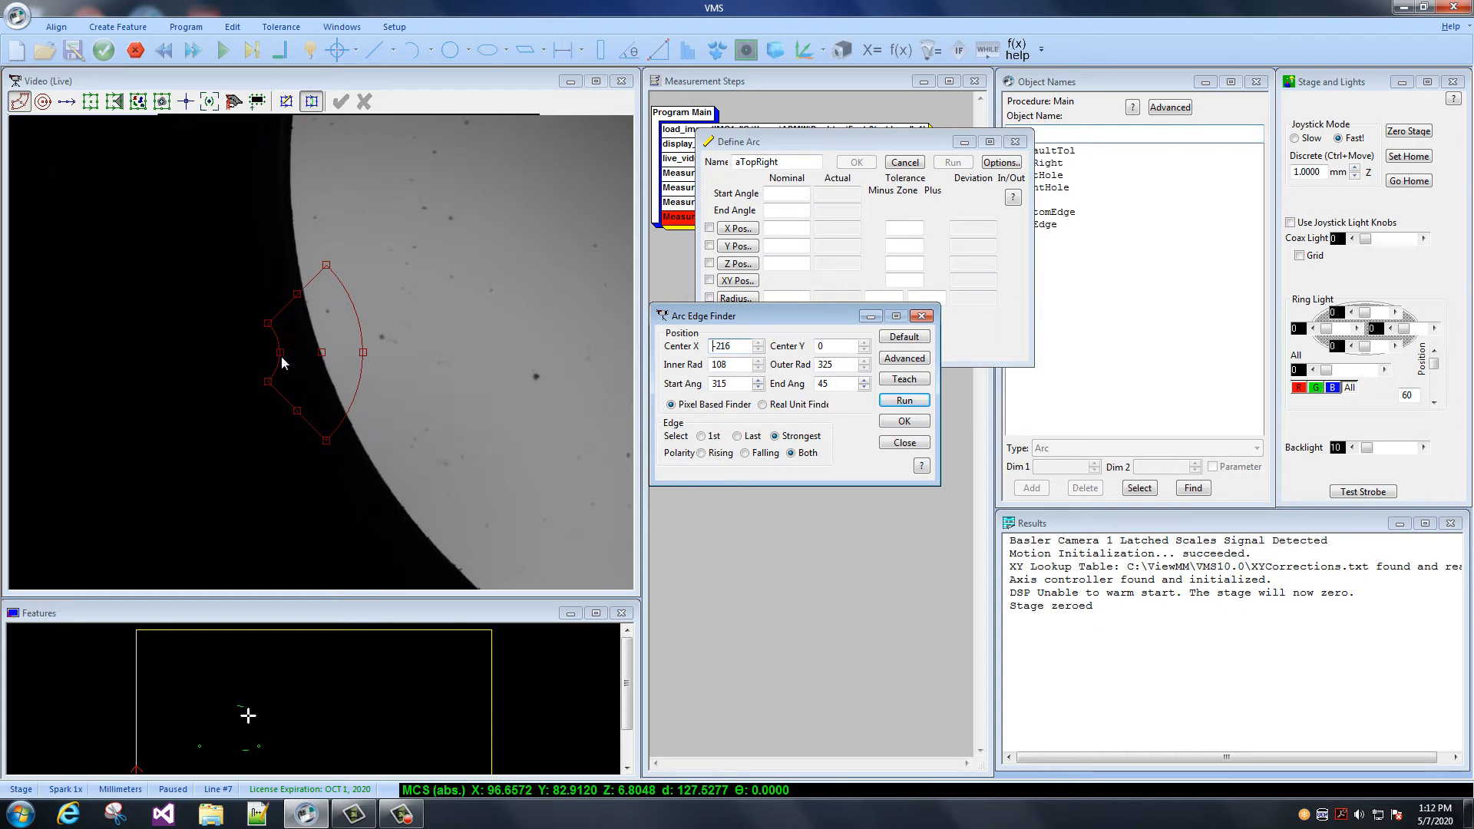
pyautogui.moveTo(285, 357)
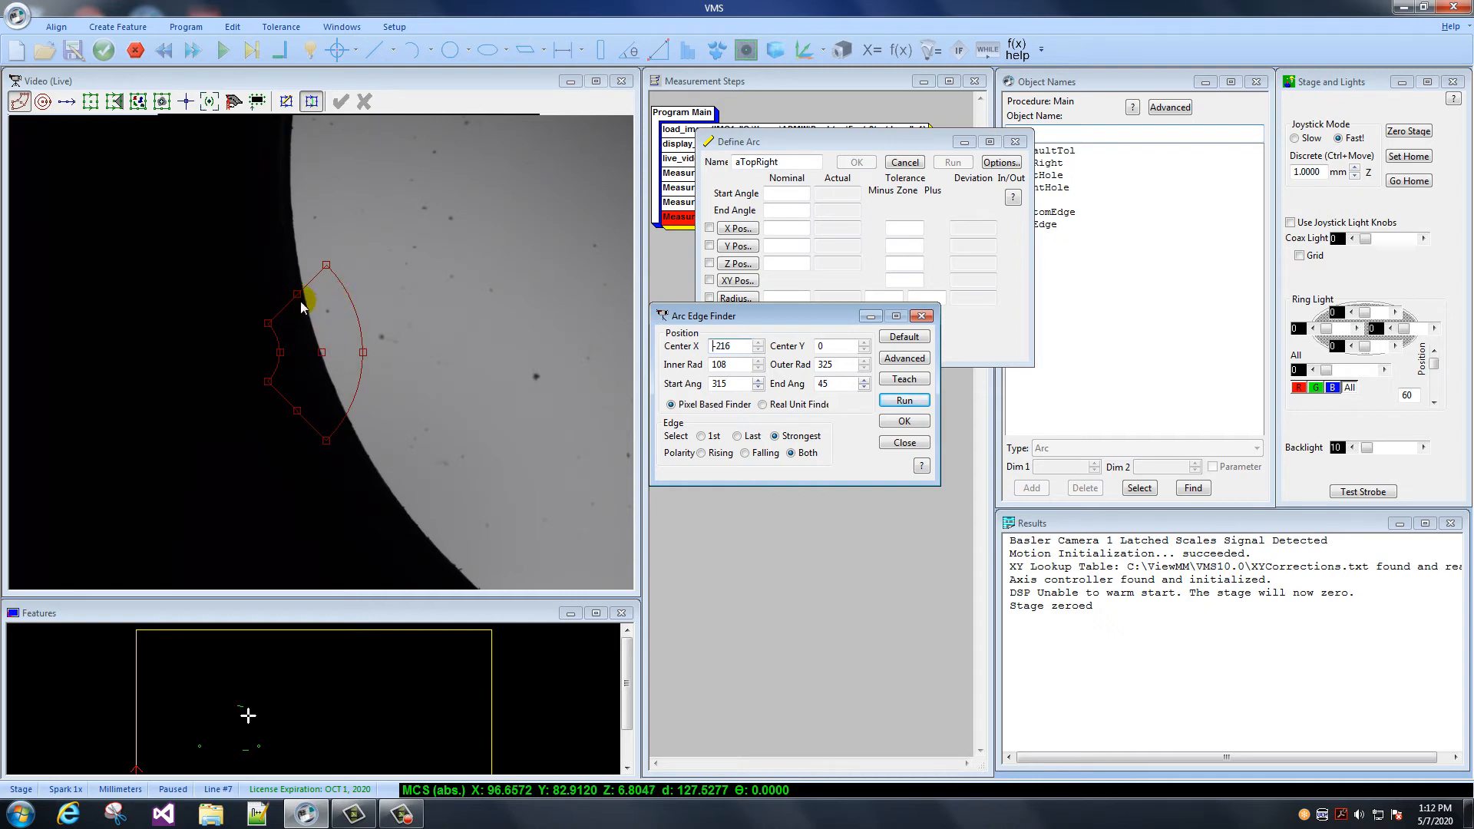
pyautogui.moveTo(318, 345)
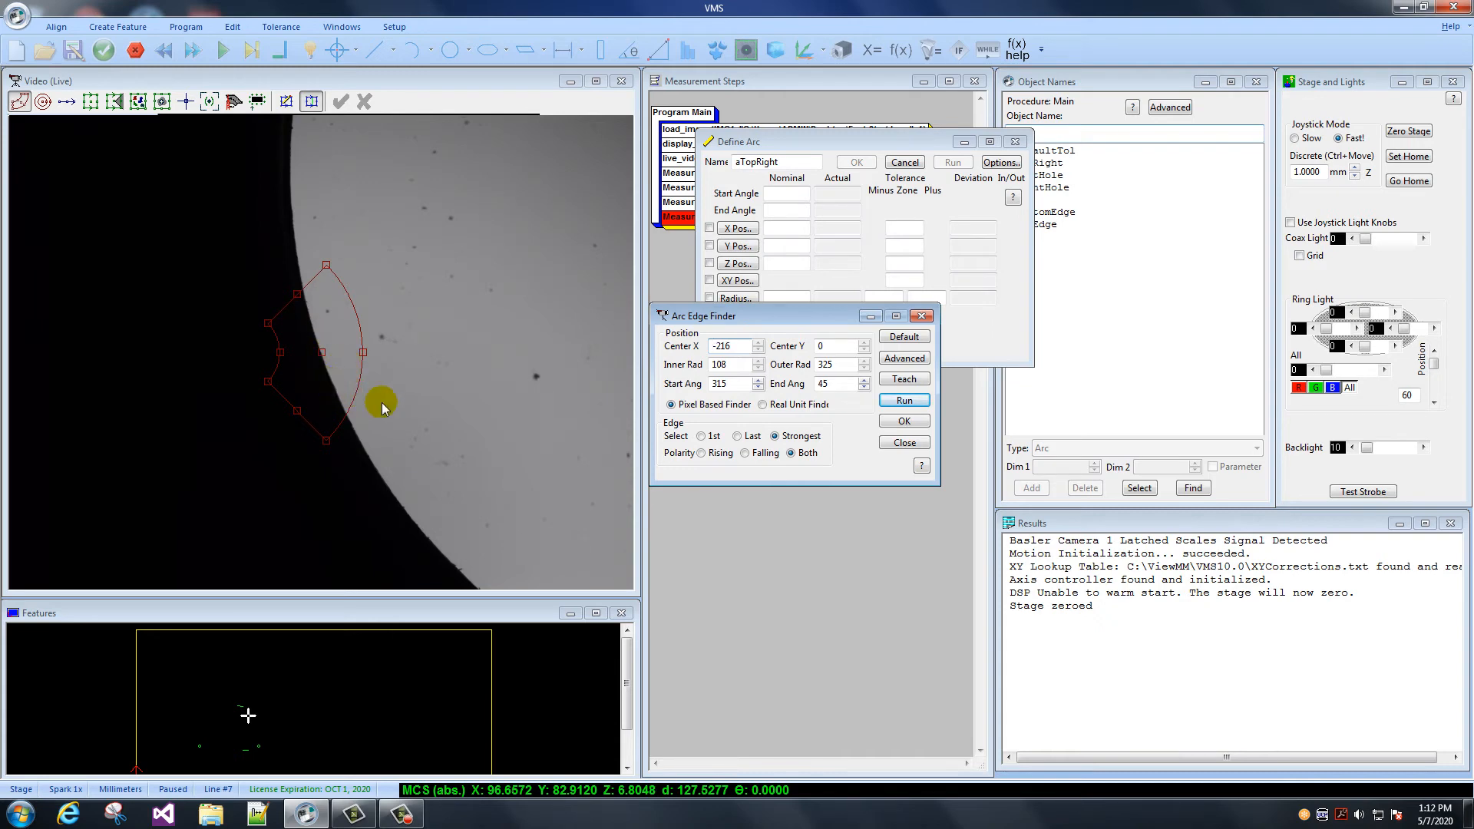
# Place the arc edge finder and fit its red band to the curved edge's position and curvature
pyautogui.click(901, 399)
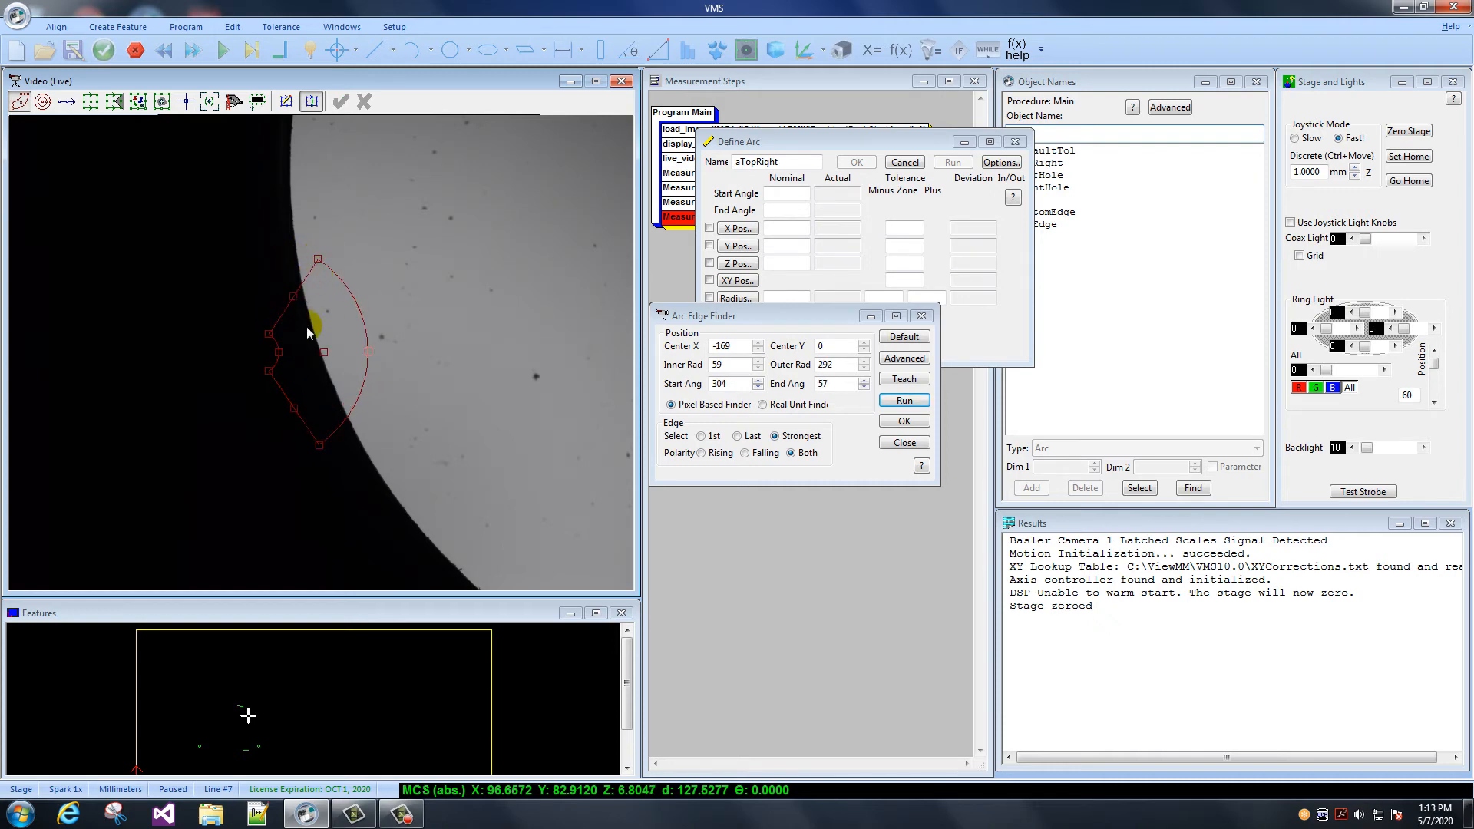
pyautogui.moveTo(367, 354)
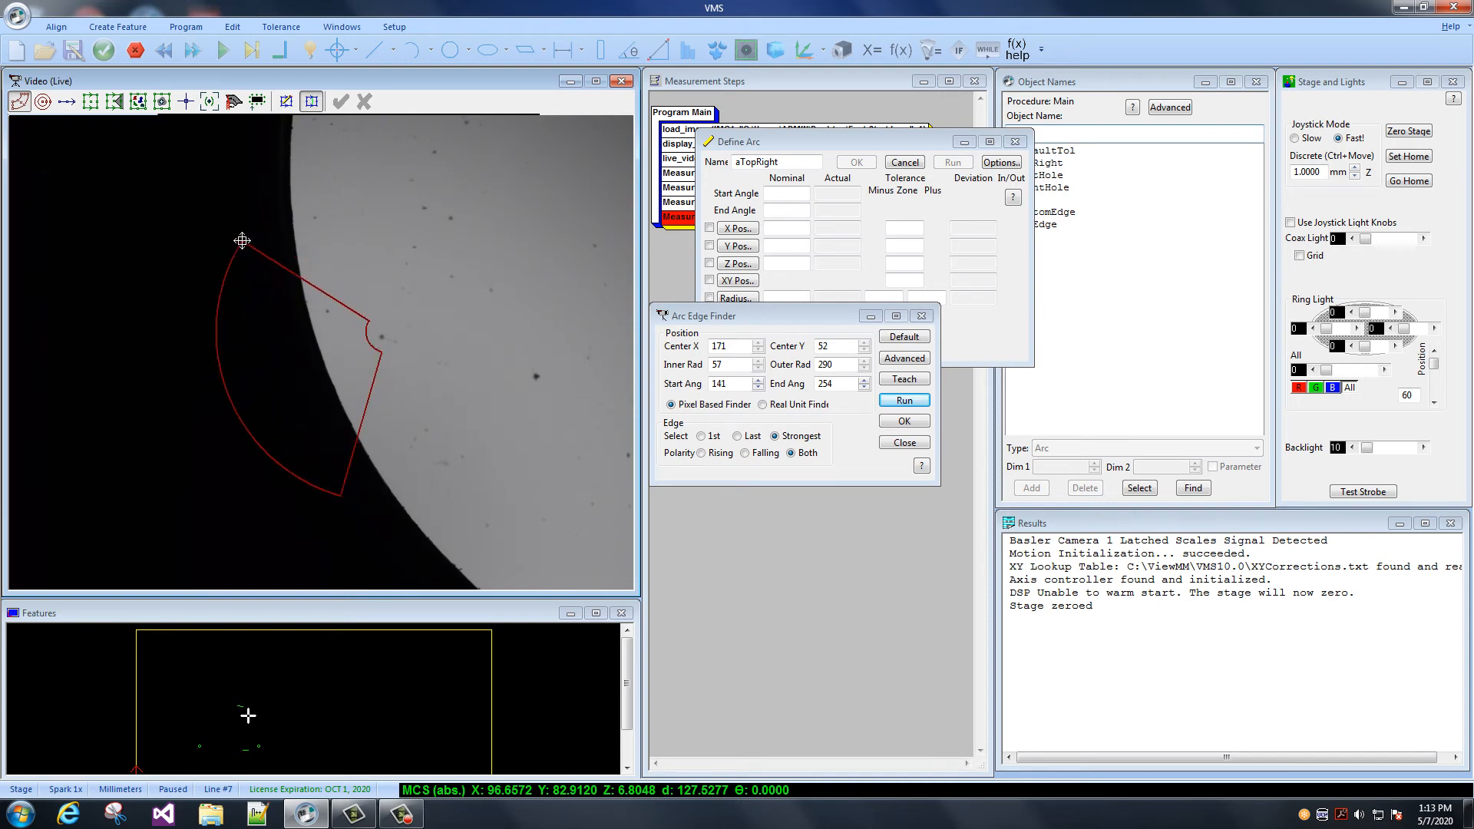
pyautogui.moveTo(241, 239); pyautogui.dragTo(316, 287)
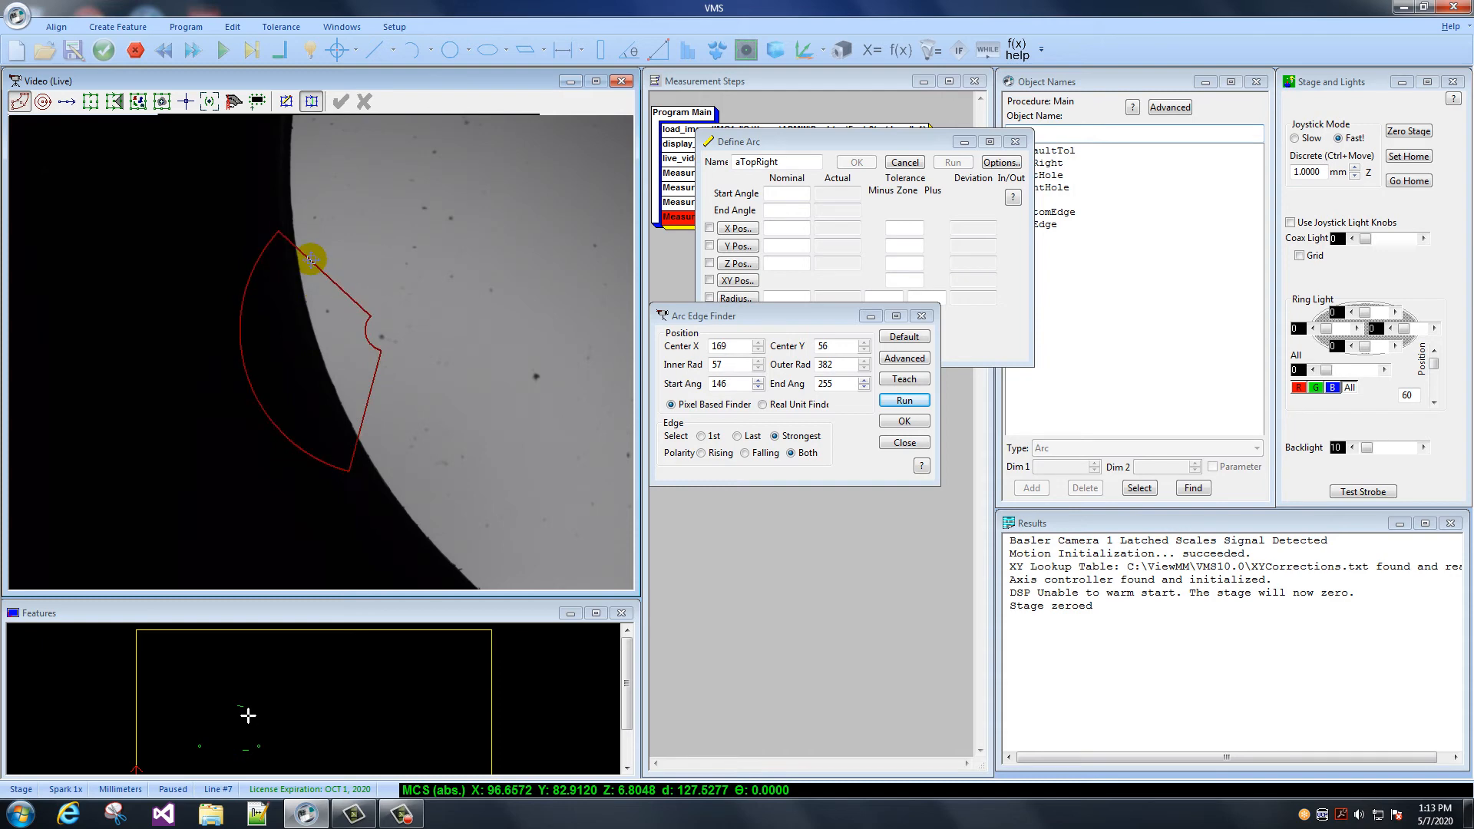
pyautogui.moveTo(306, 256); pyautogui.dragTo(368, 318)
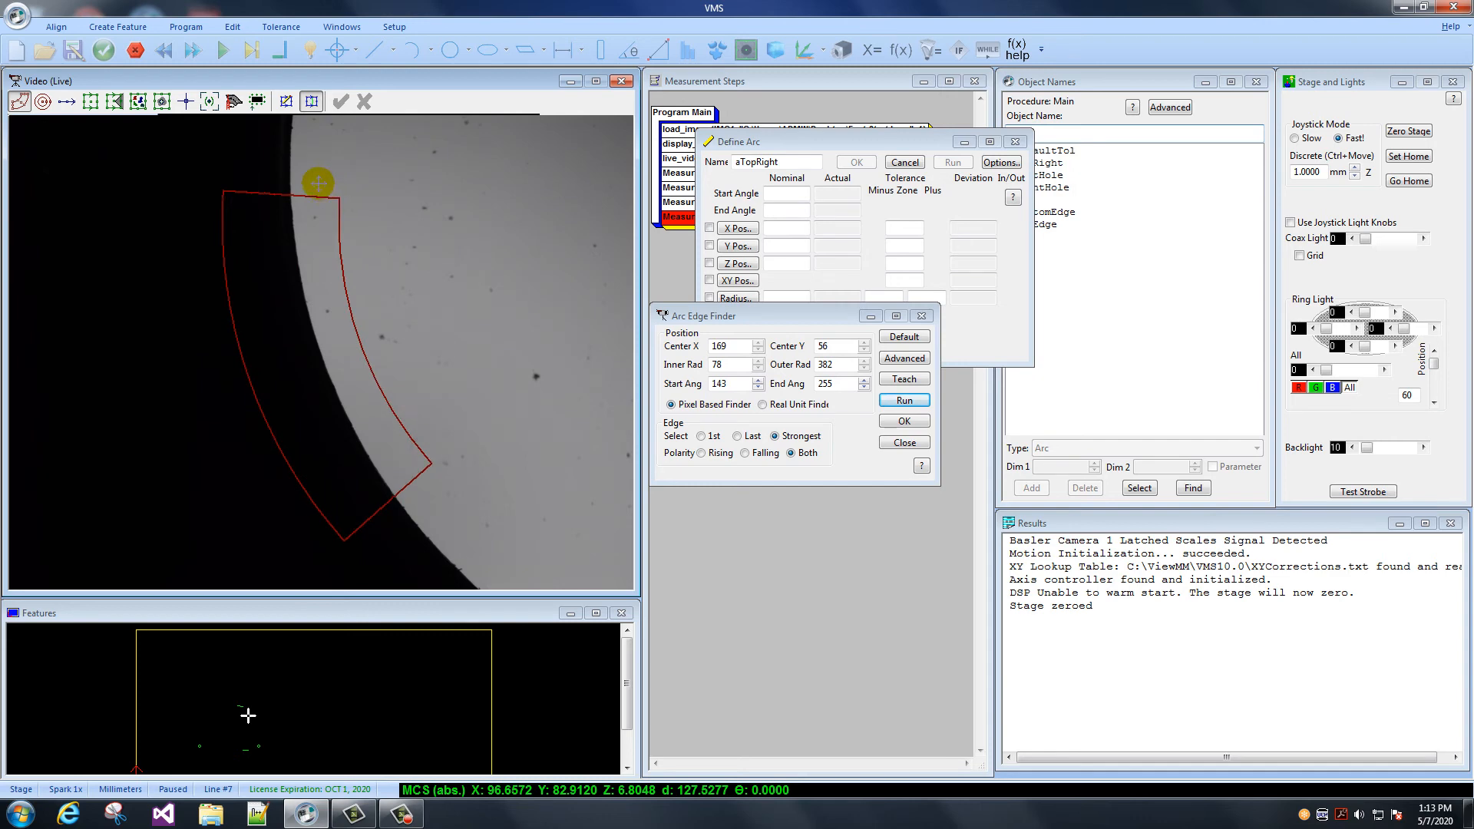
pyautogui.moveTo(319, 187)
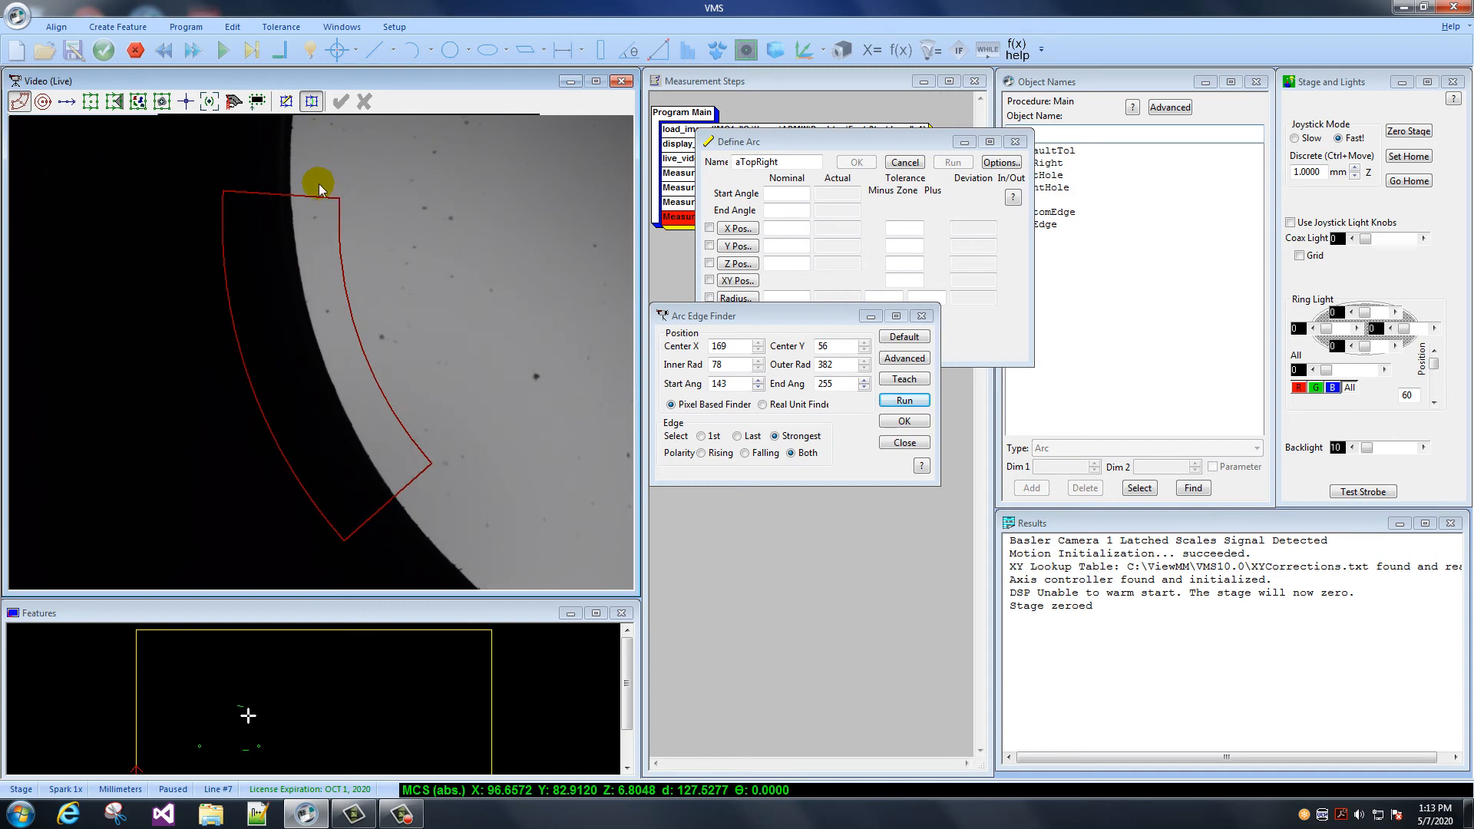
pyautogui.moveTo(320, 182); pyautogui.dragTo(376, 336)
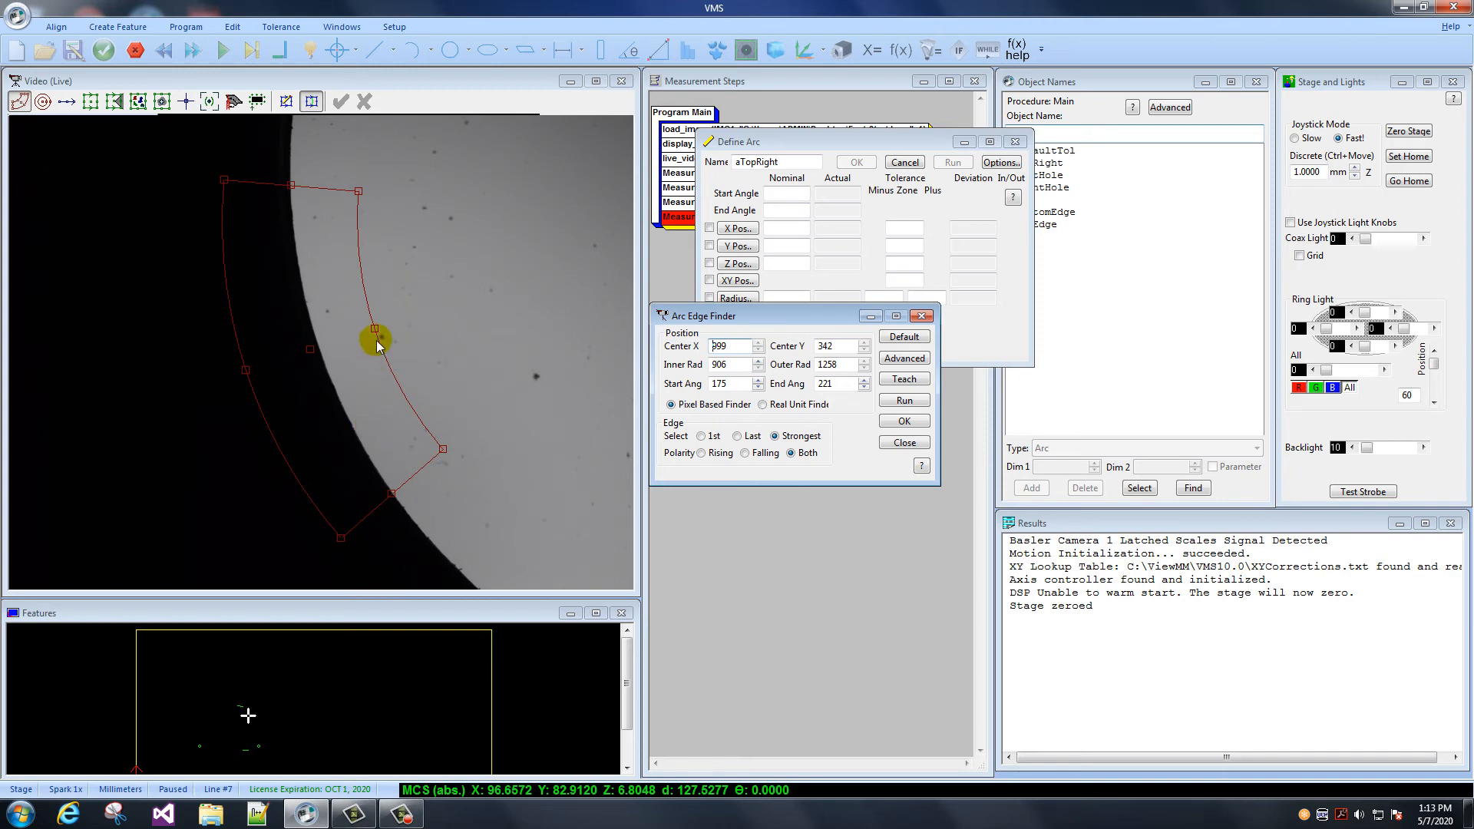
pyautogui.moveTo(374, 336)
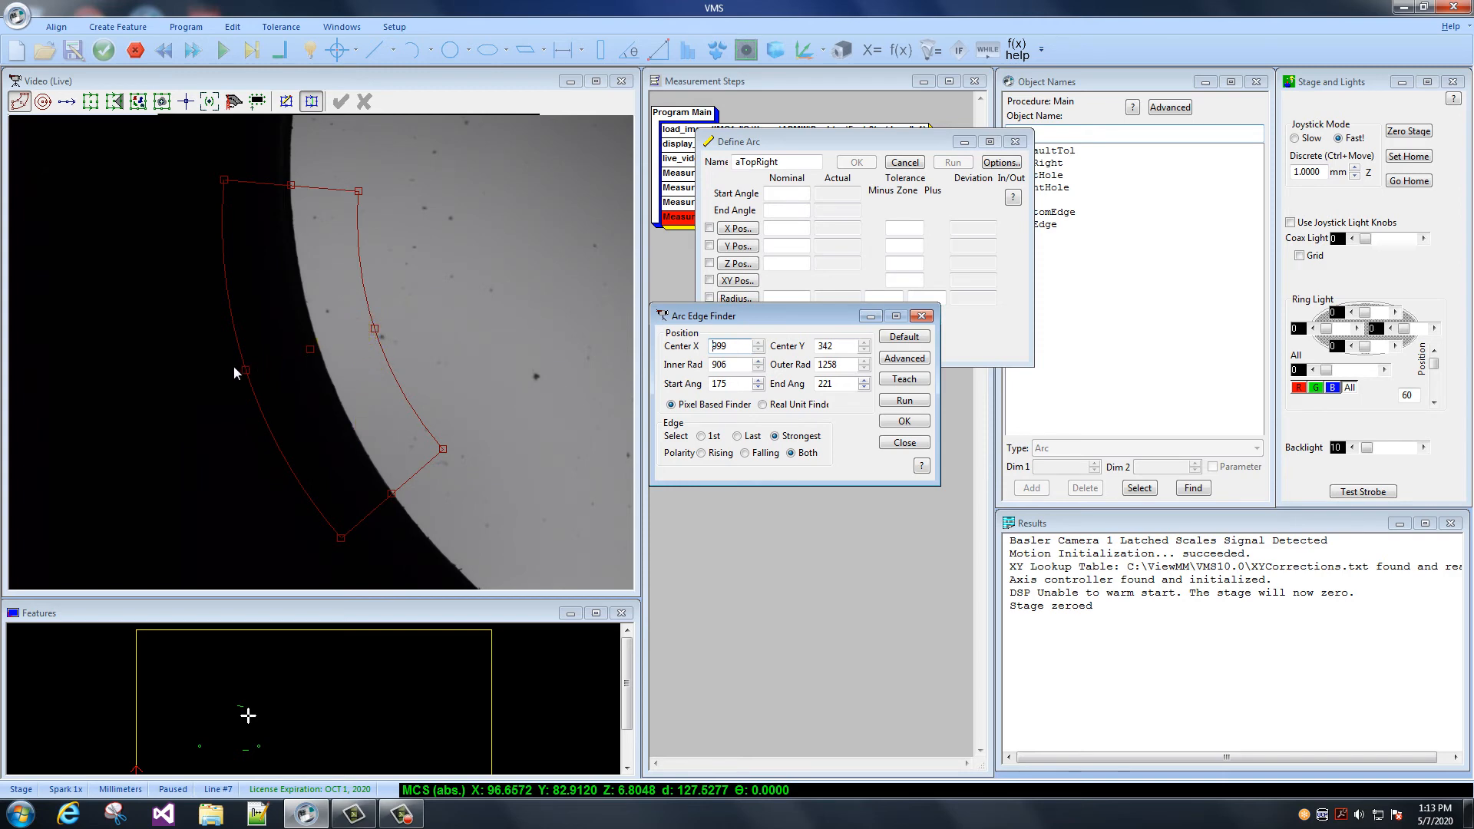
pyautogui.moveTo(261, 367)
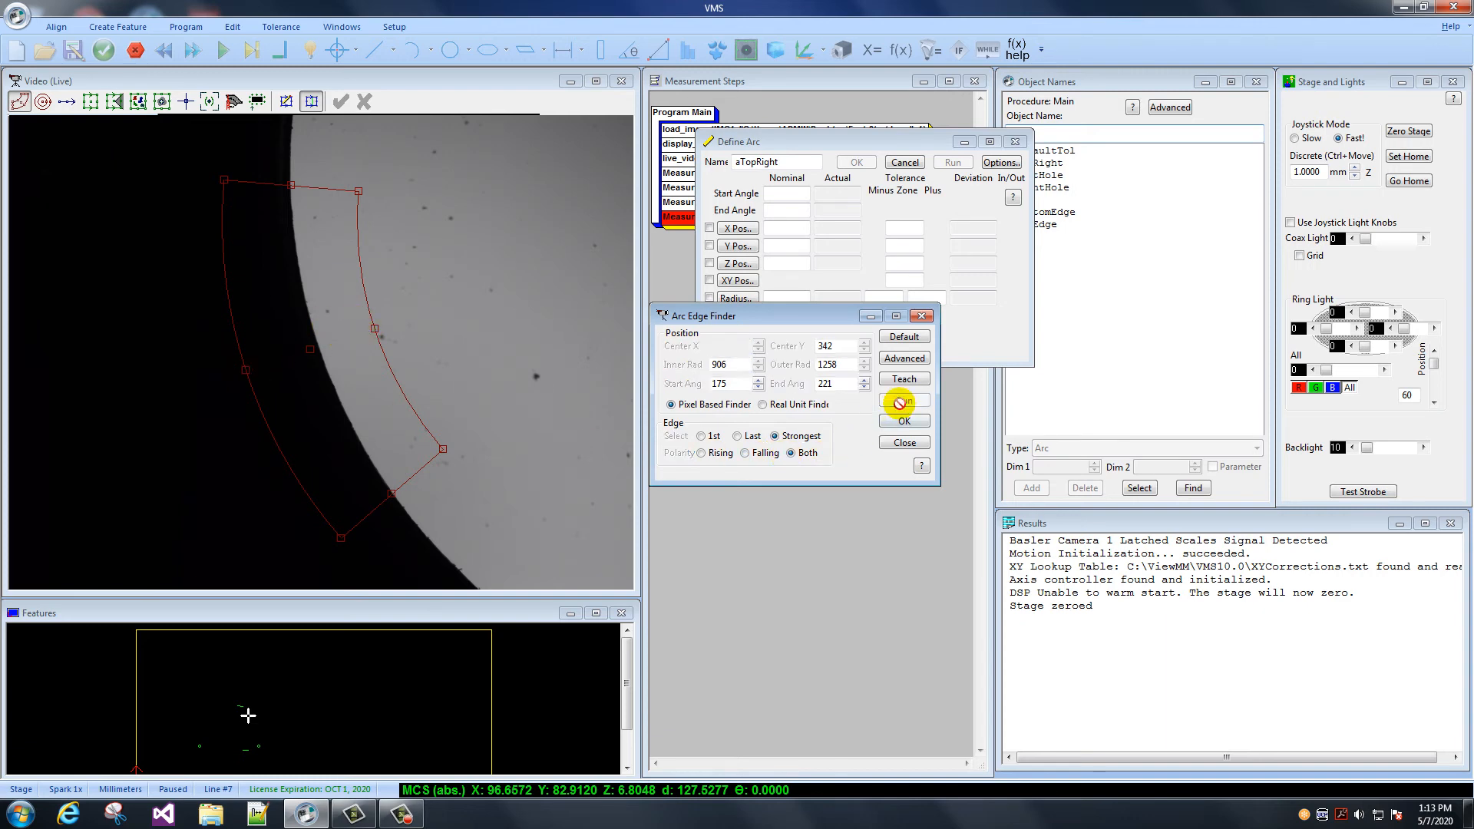
# Run the arc edge finder, accept it, and save the Measure Arc 'aTopRight' step after lTopEdge
pyautogui.click(902, 400)
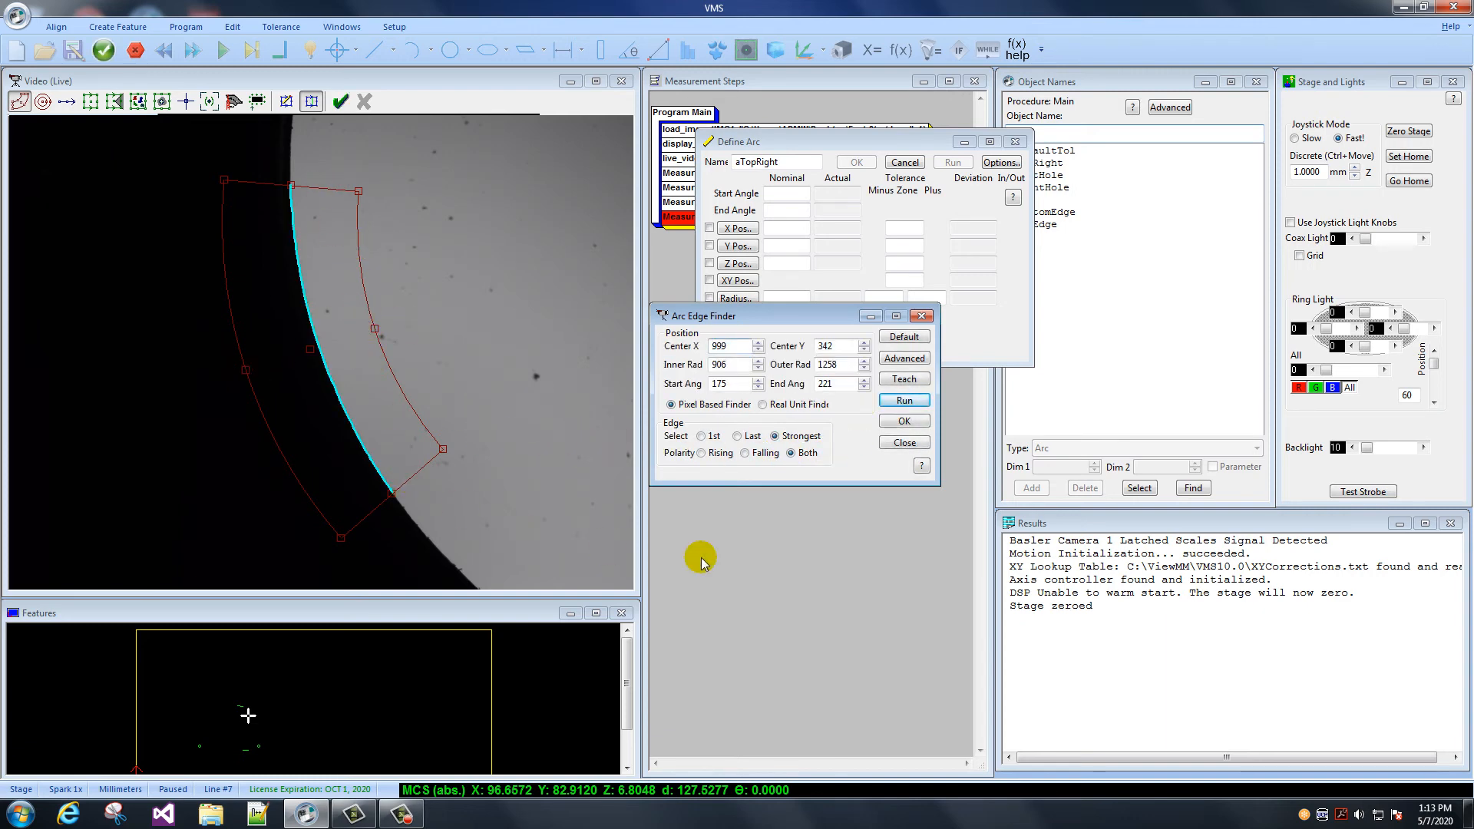
pyautogui.click(901, 419)
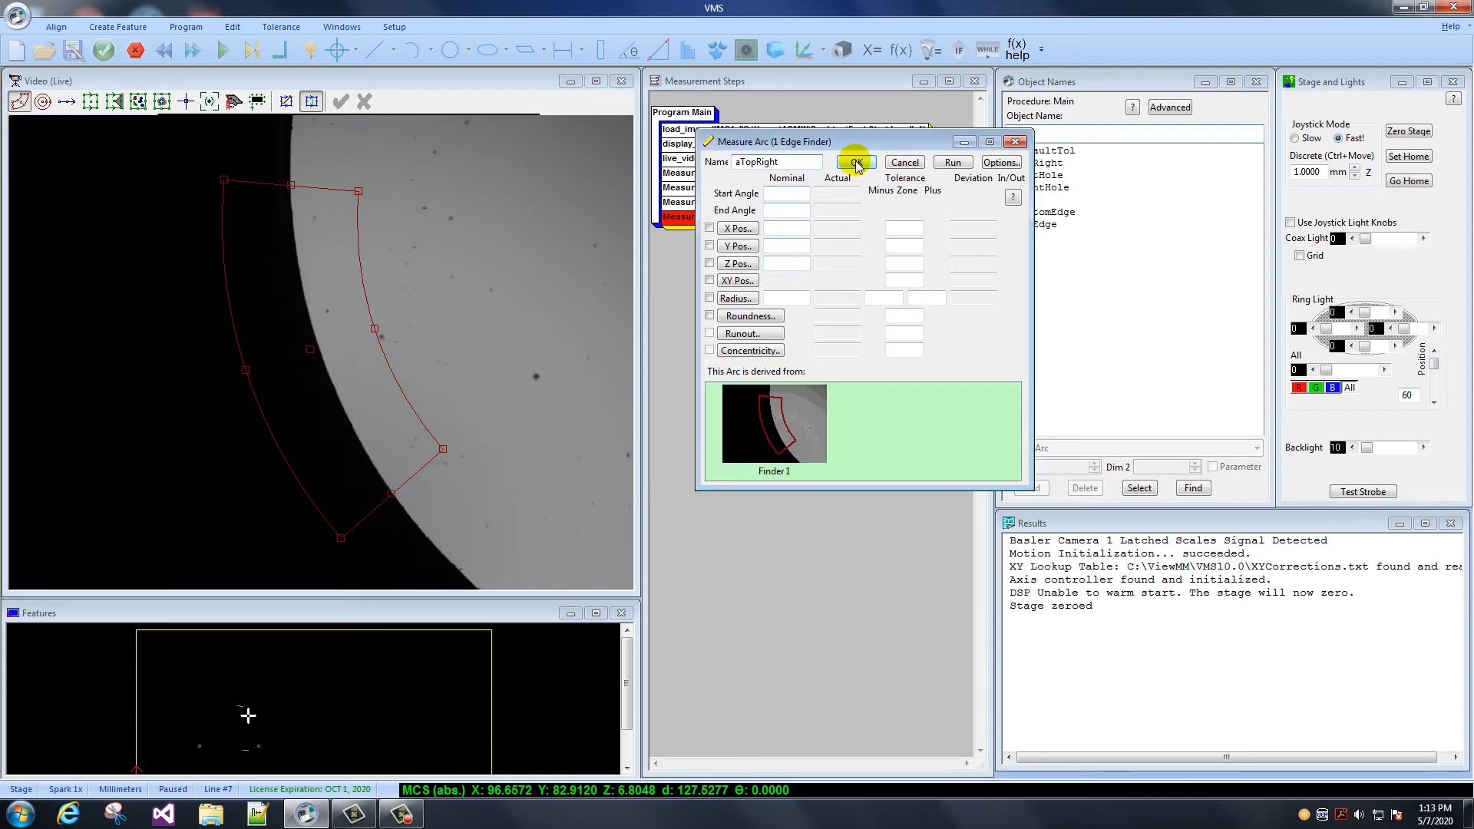
pyautogui.click(855, 161)
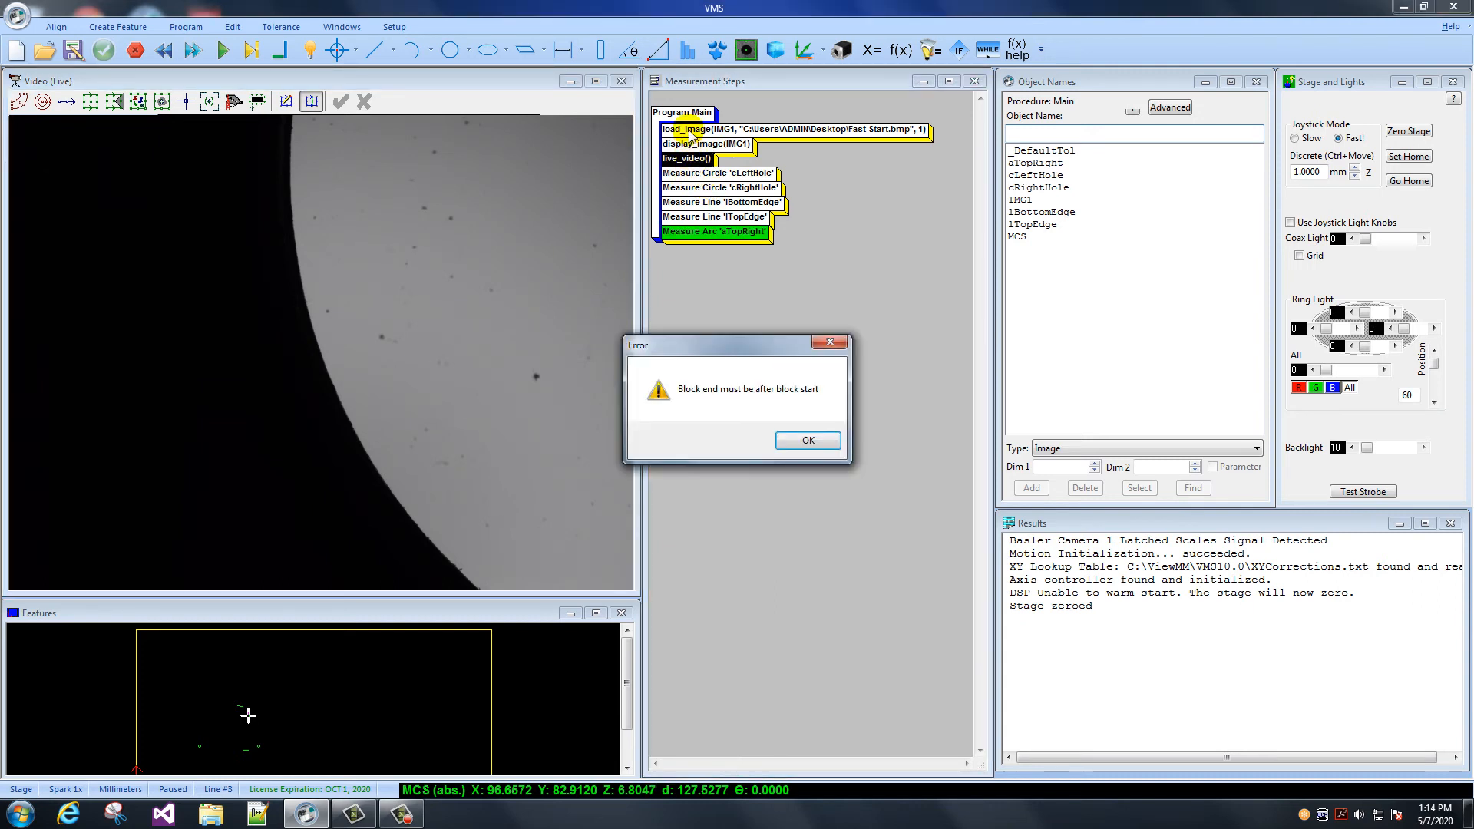
# Dismiss the block order error and delete the image-loading, image-display and live-video steps, leaving cLeftHole first
pyautogui.click(805, 441)
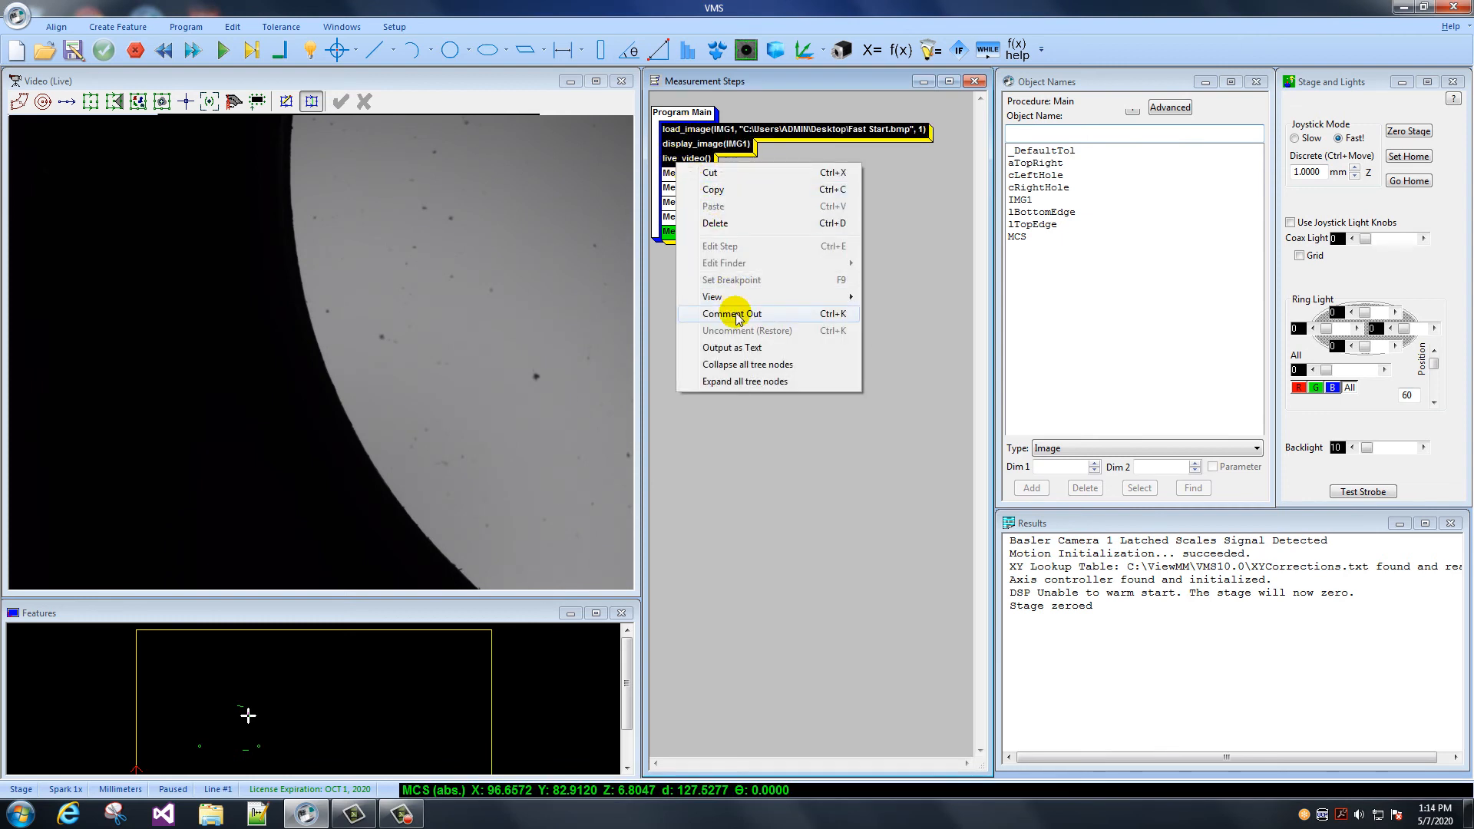
pyautogui.moveTo(723, 226)
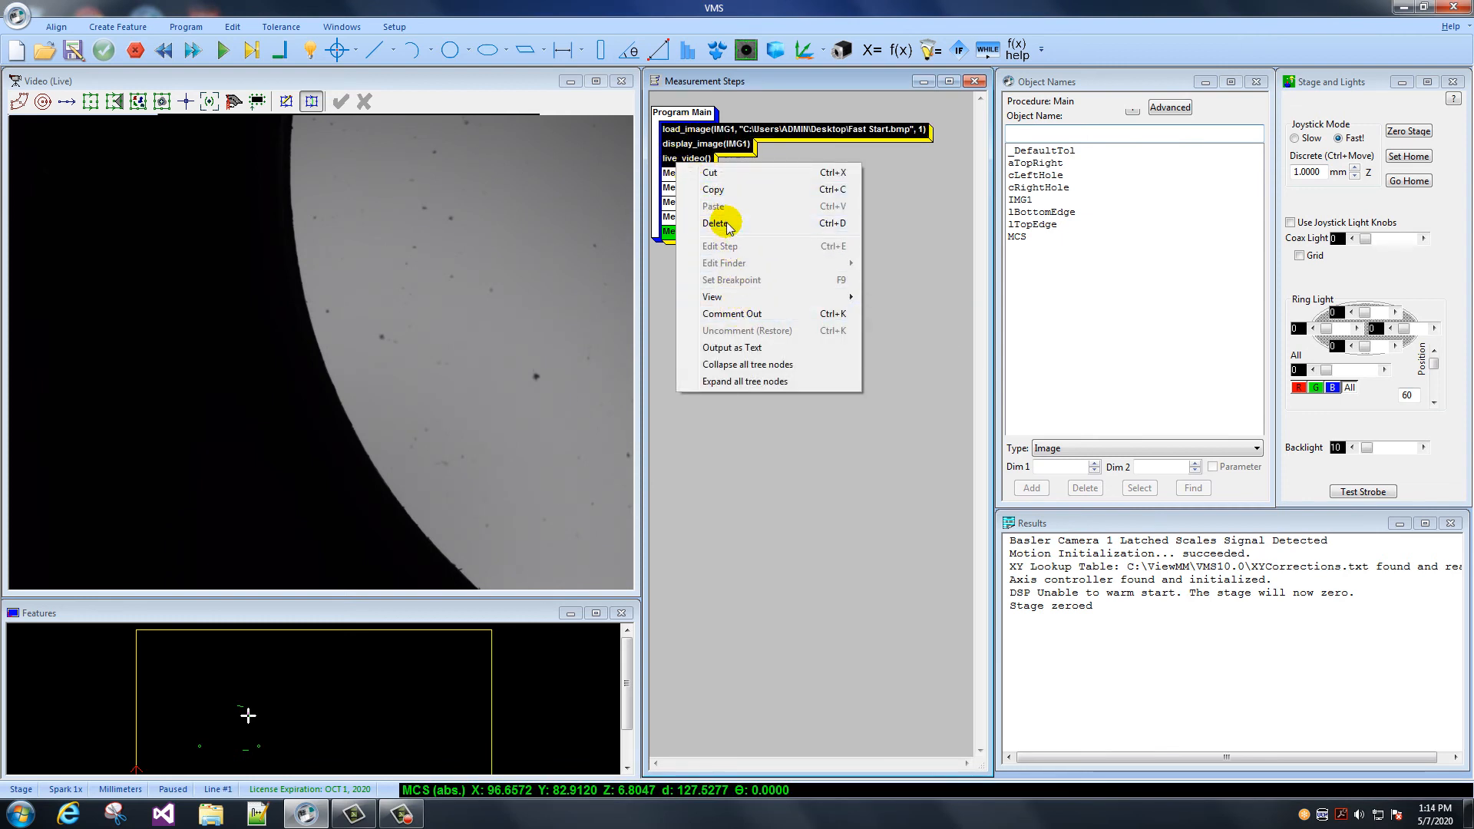
pyautogui.click(717, 223)
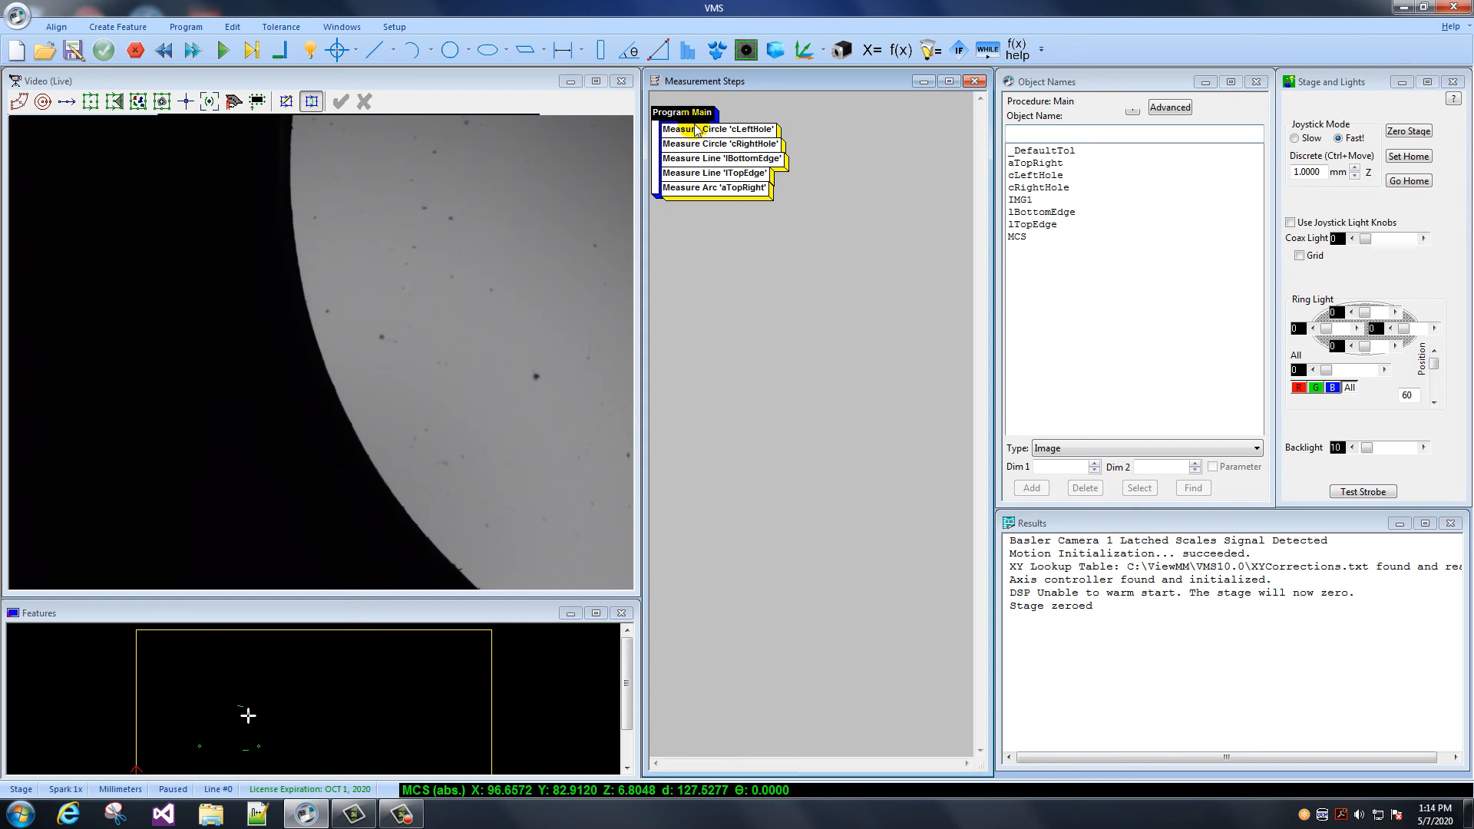
pyautogui.click(717, 129)
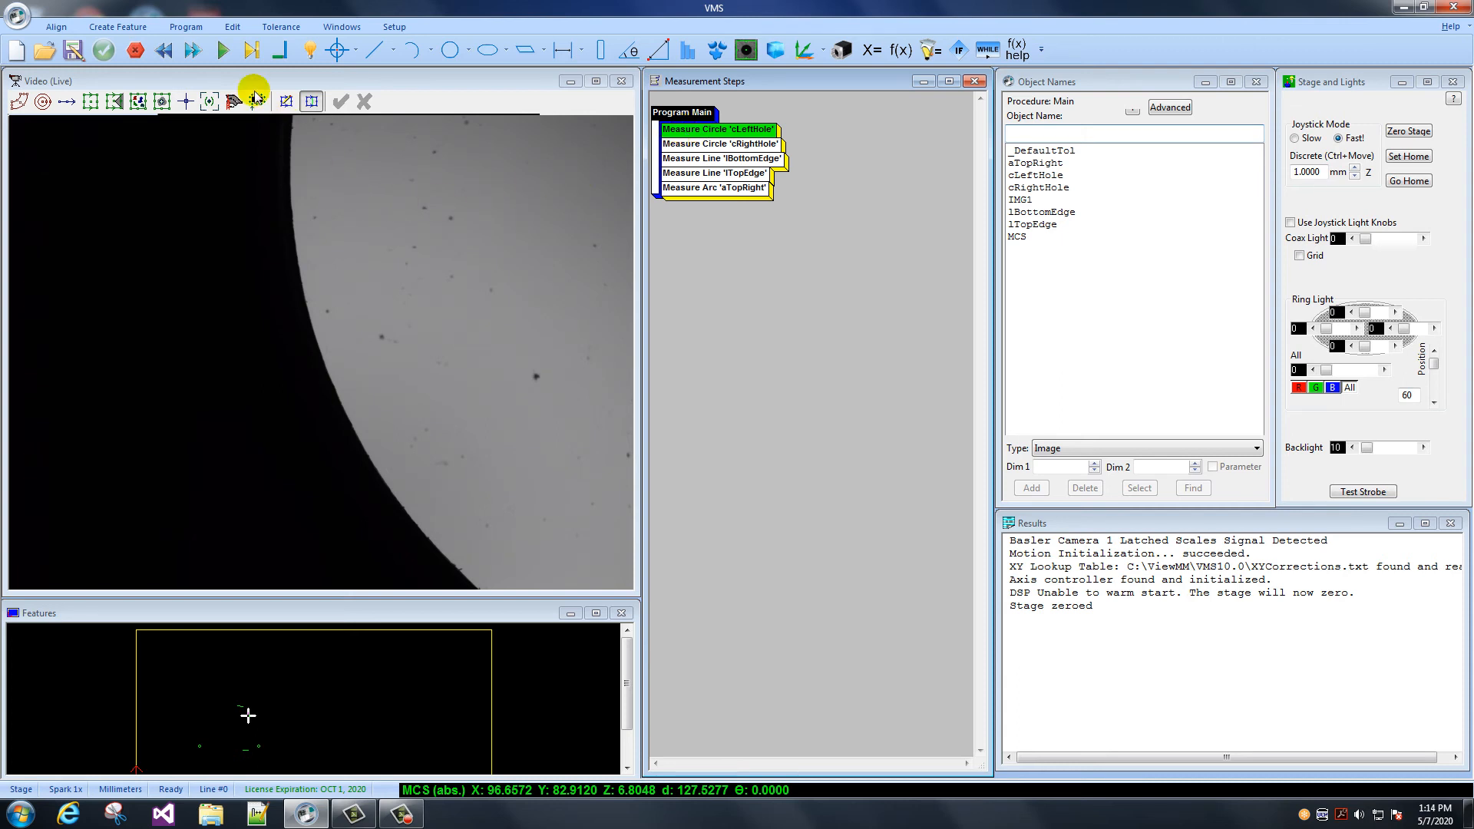
# Run All so the five circle, line and arc steps execute through to the results report
pyautogui.click(218, 49)
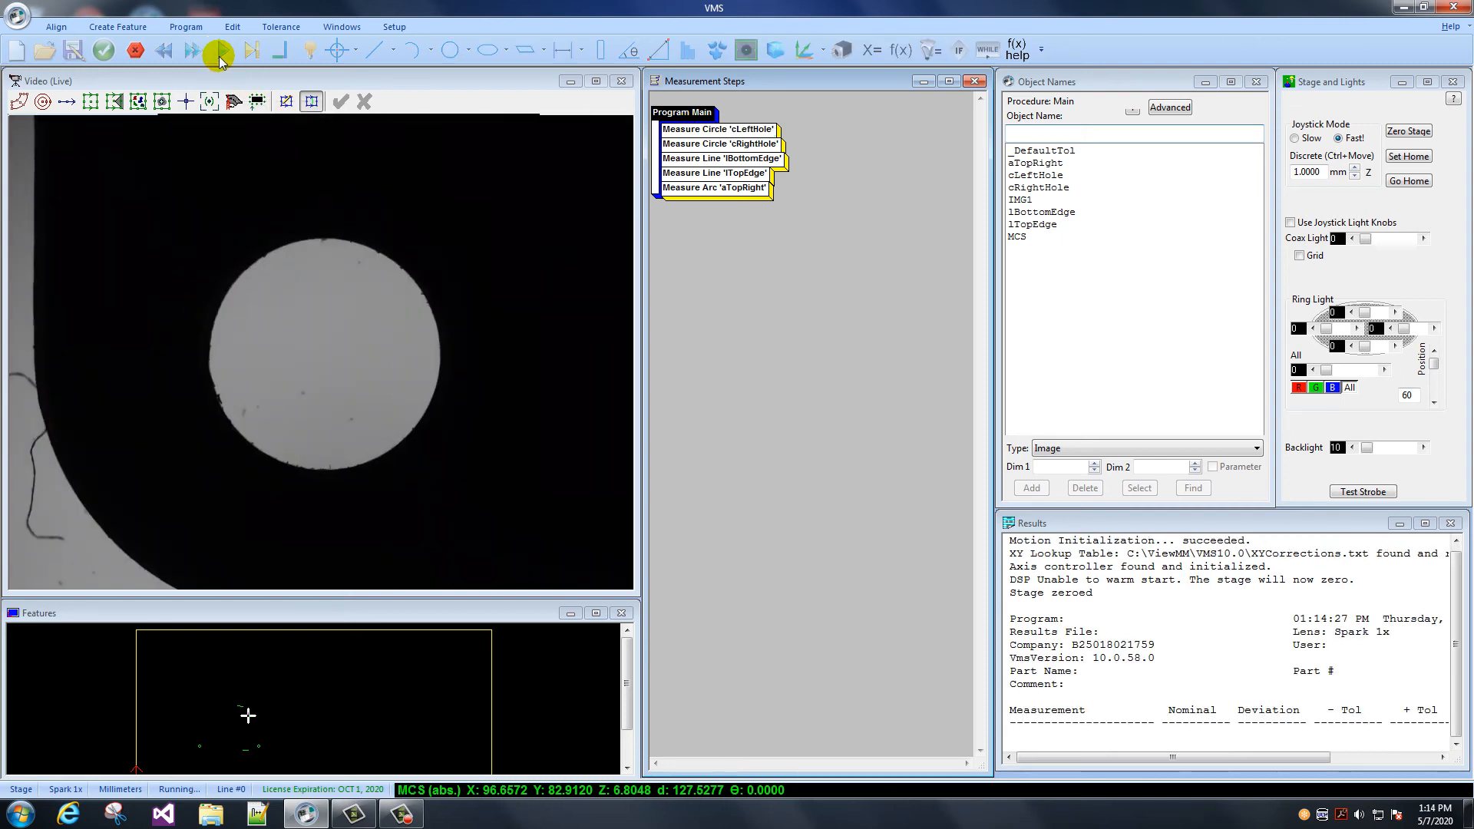
pyautogui.click(220, 50)
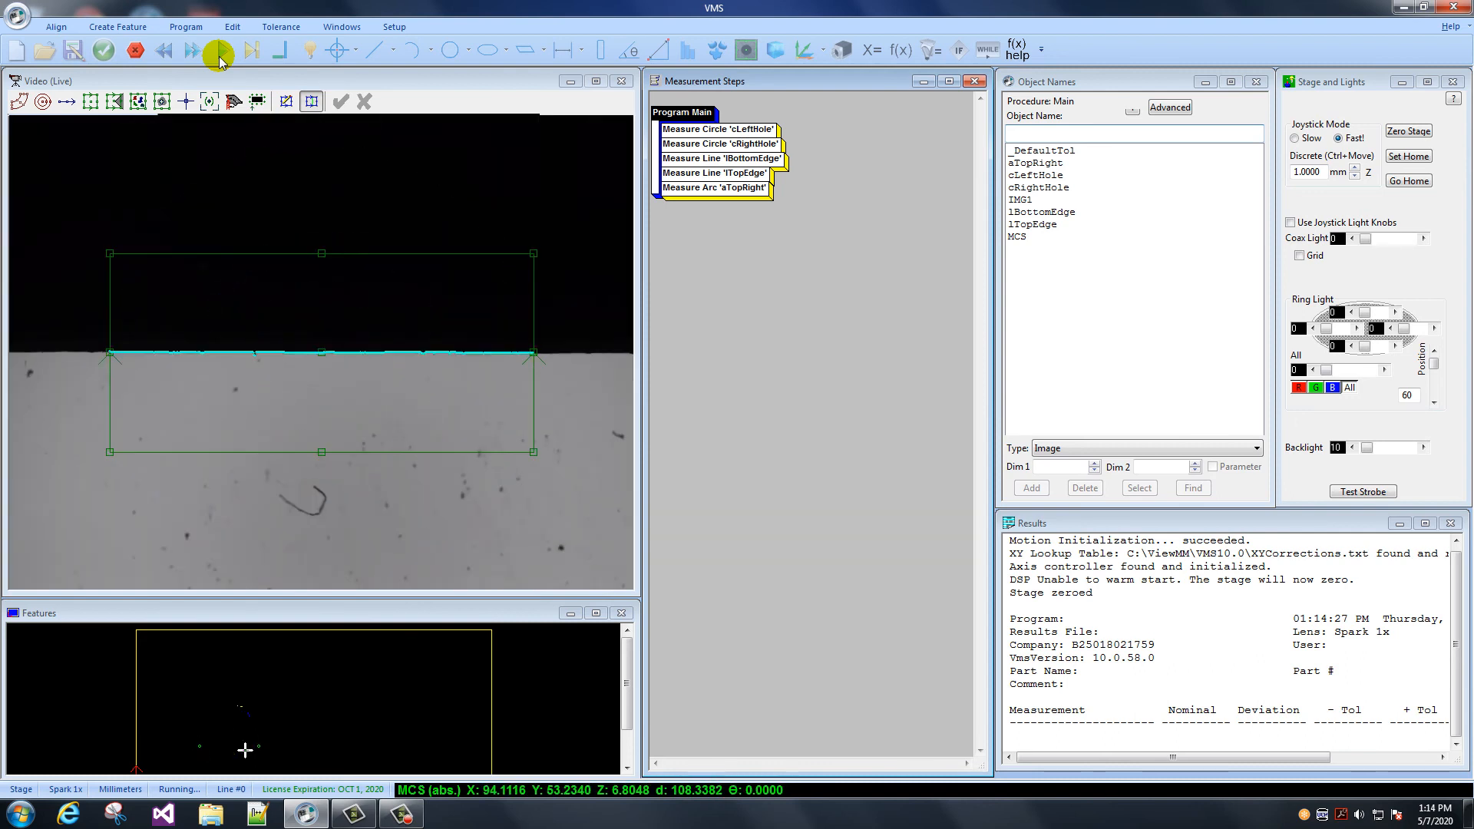
pyautogui.click(218, 49)
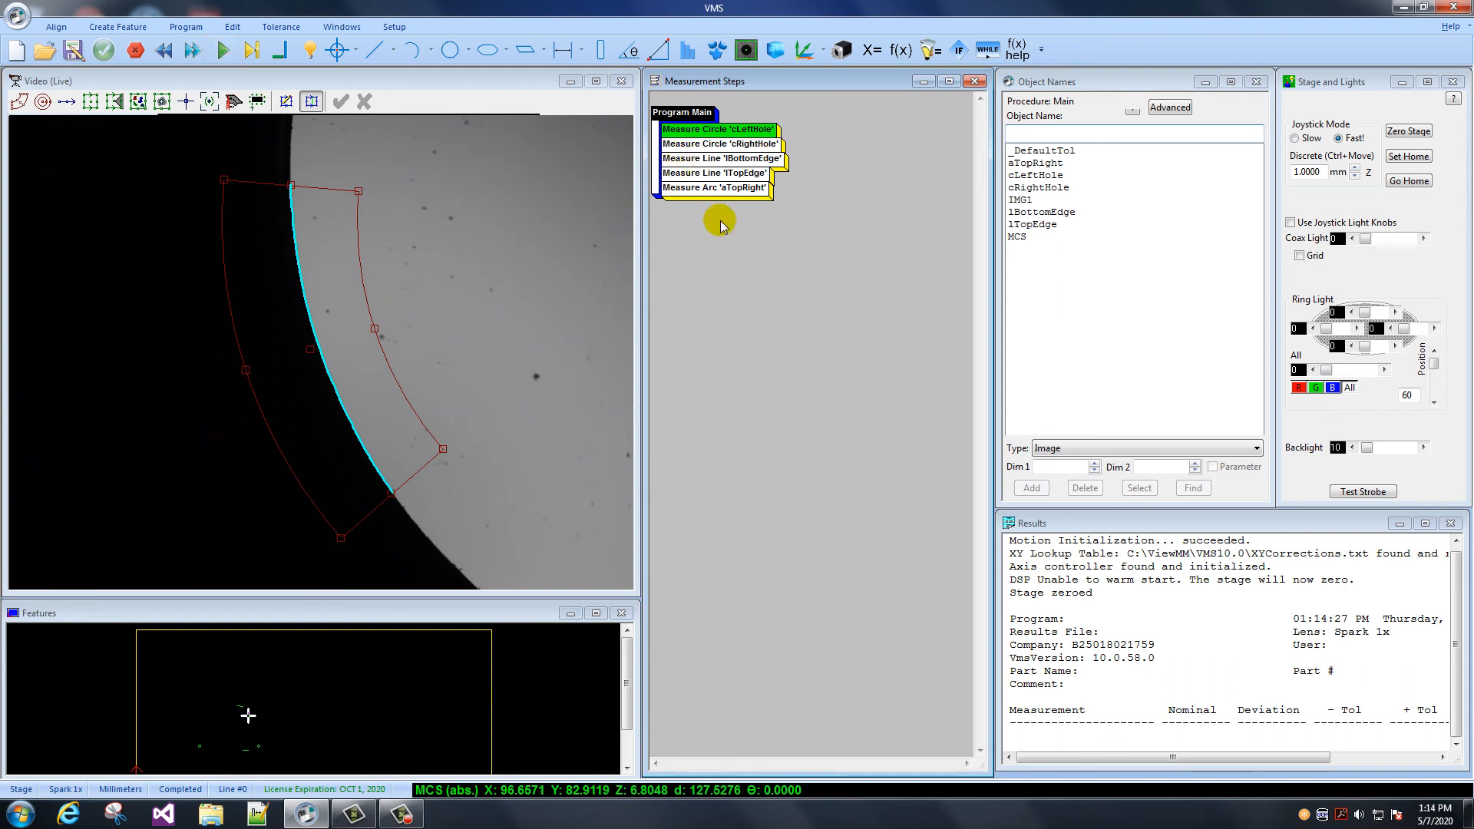
pyautogui.moveTo(756, 215)
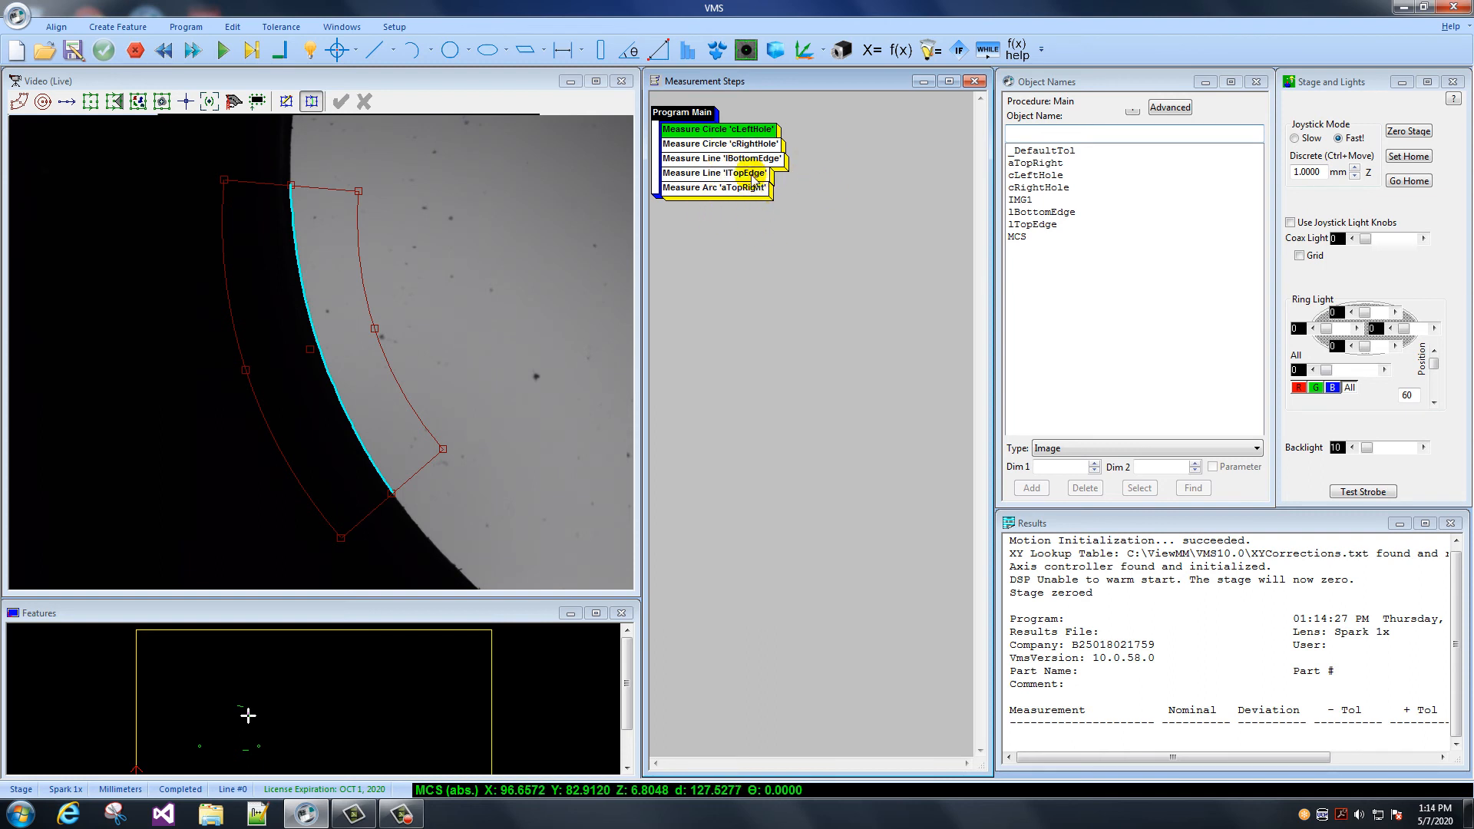
pyautogui.click(717, 129)
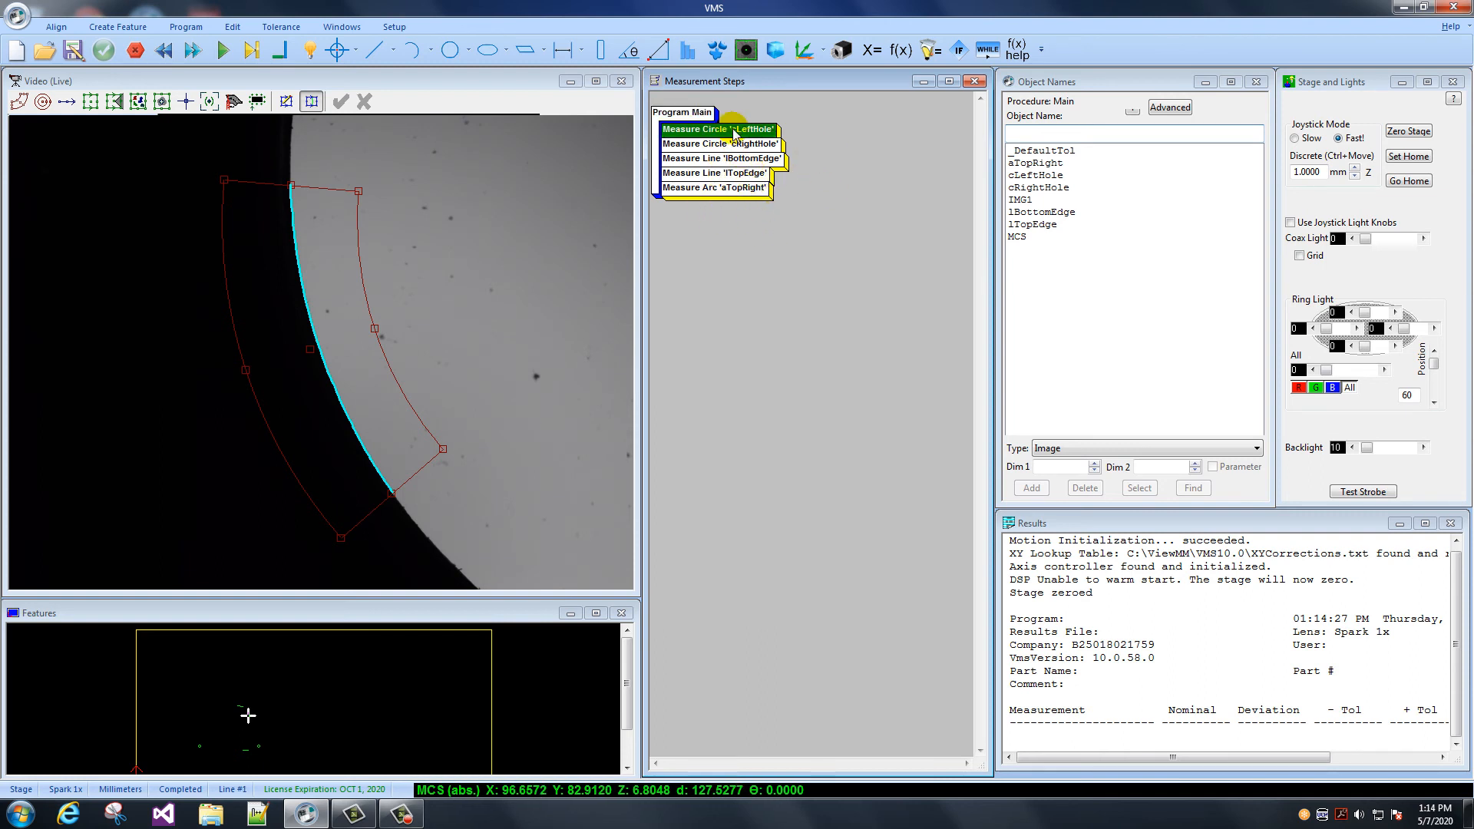
pyautogui.rightClick(718, 129)
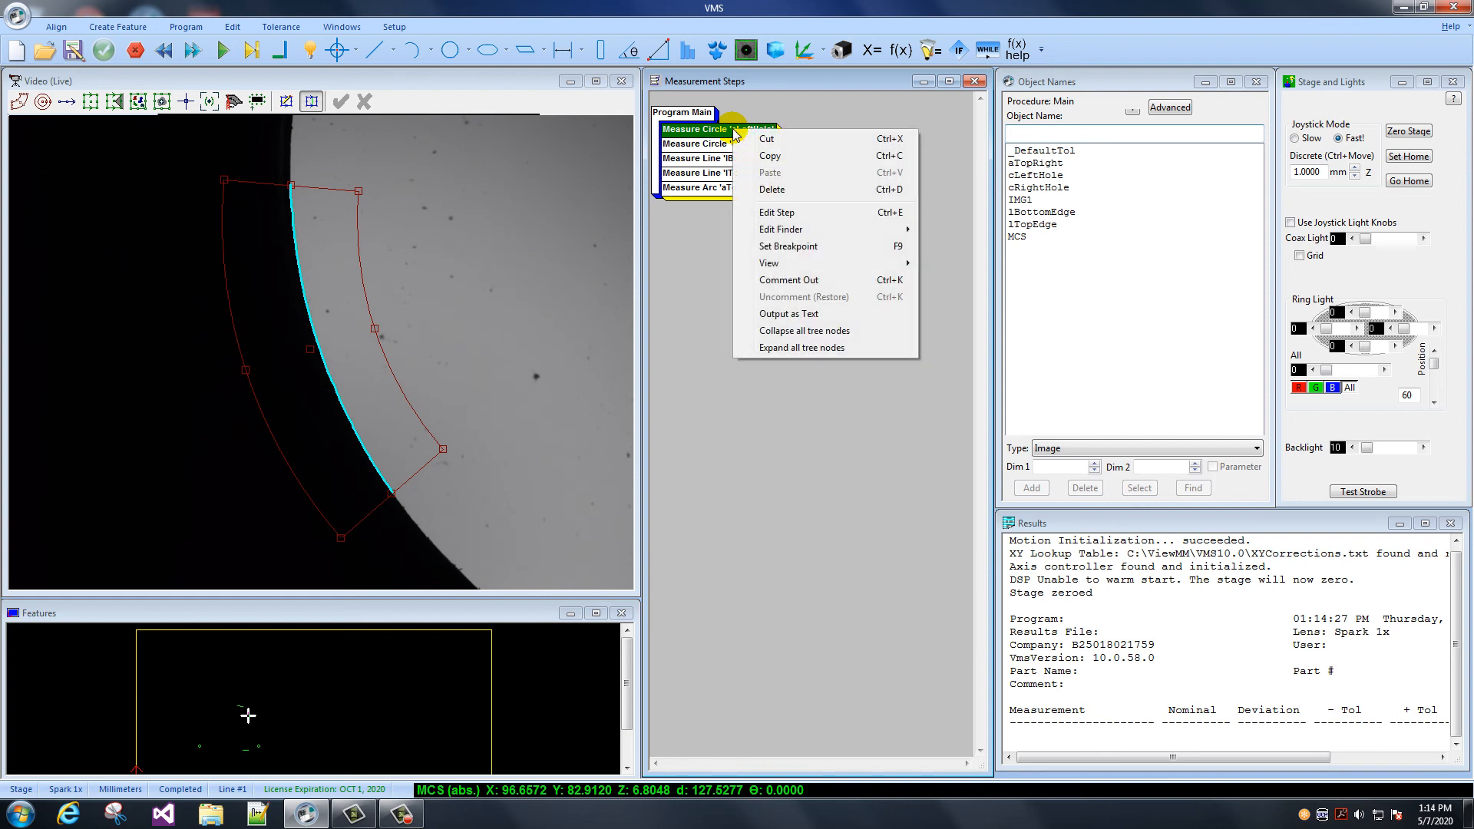
pyautogui.moveTo(768, 138)
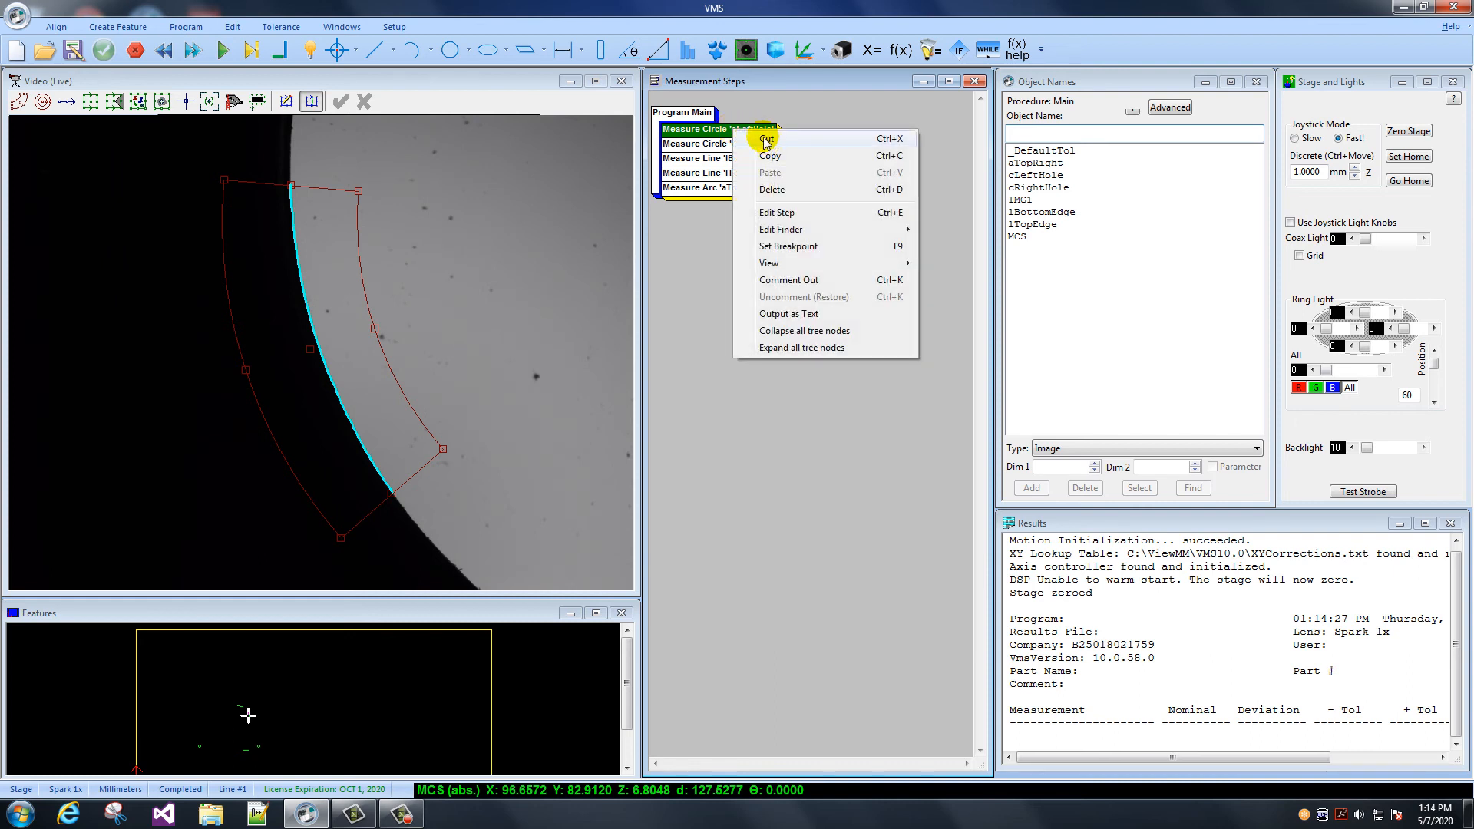
pyautogui.moveTo(888, 151)
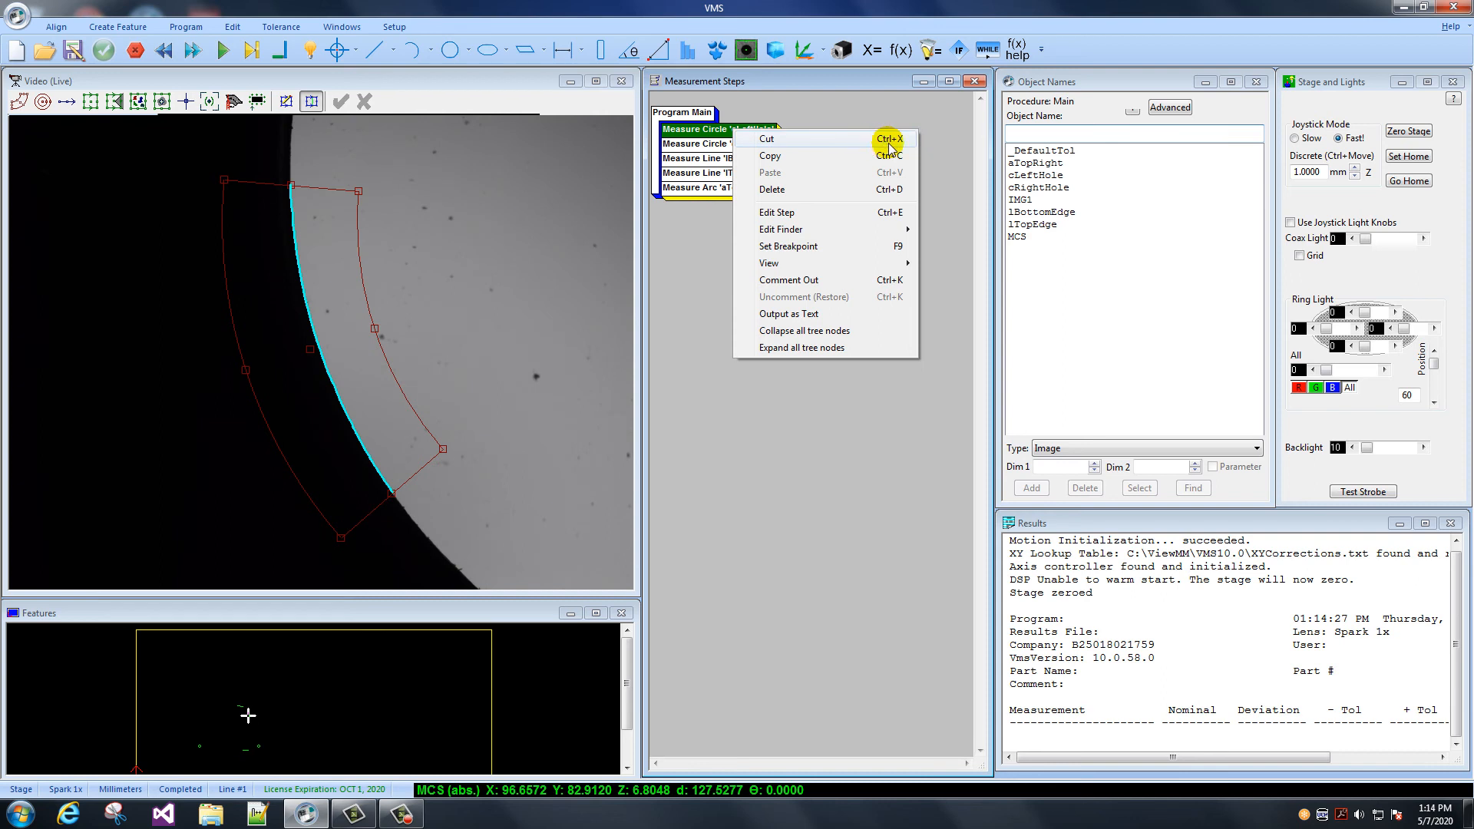
pyautogui.moveTo(746, 189)
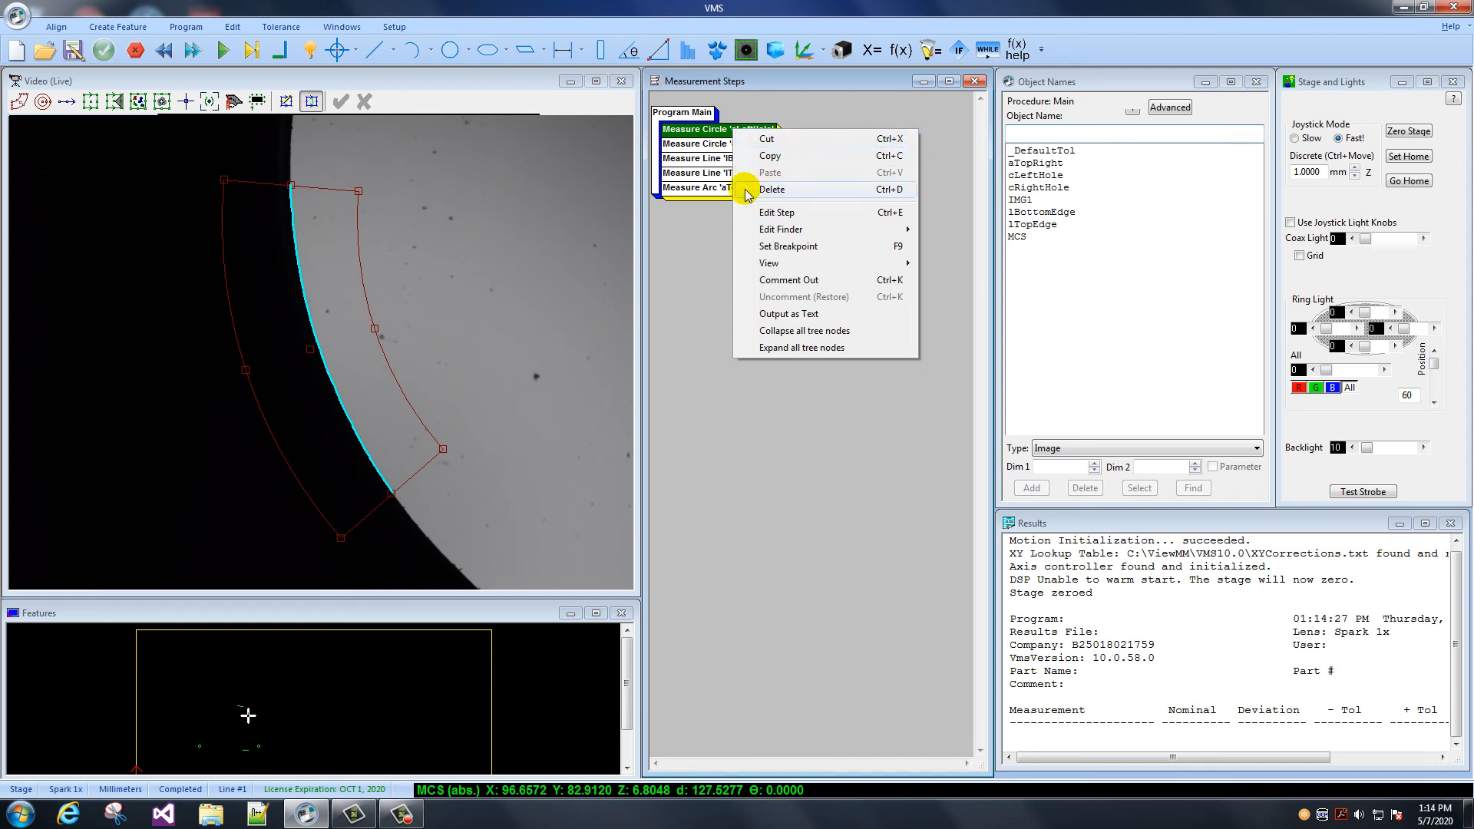
pyautogui.moveTo(844, 172)
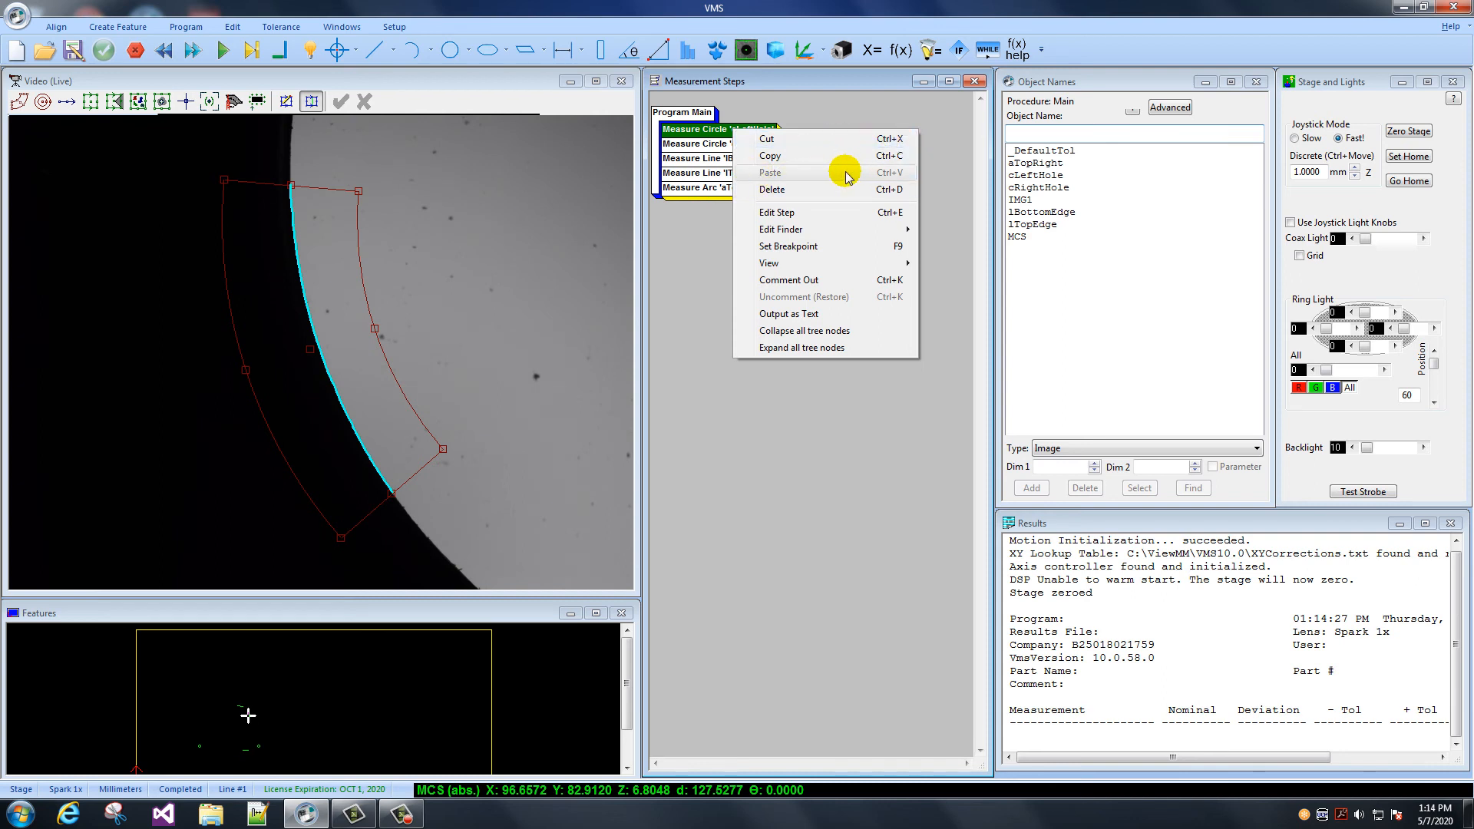
pyautogui.click(806, 234)
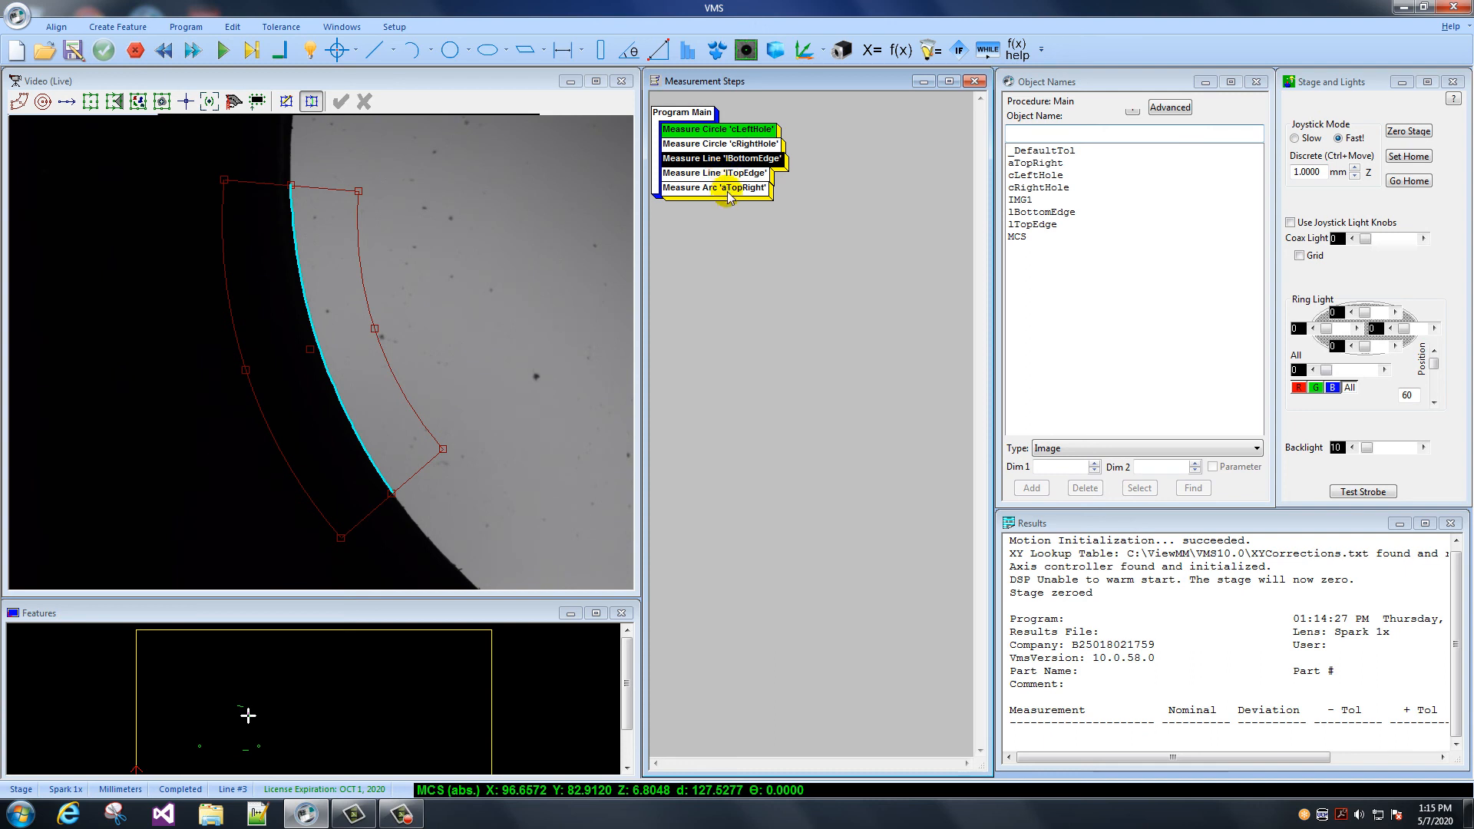
pyautogui.moveTo(719, 195)
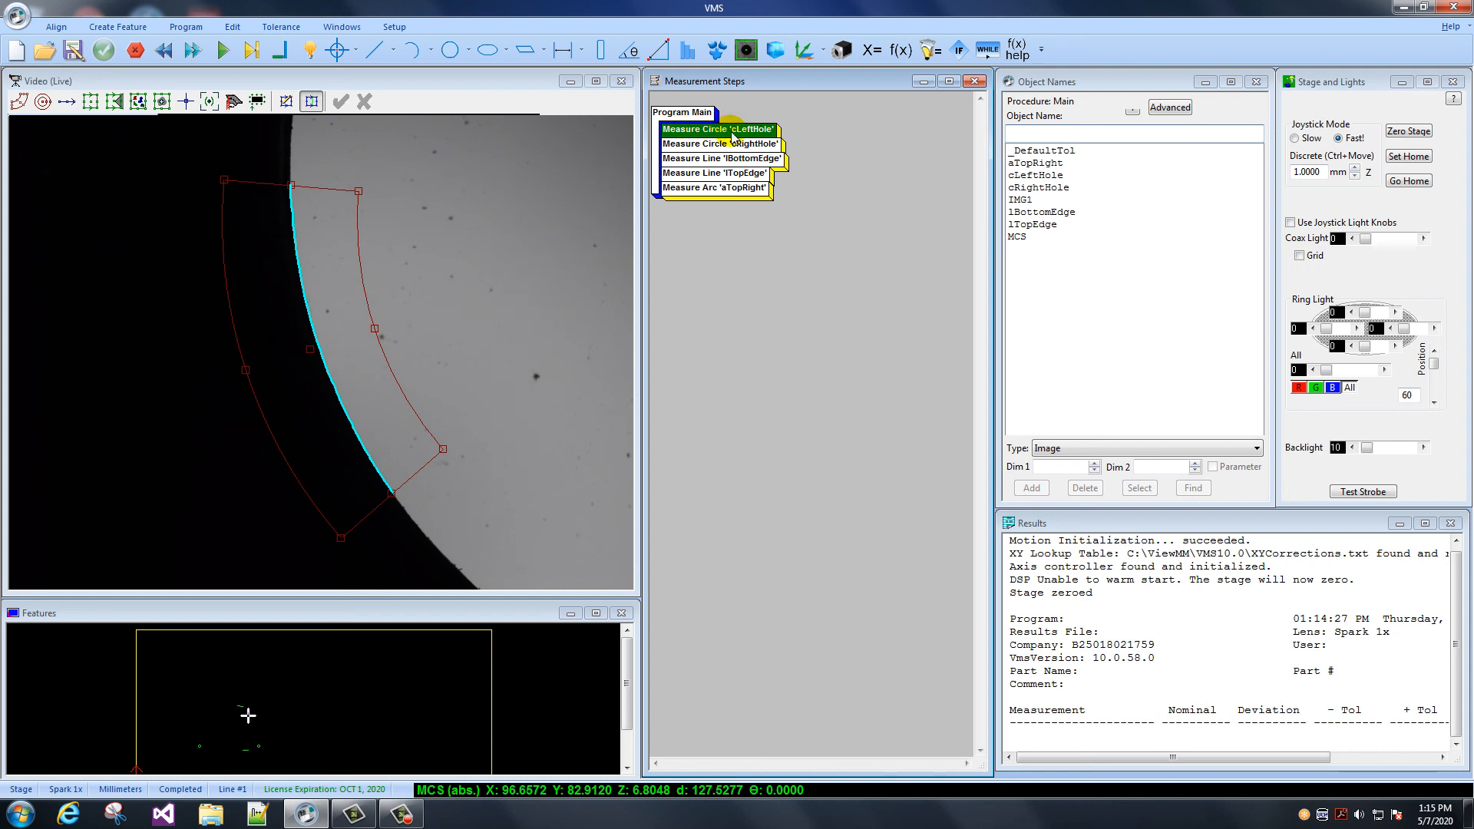
pyautogui.moveTo(740, 138)
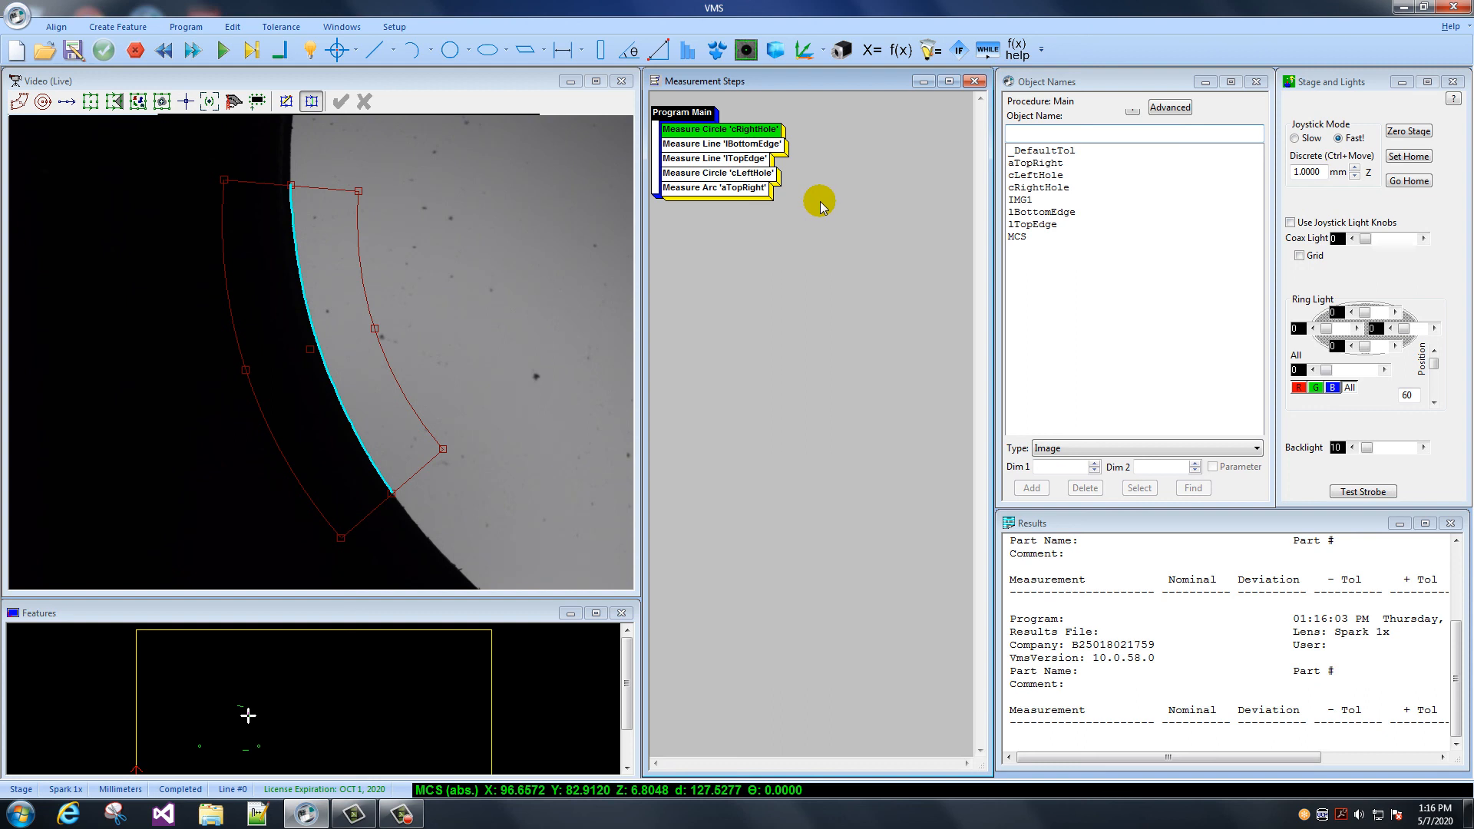
pyautogui.moveTo(820, 204)
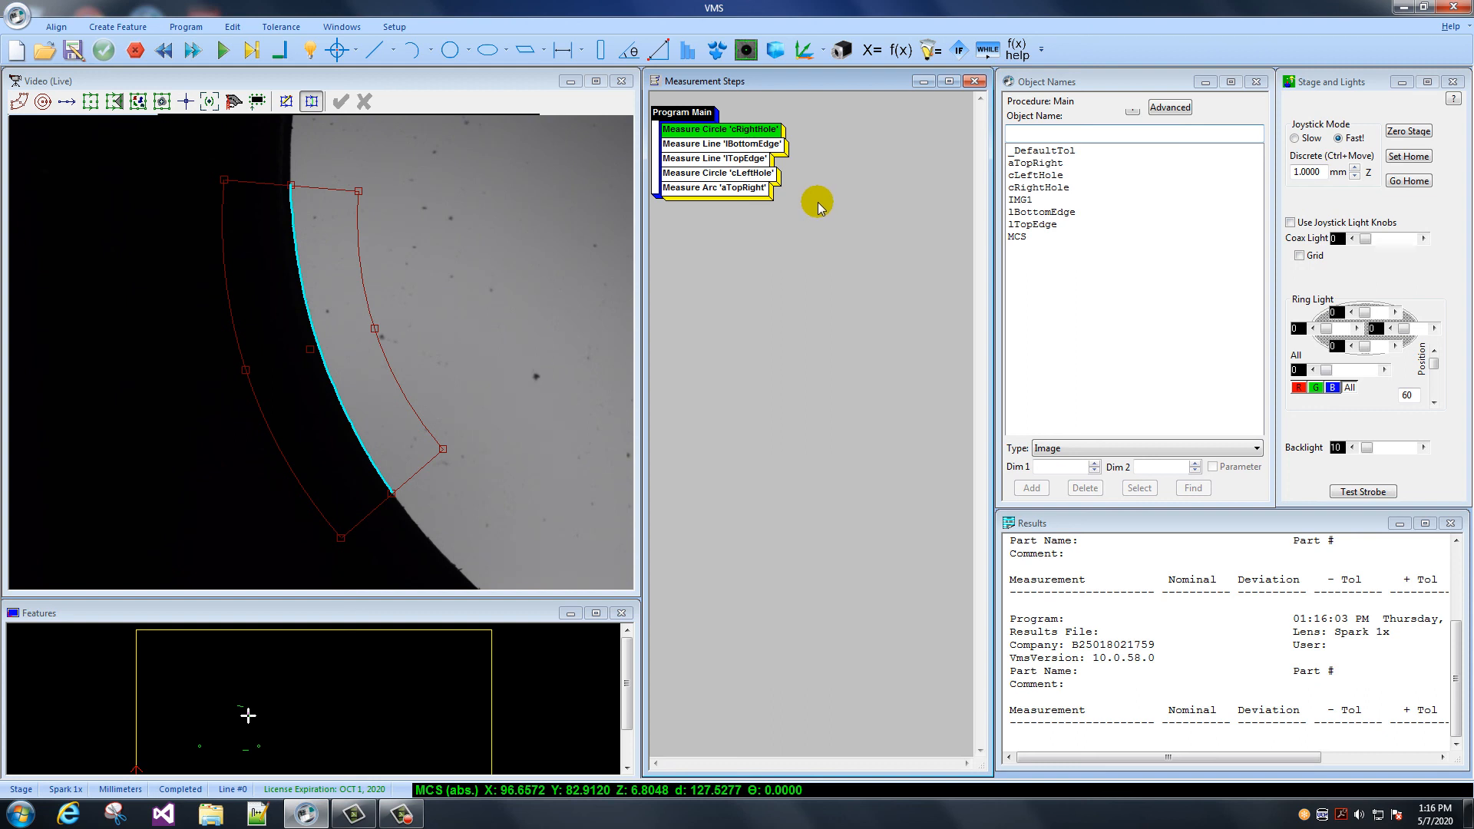
pyautogui.moveTo(616, 207)
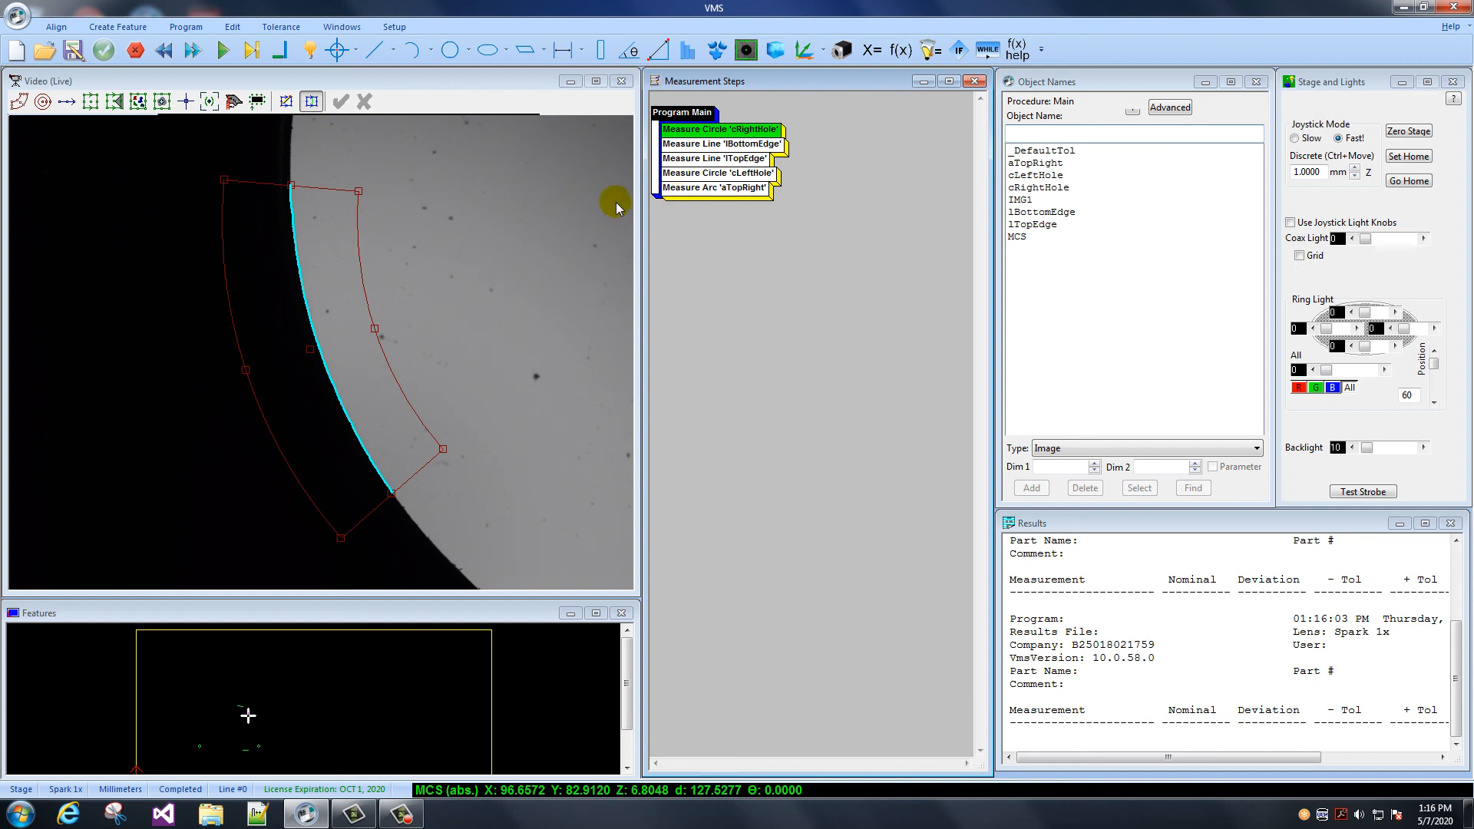
pyautogui.moveTo(600, 305)
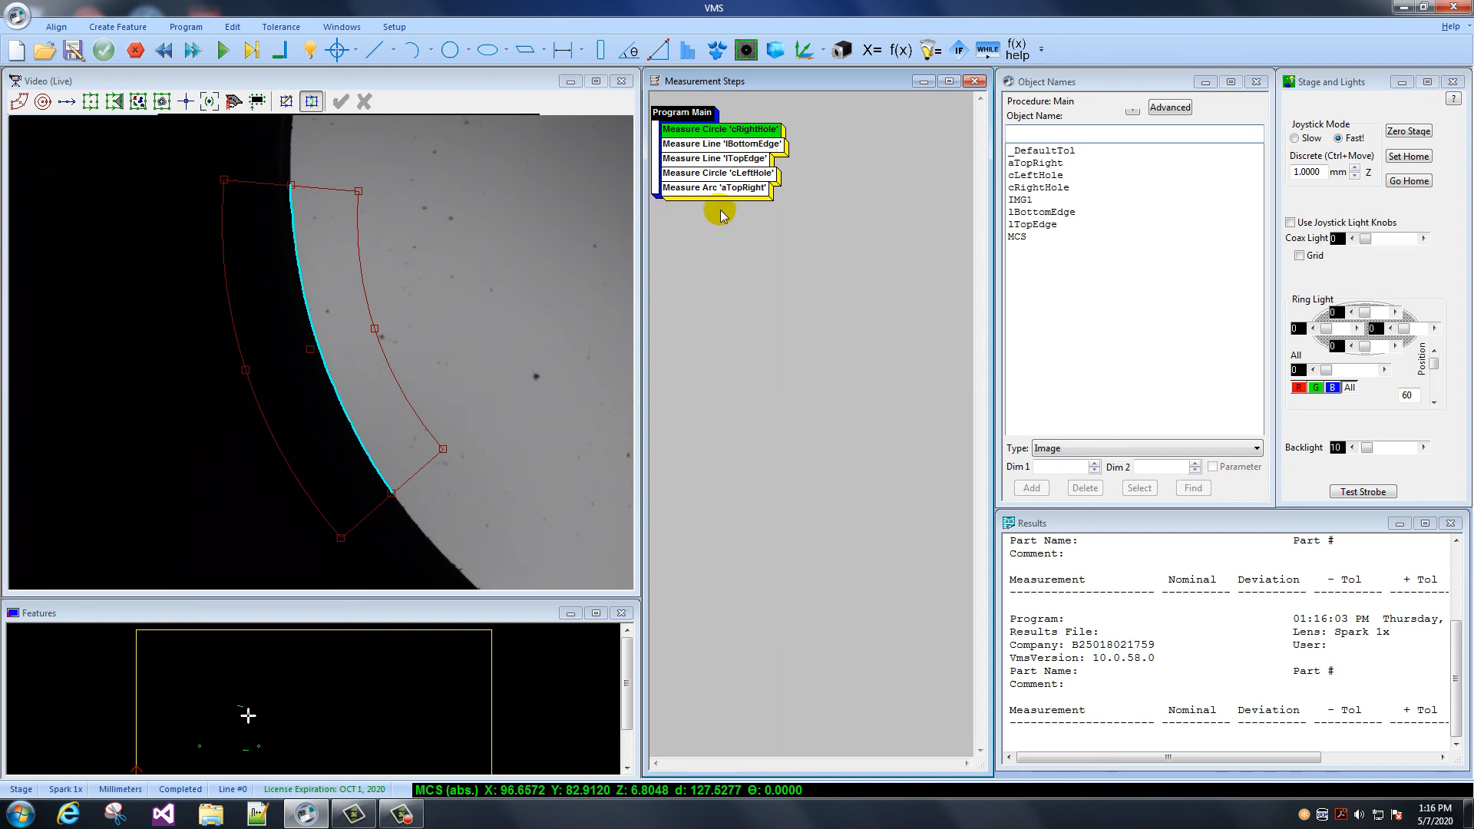
pyautogui.moveTo(721, 183)
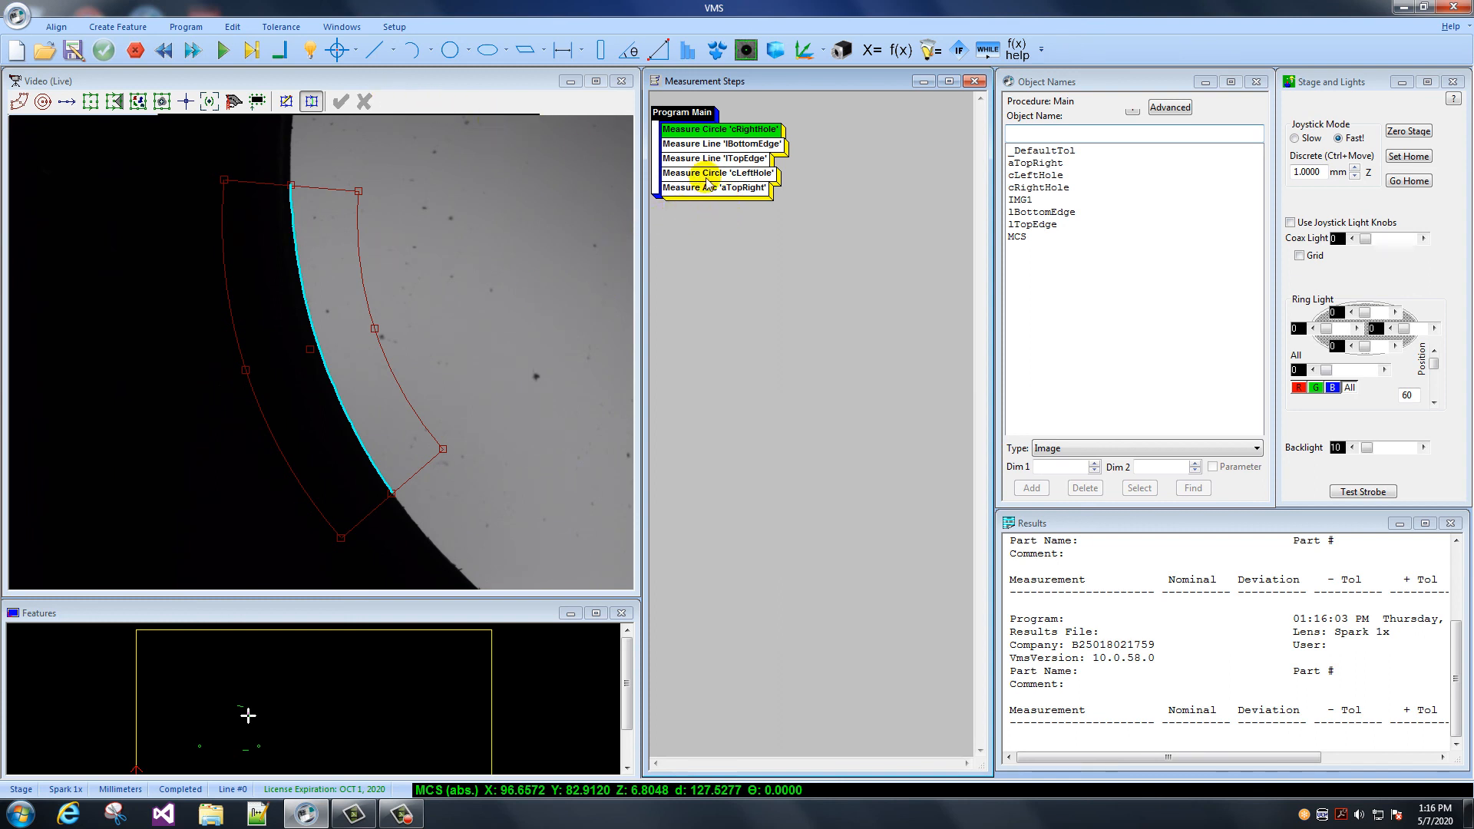